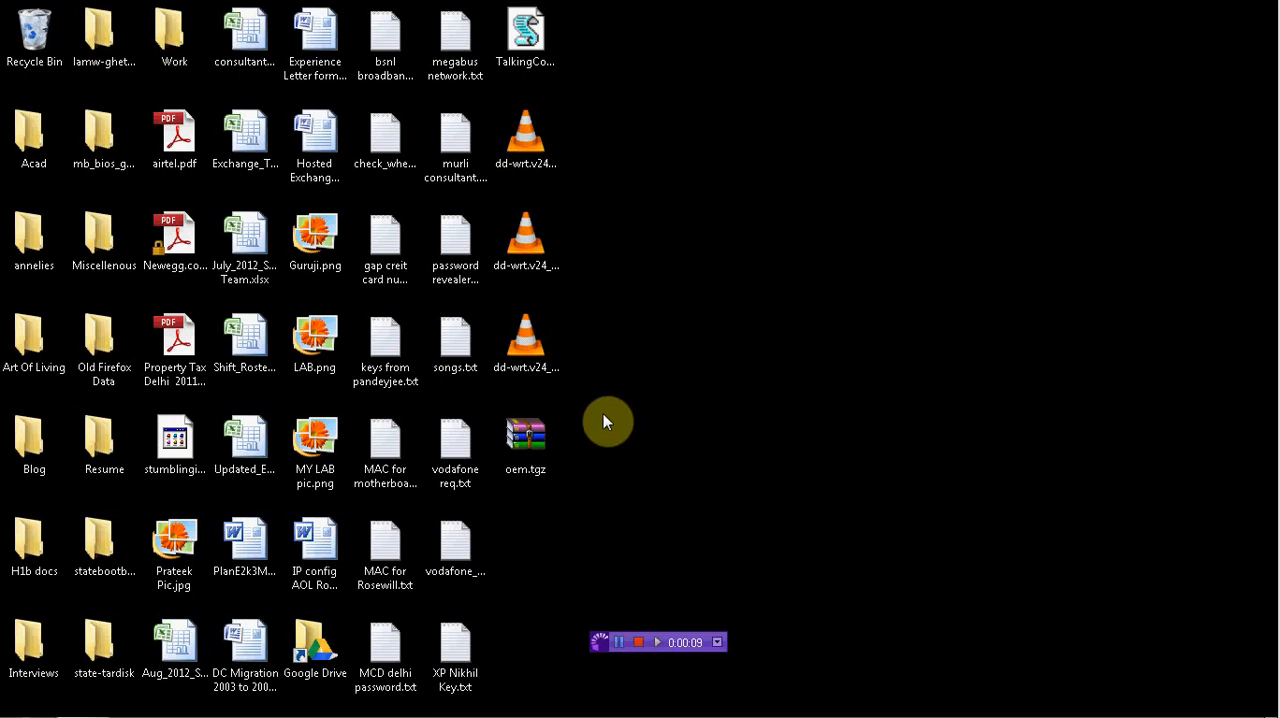
pyautogui.moveTo(604, 404)
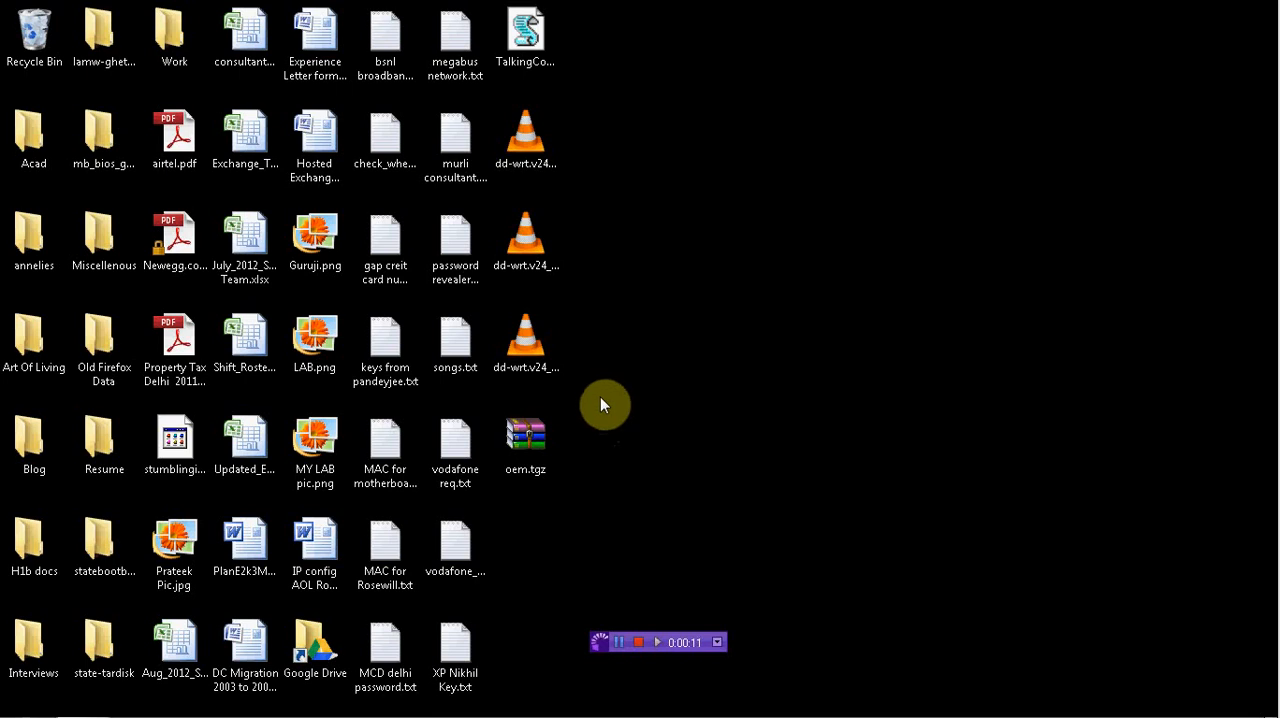
pyautogui.moveTo(456, 390)
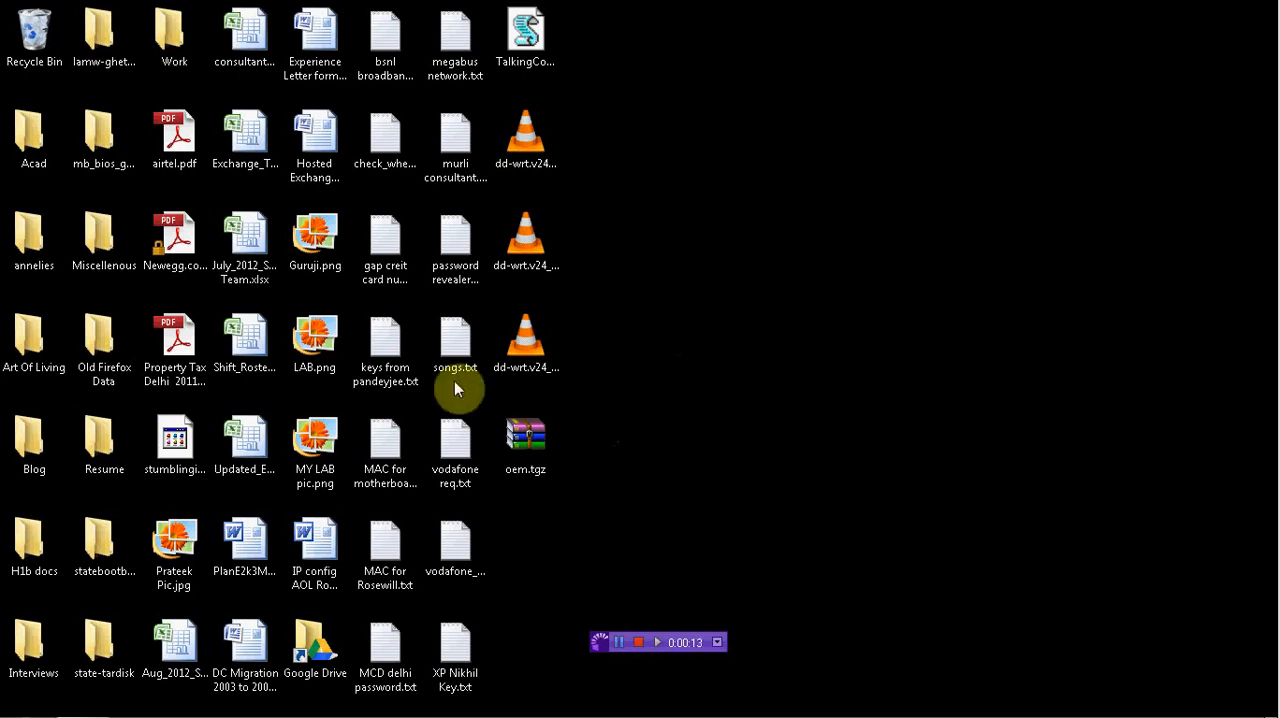
# - Open the LAB.png network diagram from the desktop in Windows Live Photo Gallery
pyautogui.click(314, 340)
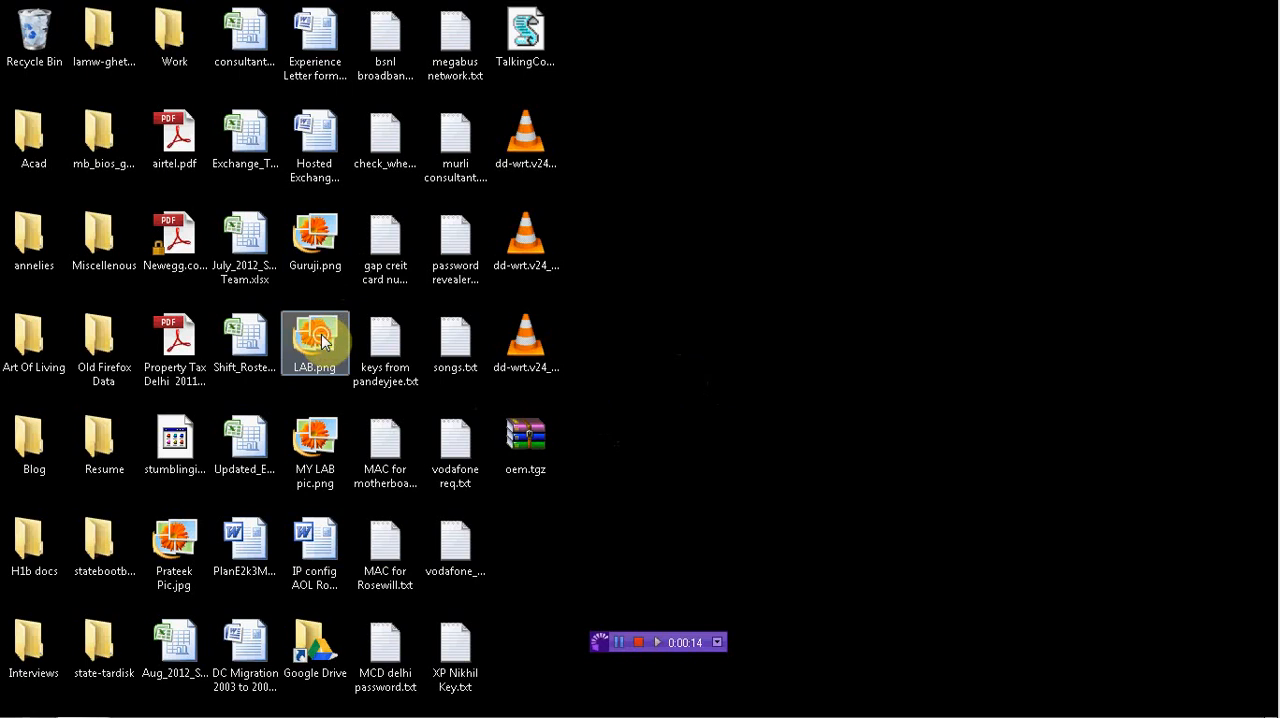
pyautogui.doubleClick(314, 340)
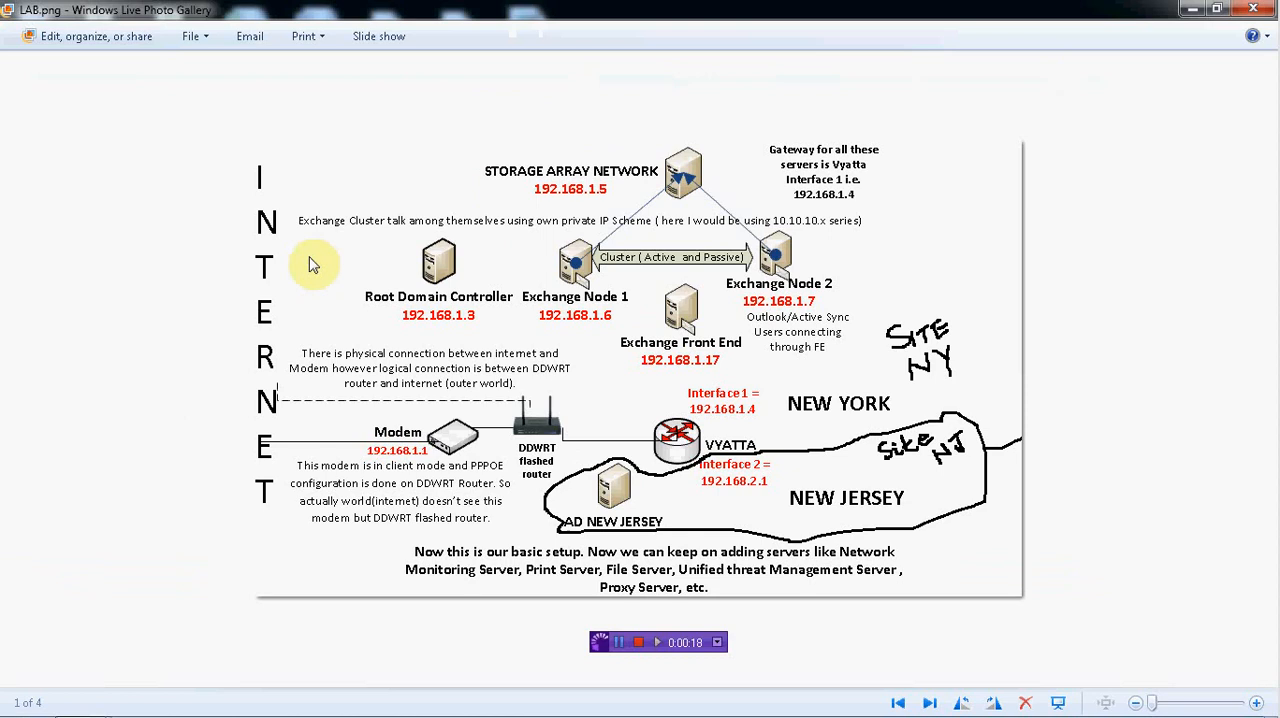
pyautogui.moveTo(332, 288)
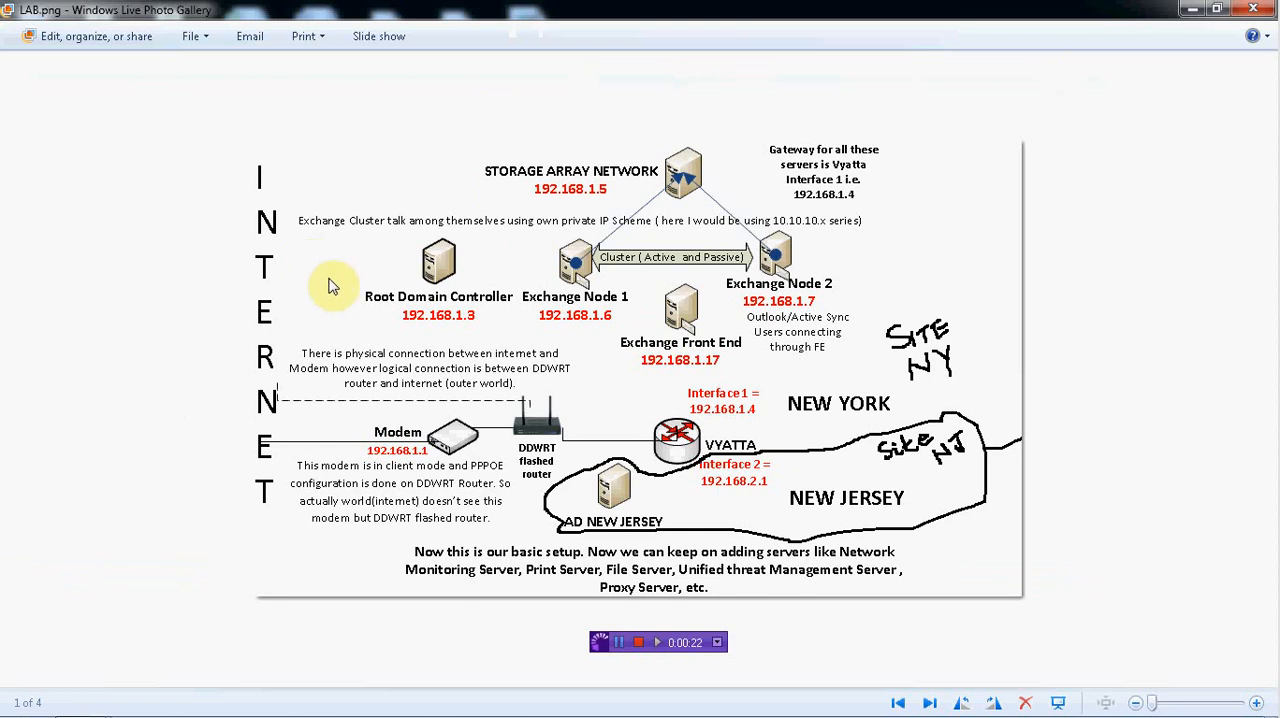
pyautogui.moveTo(400, 316)
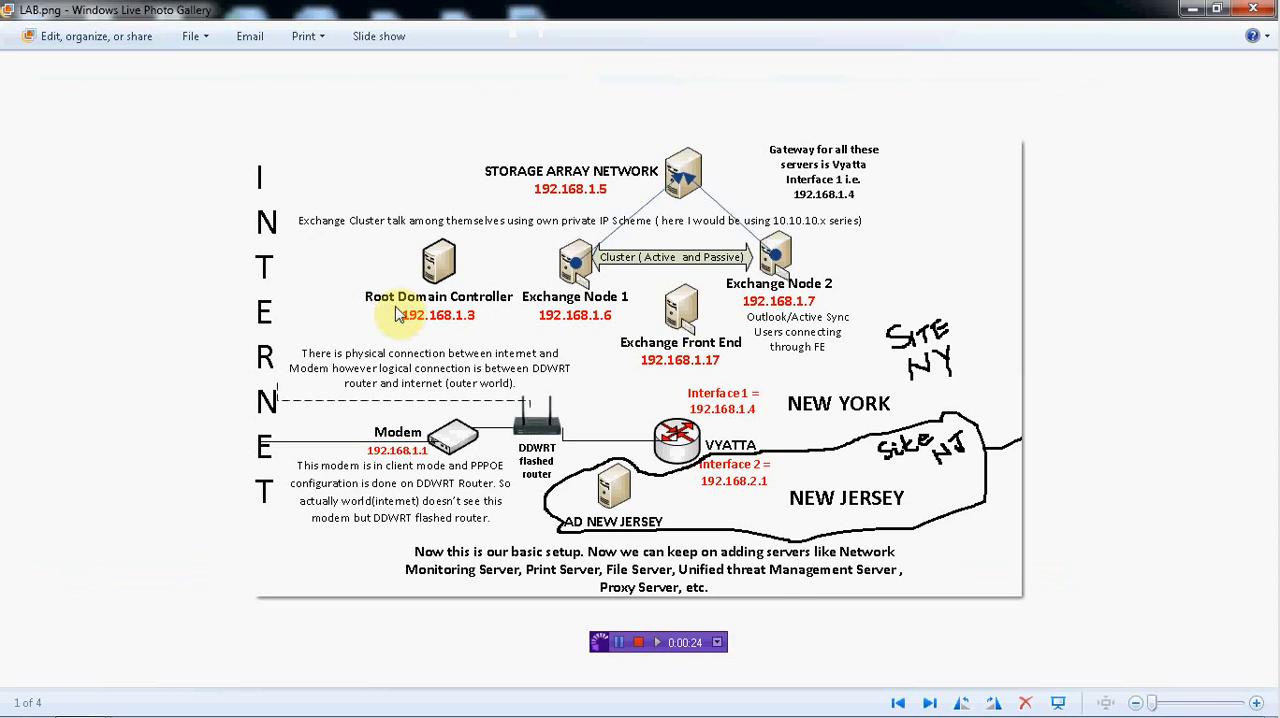
pyautogui.moveTo(478, 320)
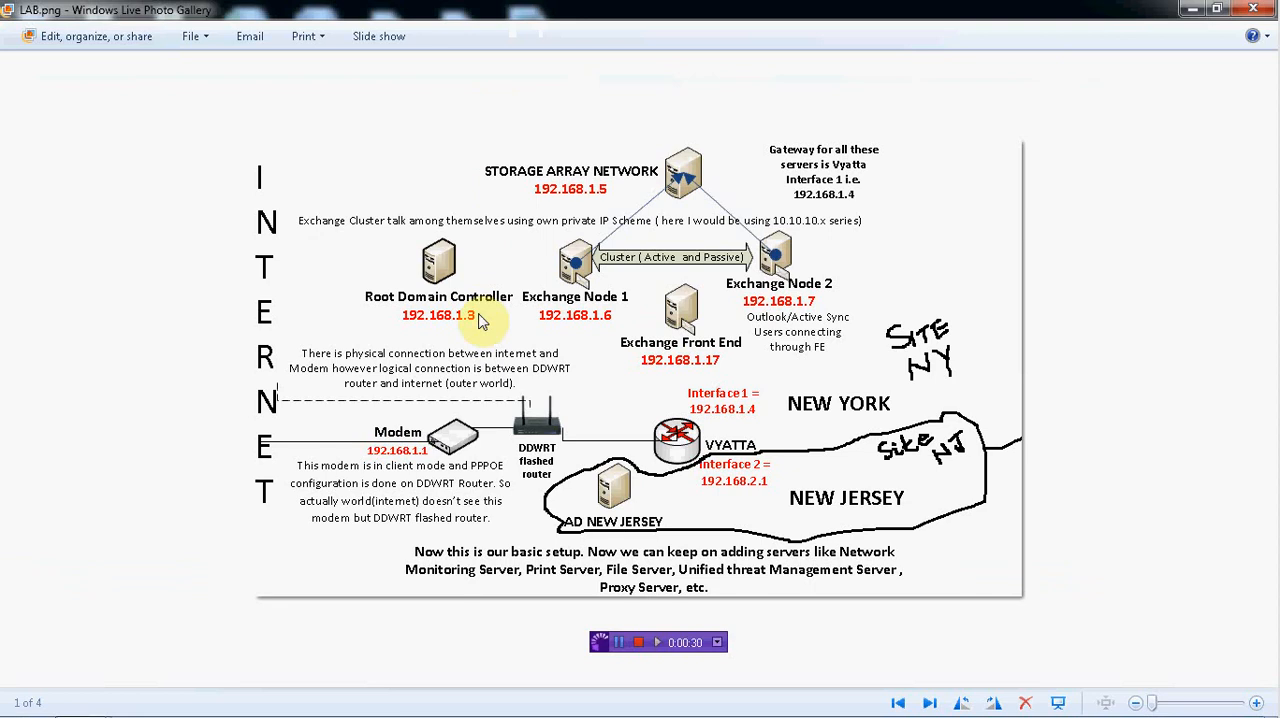
pyautogui.moveTo(620, 308)
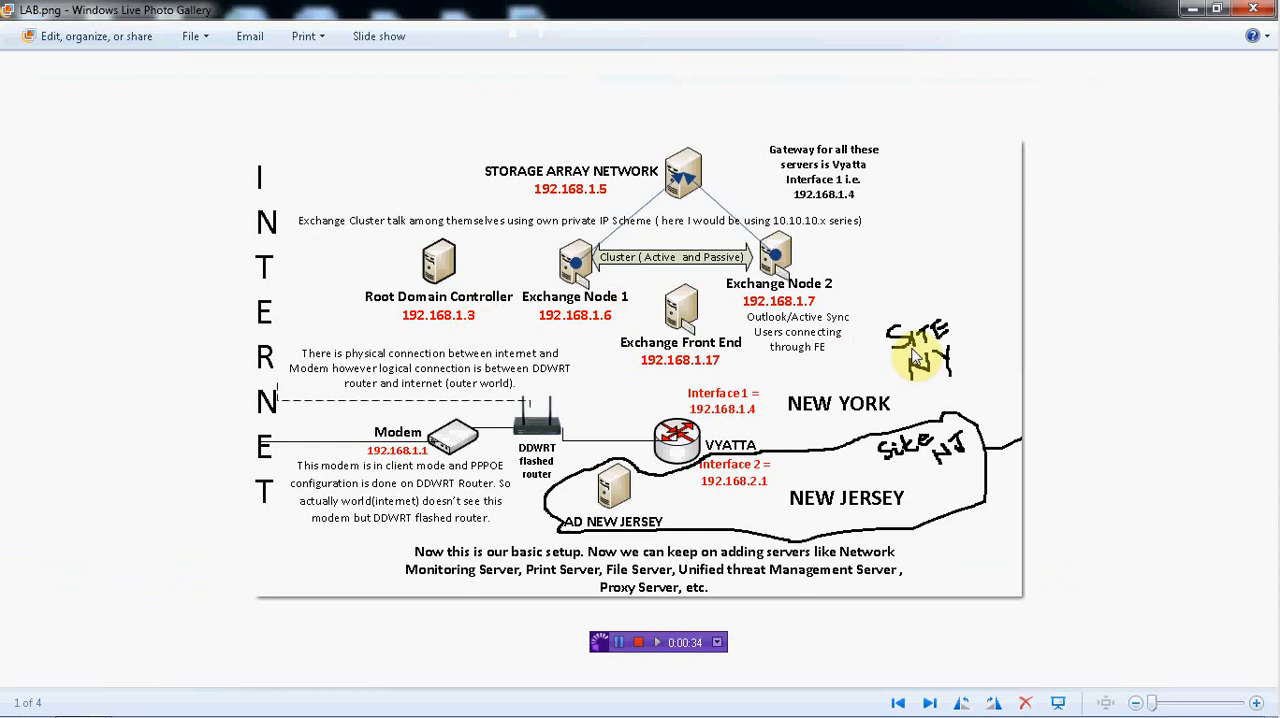
pyautogui.moveTo(800, 404)
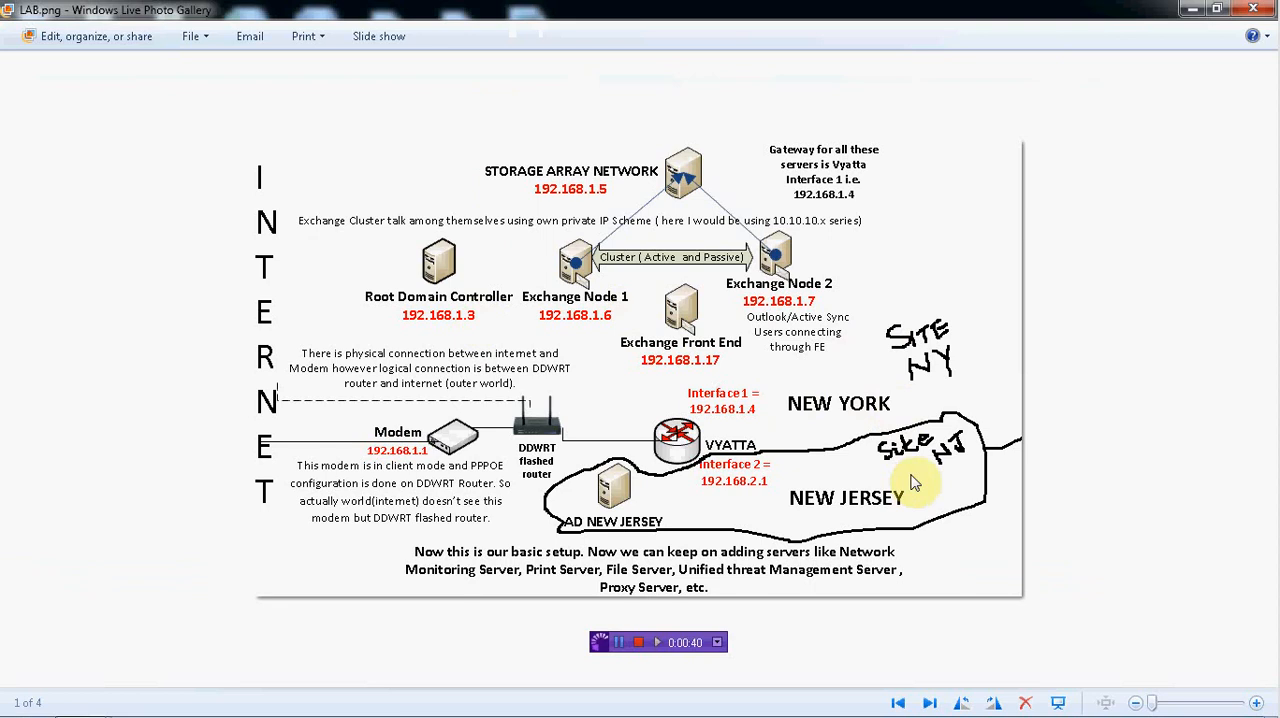
pyautogui.moveTo(908, 524)
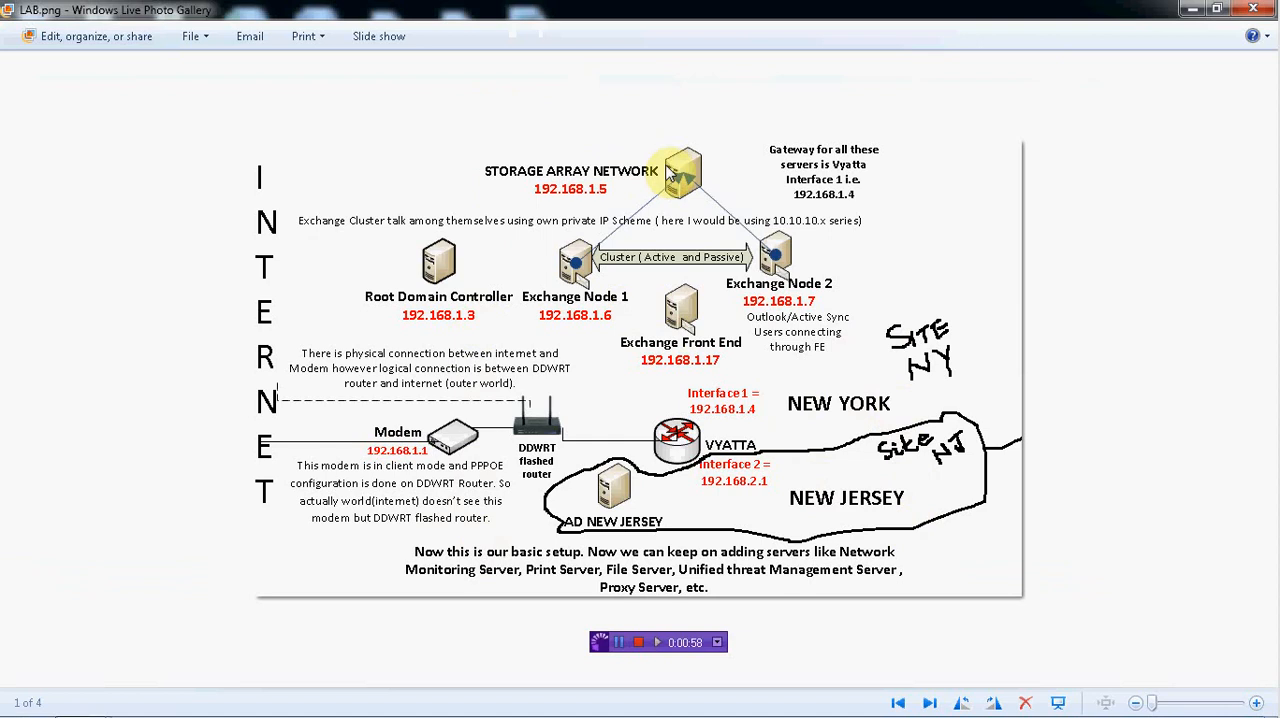
pyautogui.moveTo(712, 284)
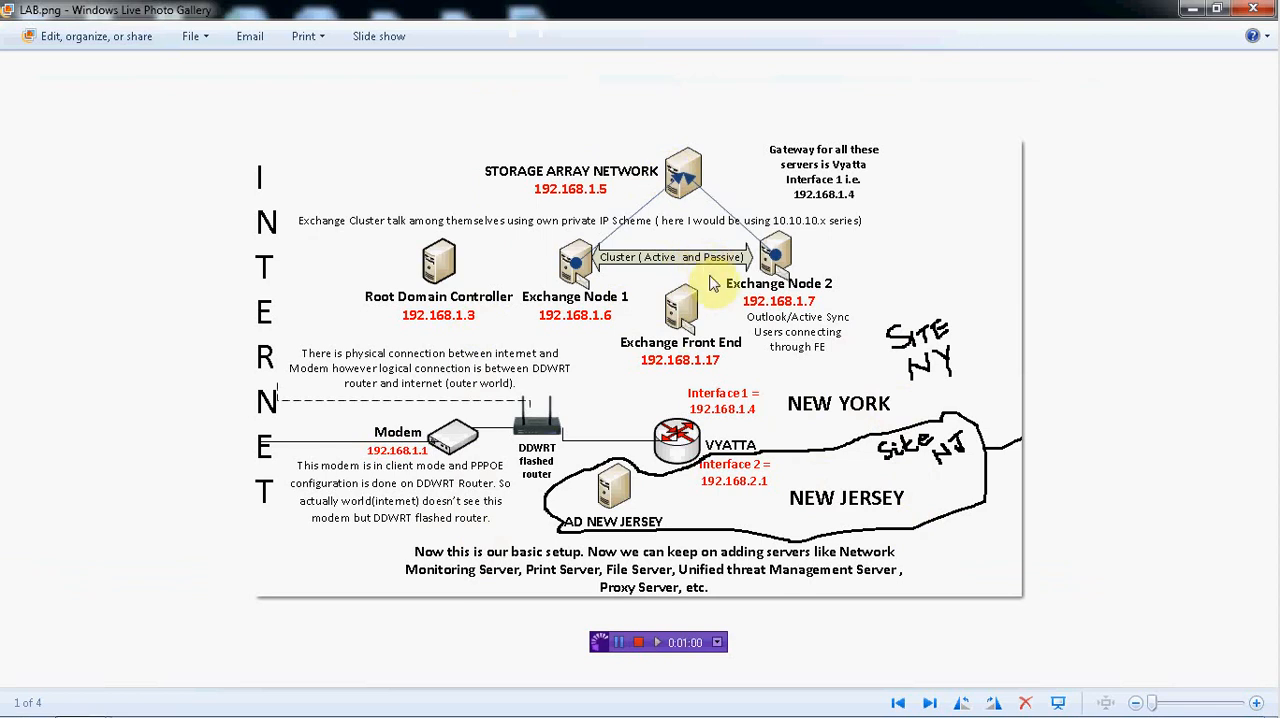
pyautogui.moveTo(772, 490)
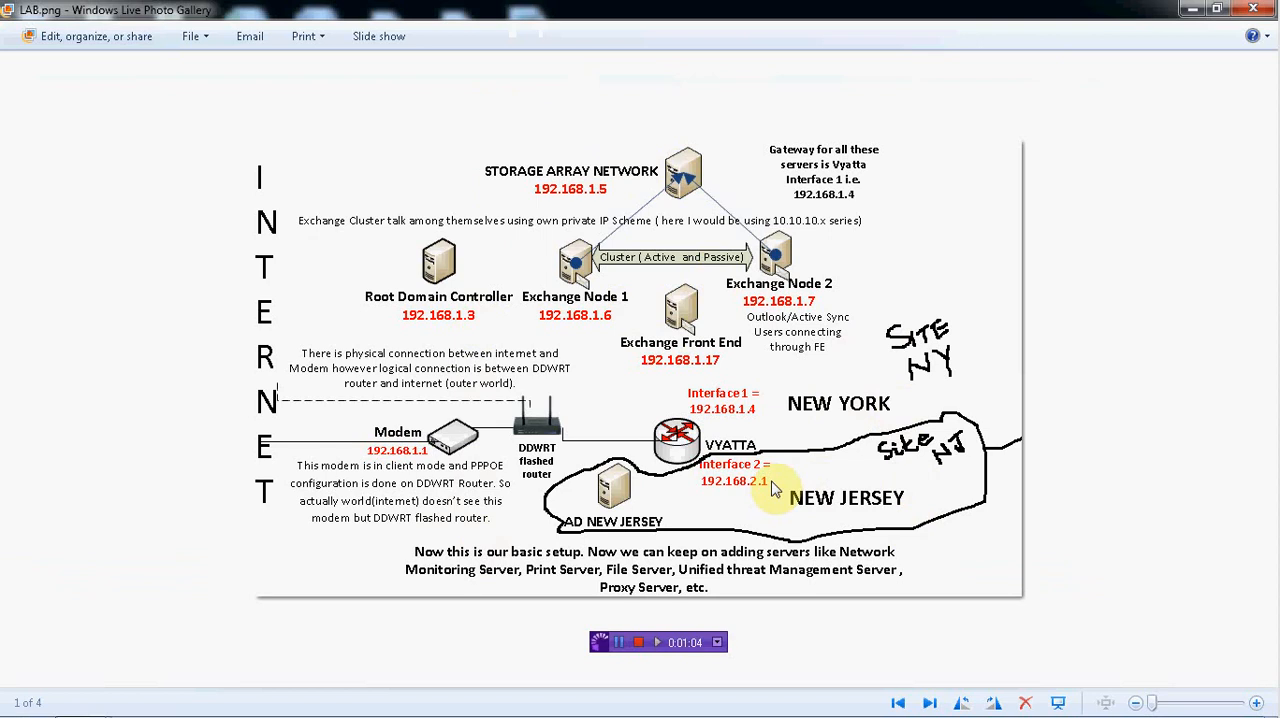
pyautogui.moveTo(738, 488)
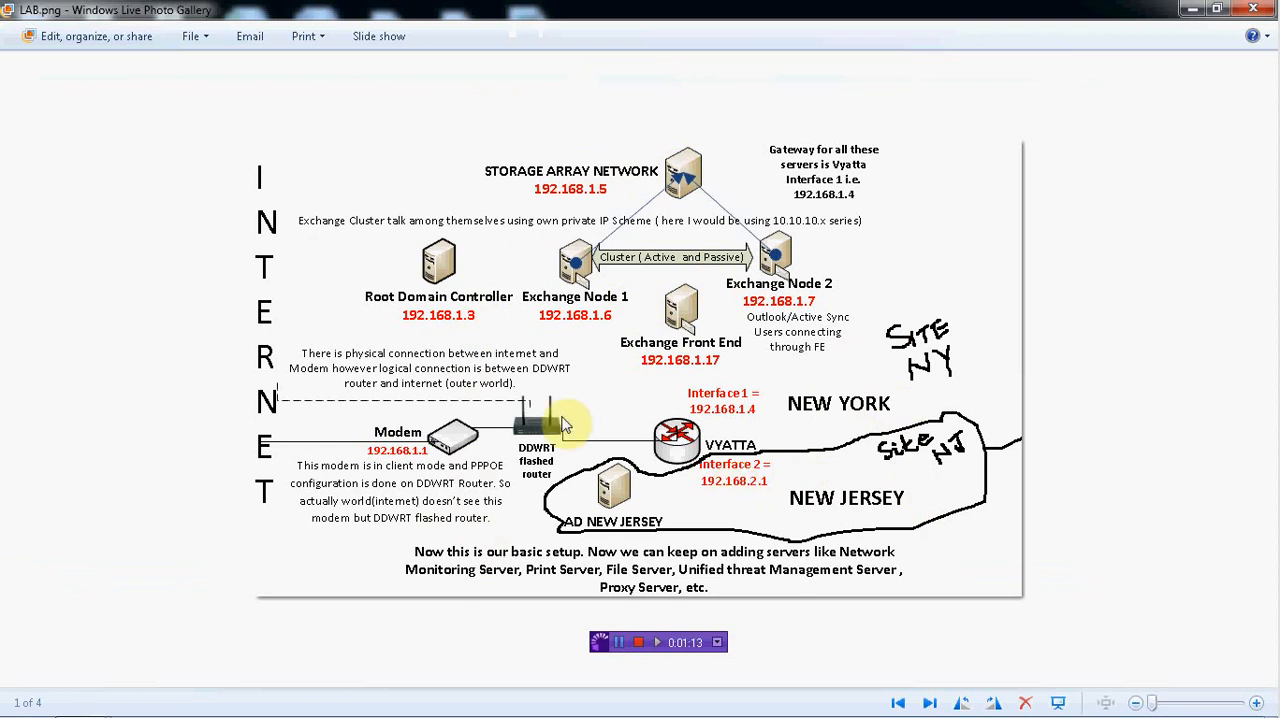
pyautogui.moveTo(316, 256)
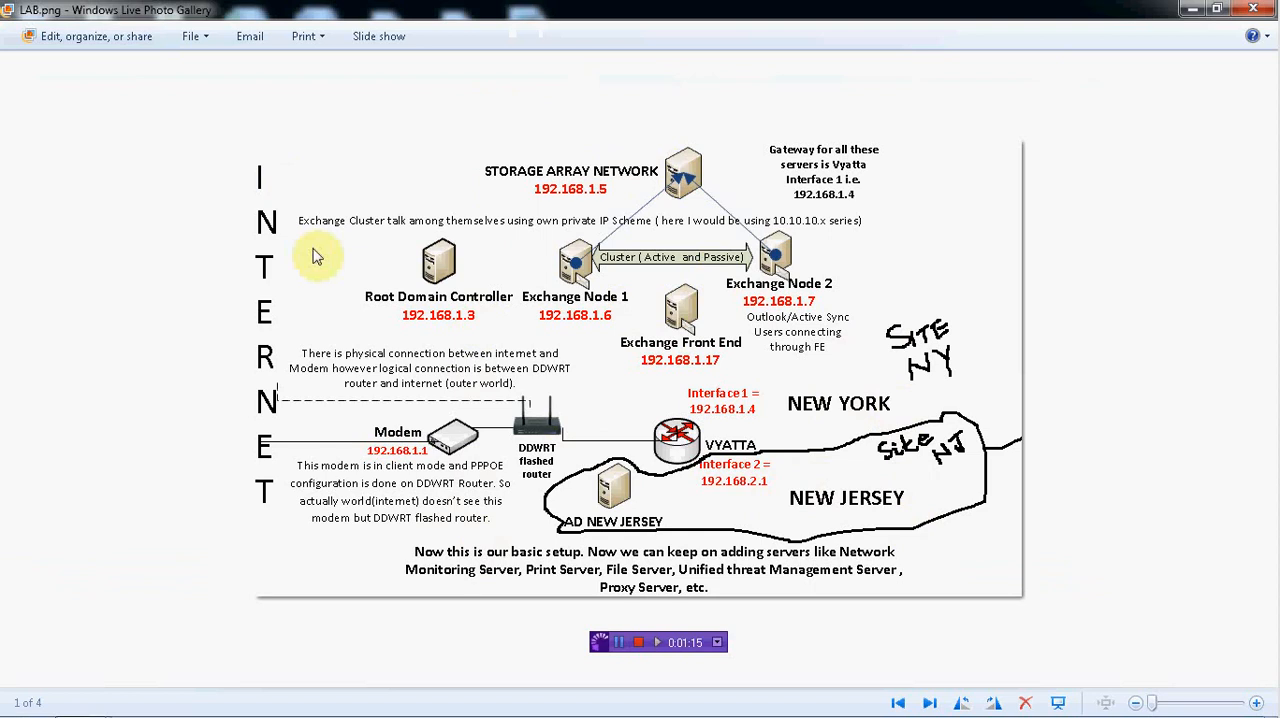
pyautogui.moveTo(450, 420)
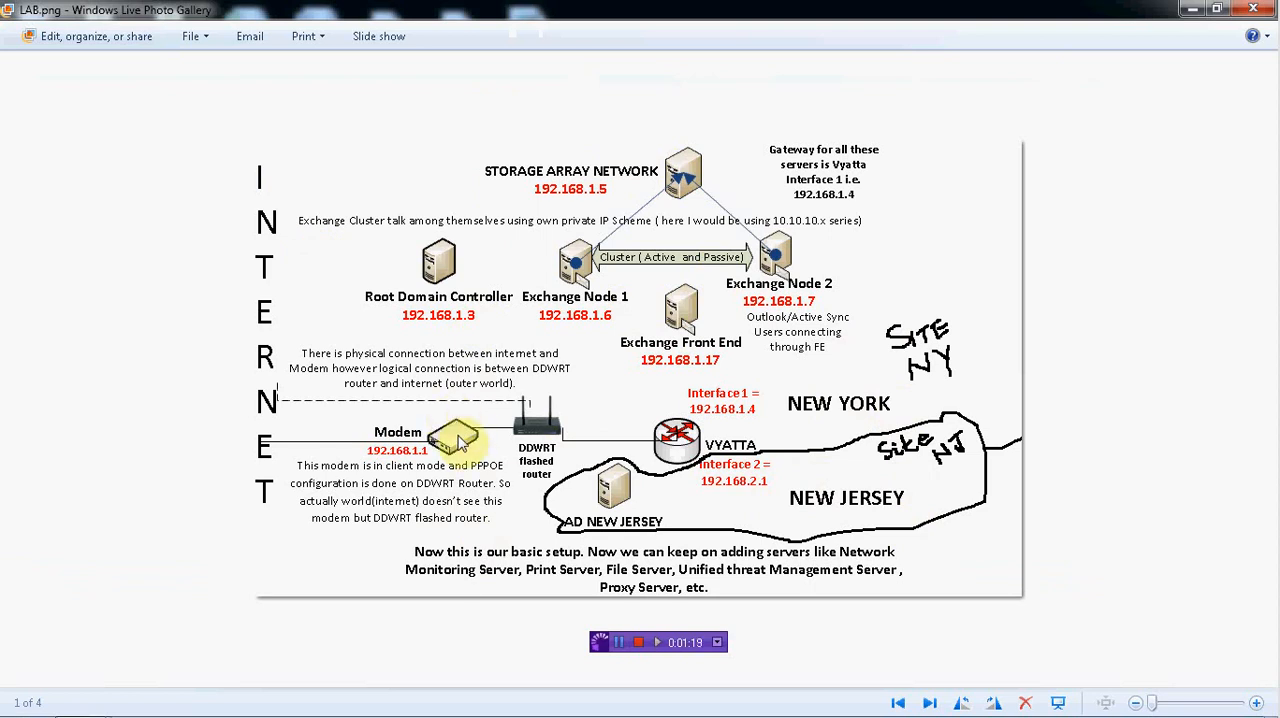
pyautogui.moveTo(550, 440)
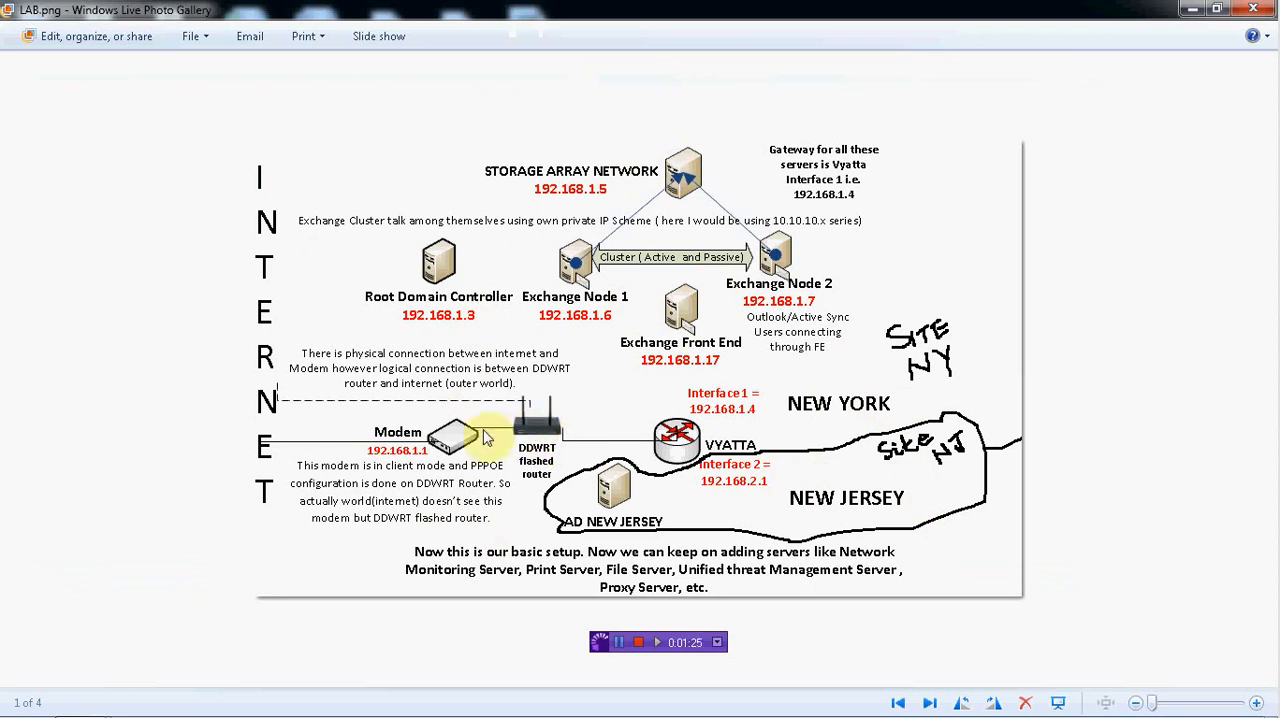
pyautogui.moveTo(548, 434)
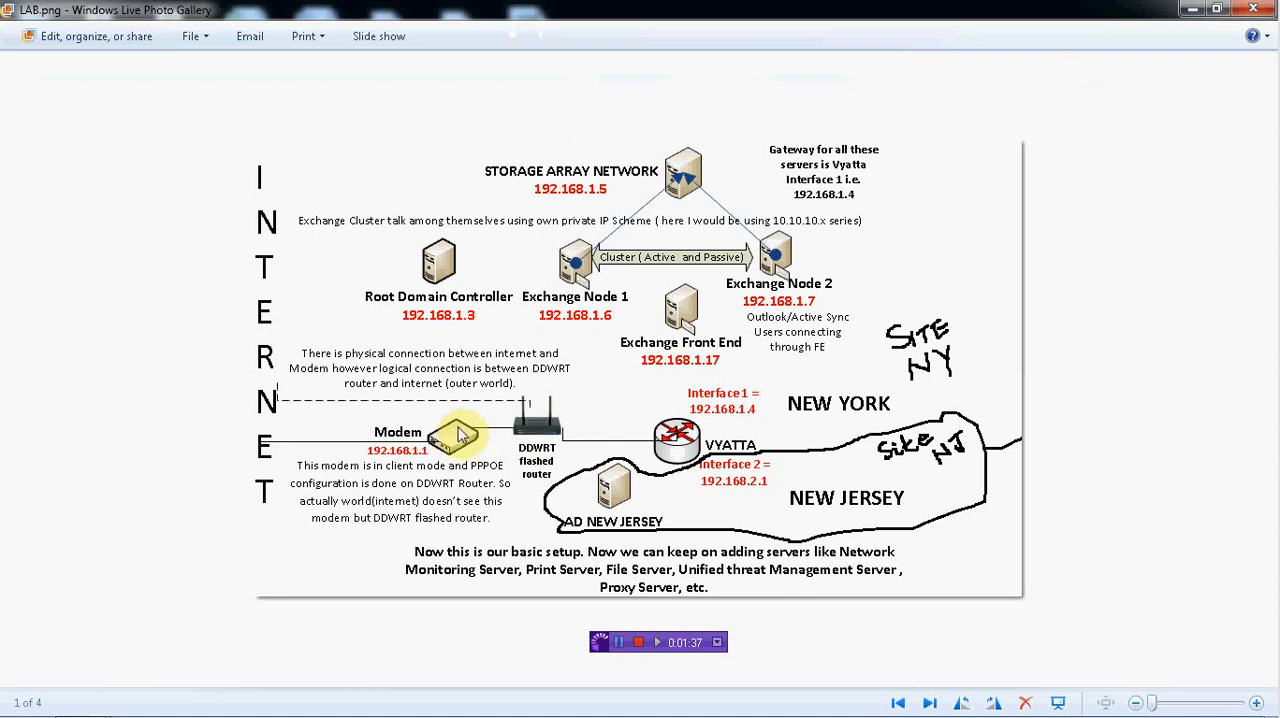
pyautogui.moveTo(468, 440)
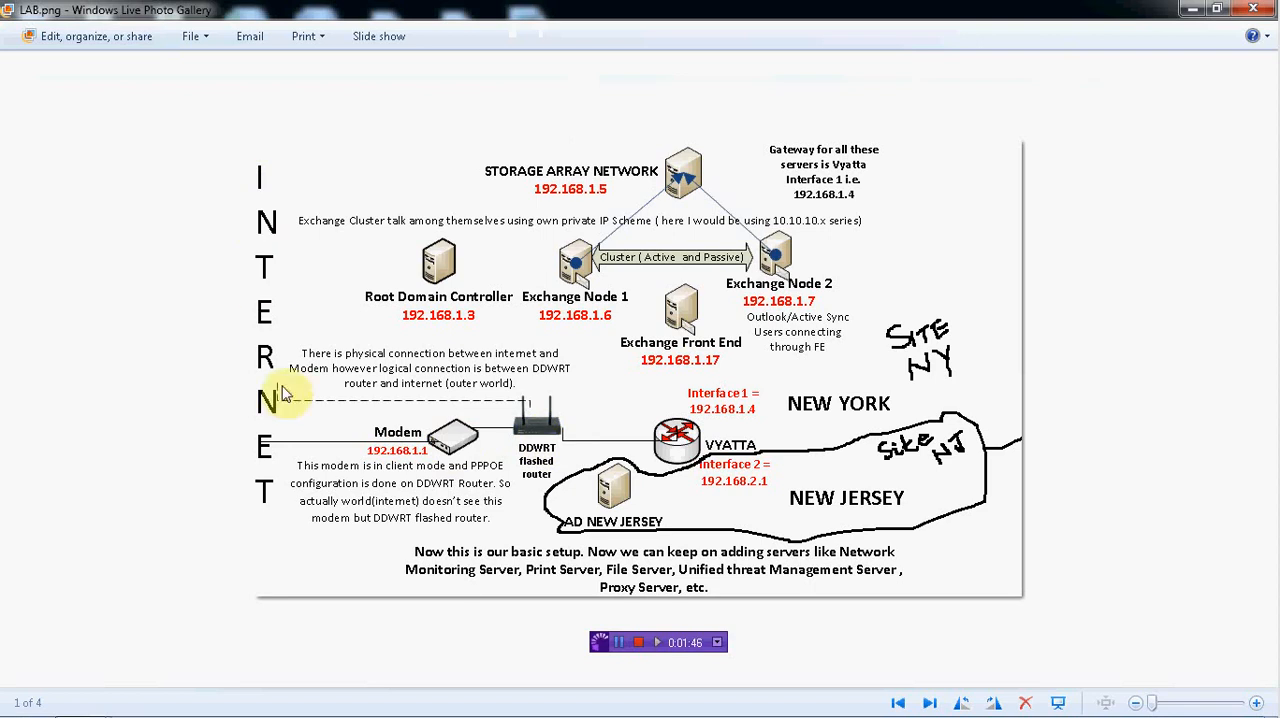
pyautogui.moveTo(544, 426)
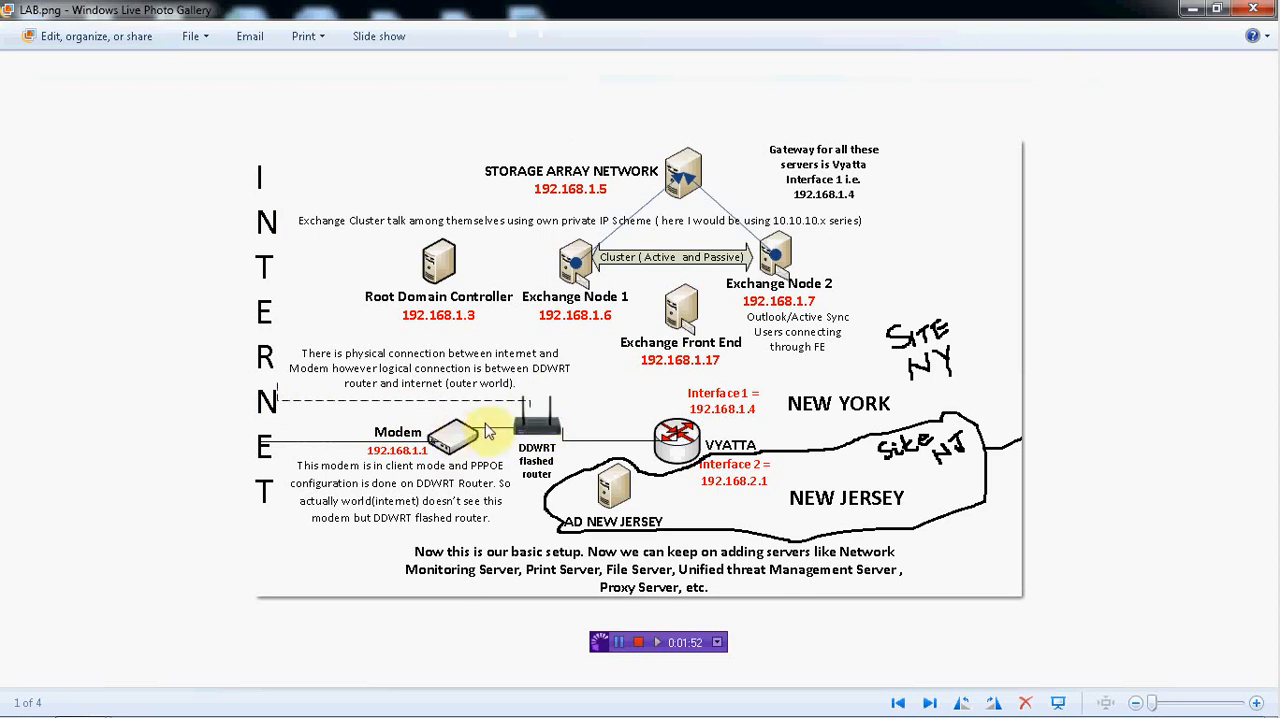
pyautogui.moveTo(558, 434)
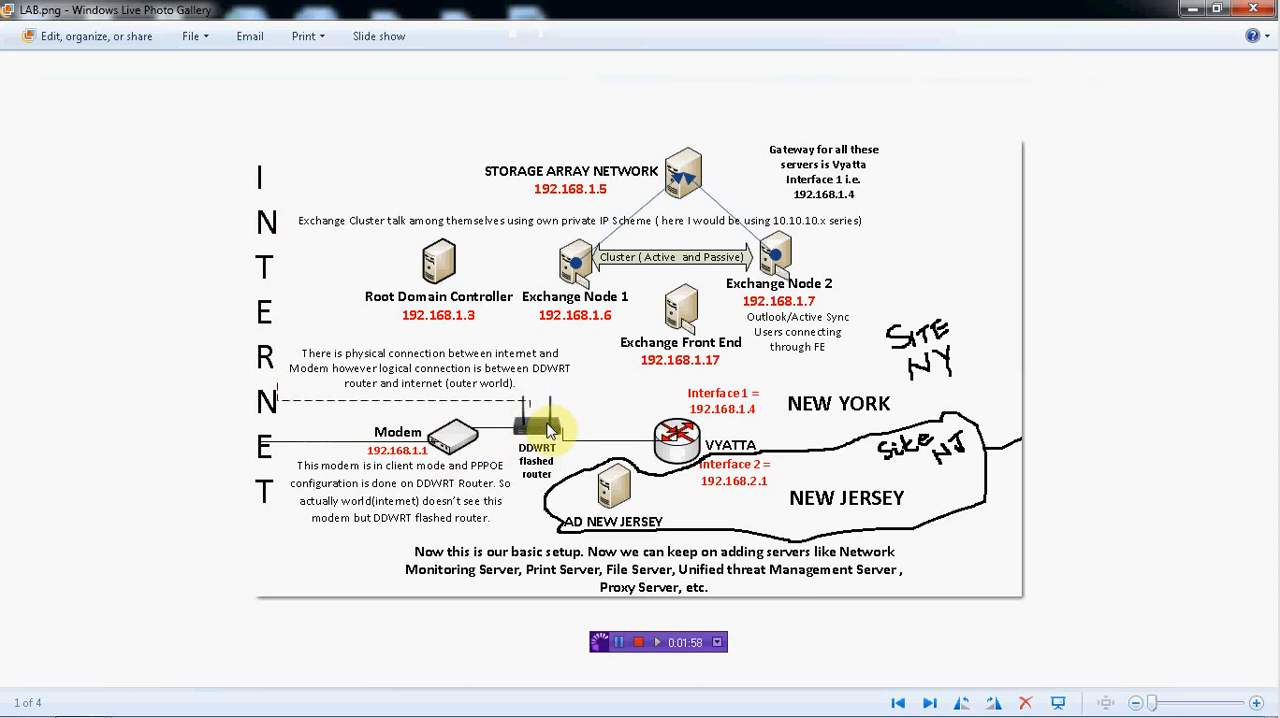
pyautogui.moveTo(520, 428)
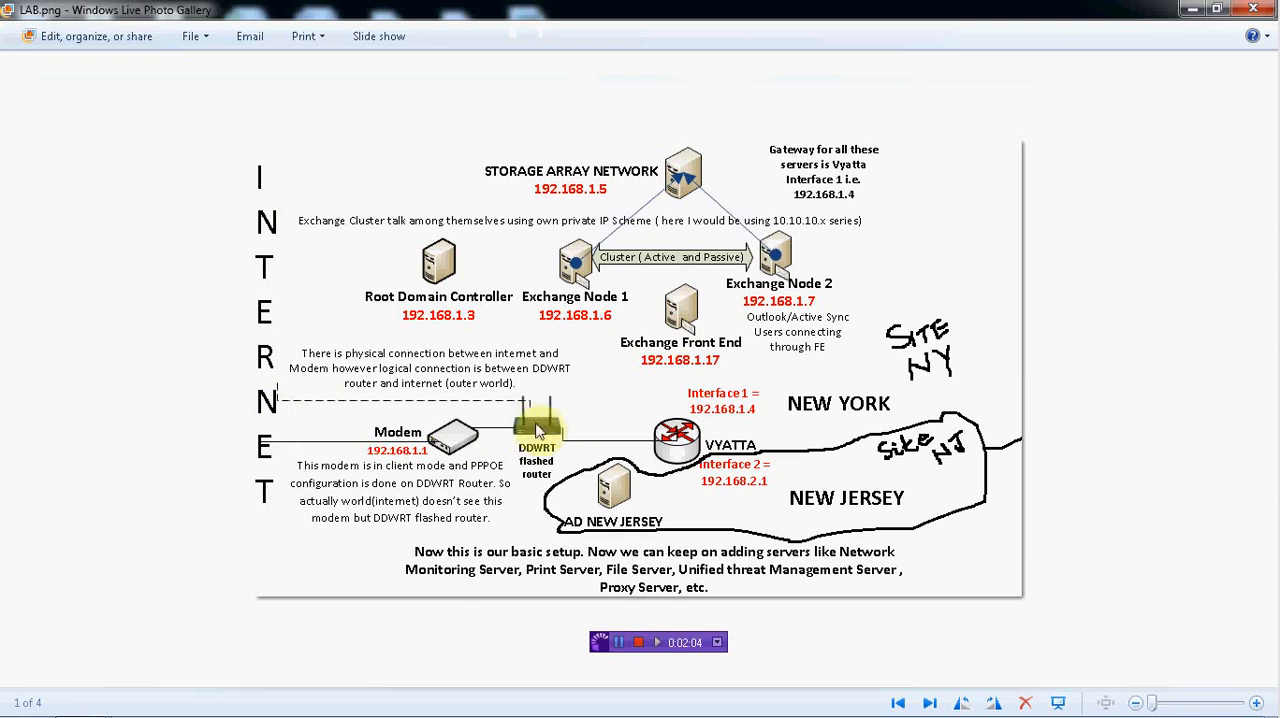
pyautogui.moveTo(570, 440)
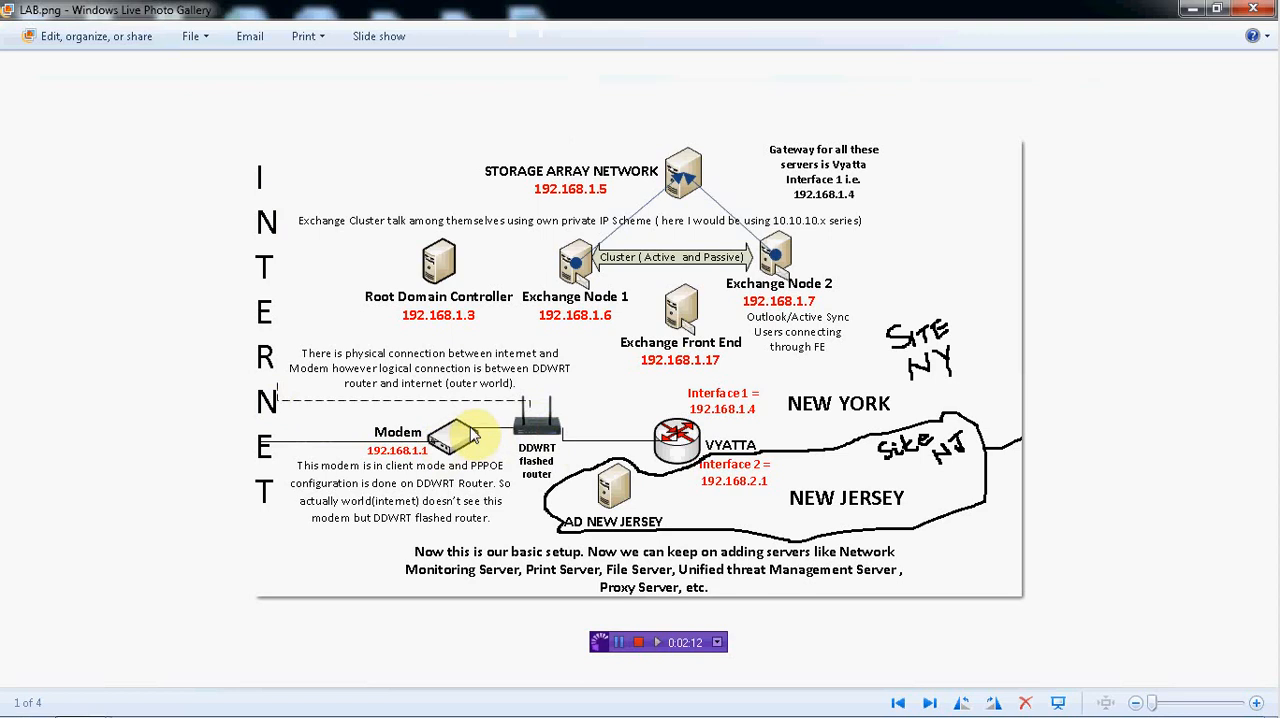
pyautogui.moveTo(440, 438)
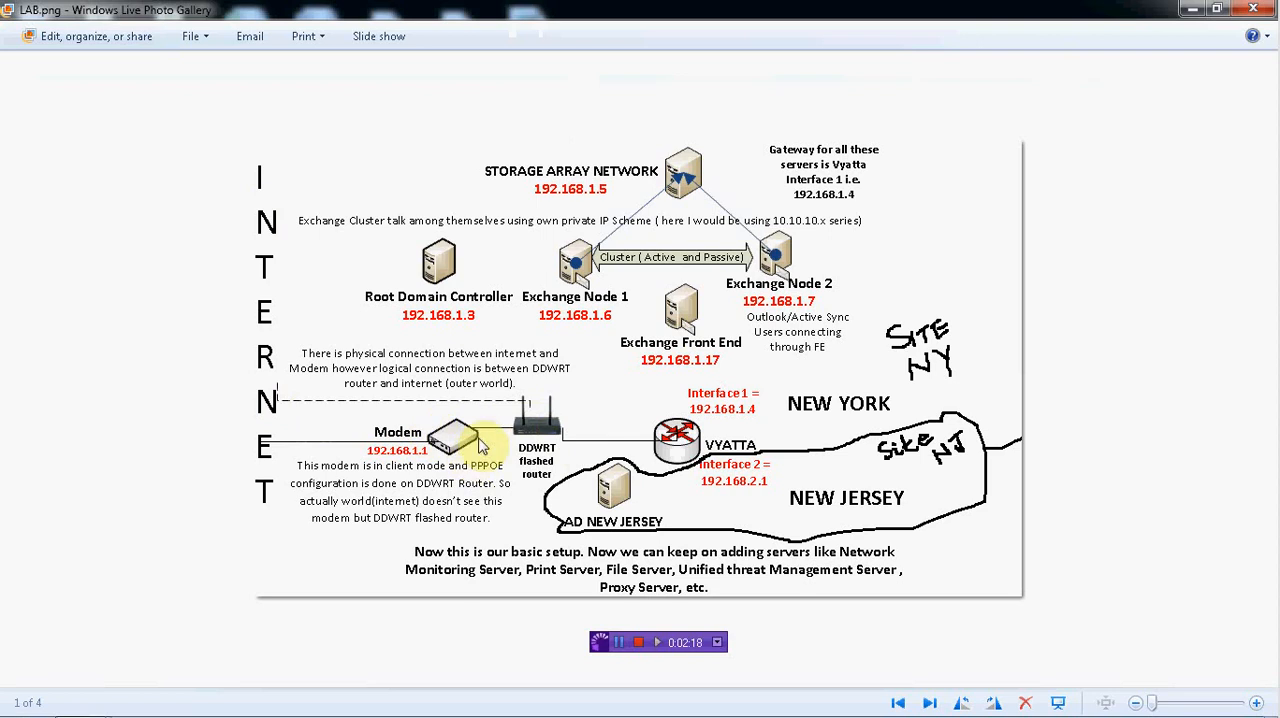
pyautogui.moveTo(484, 448)
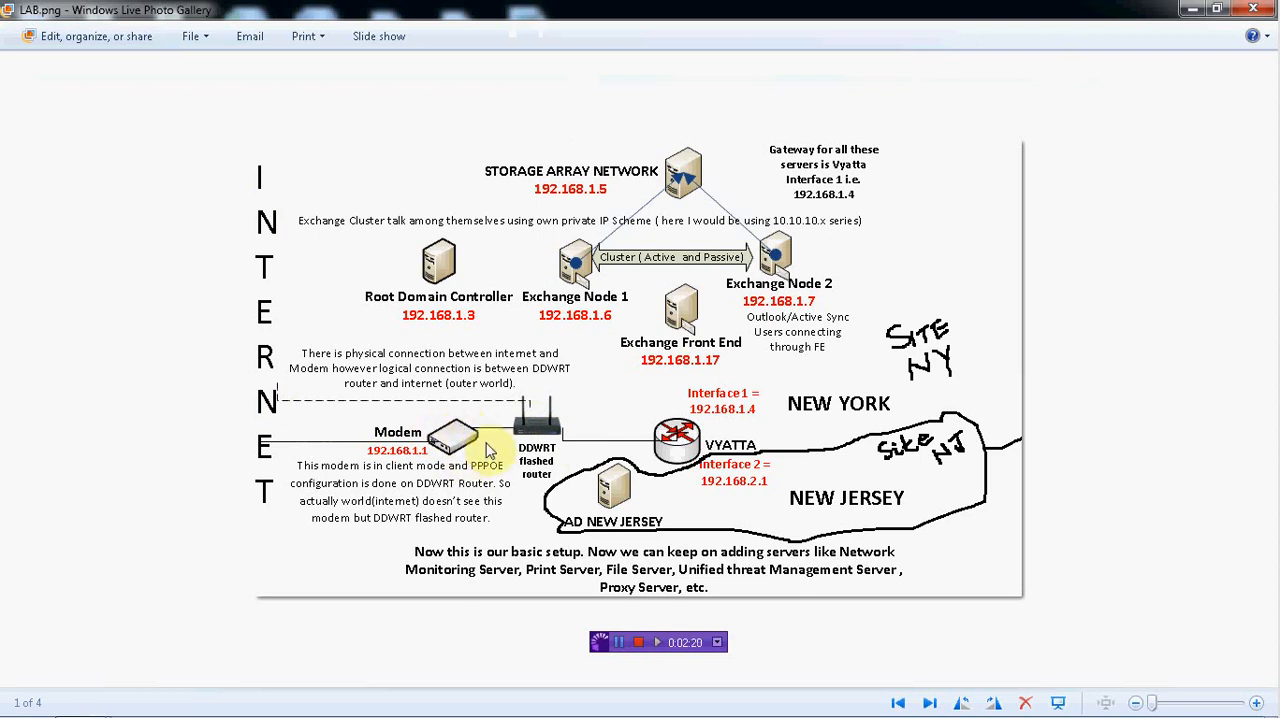
pyautogui.moveTo(560, 430)
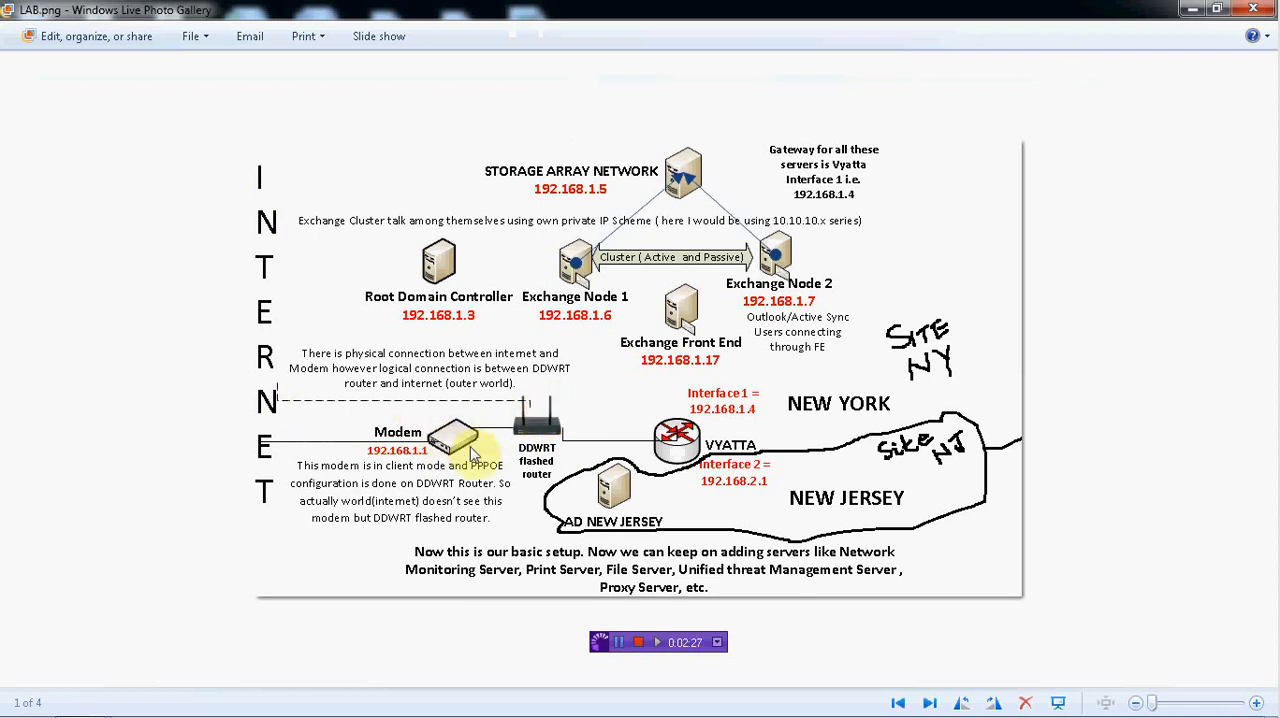
pyautogui.moveTo(456, 444)
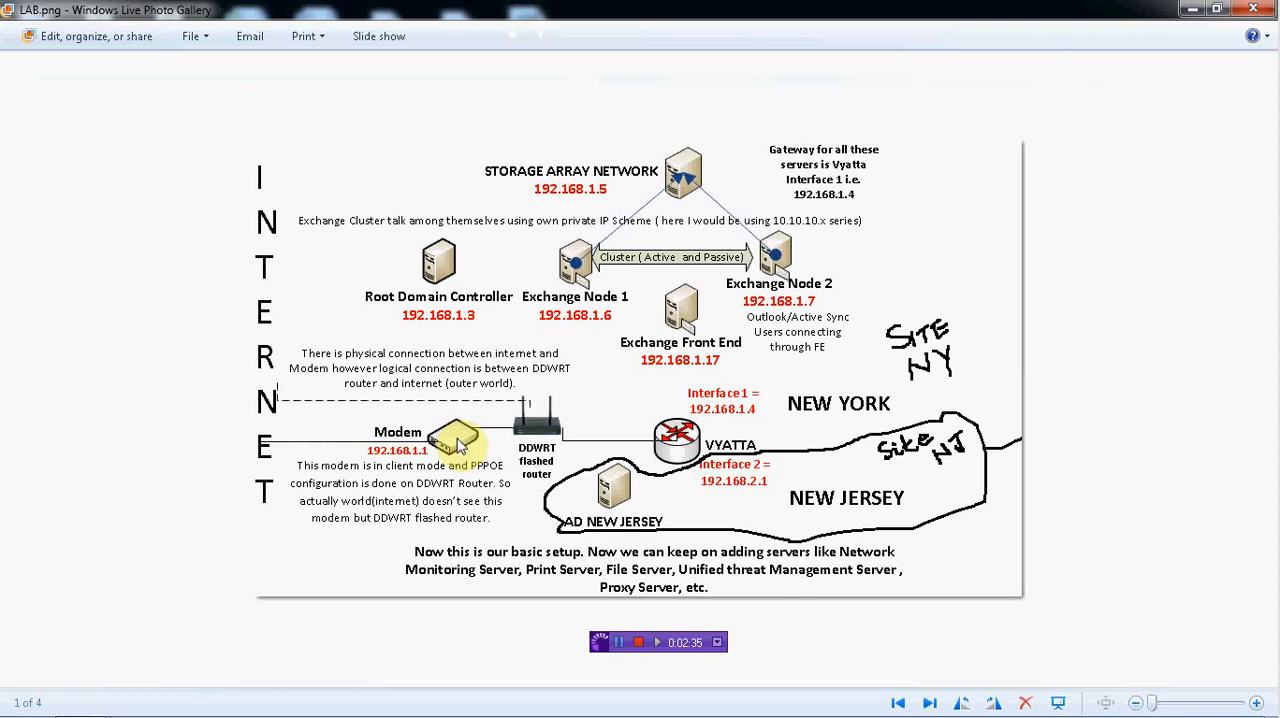
pyautogui.moveTo(536, 376)
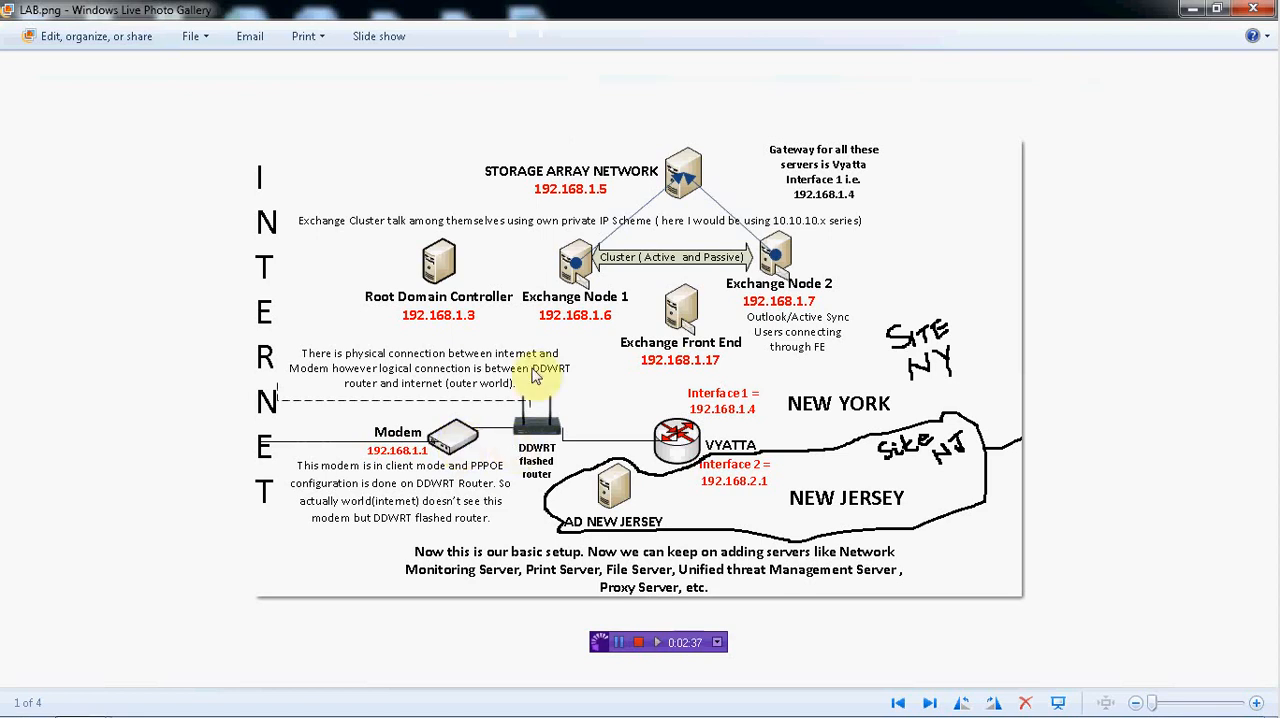
pyautogui.moveTo(438, 258)
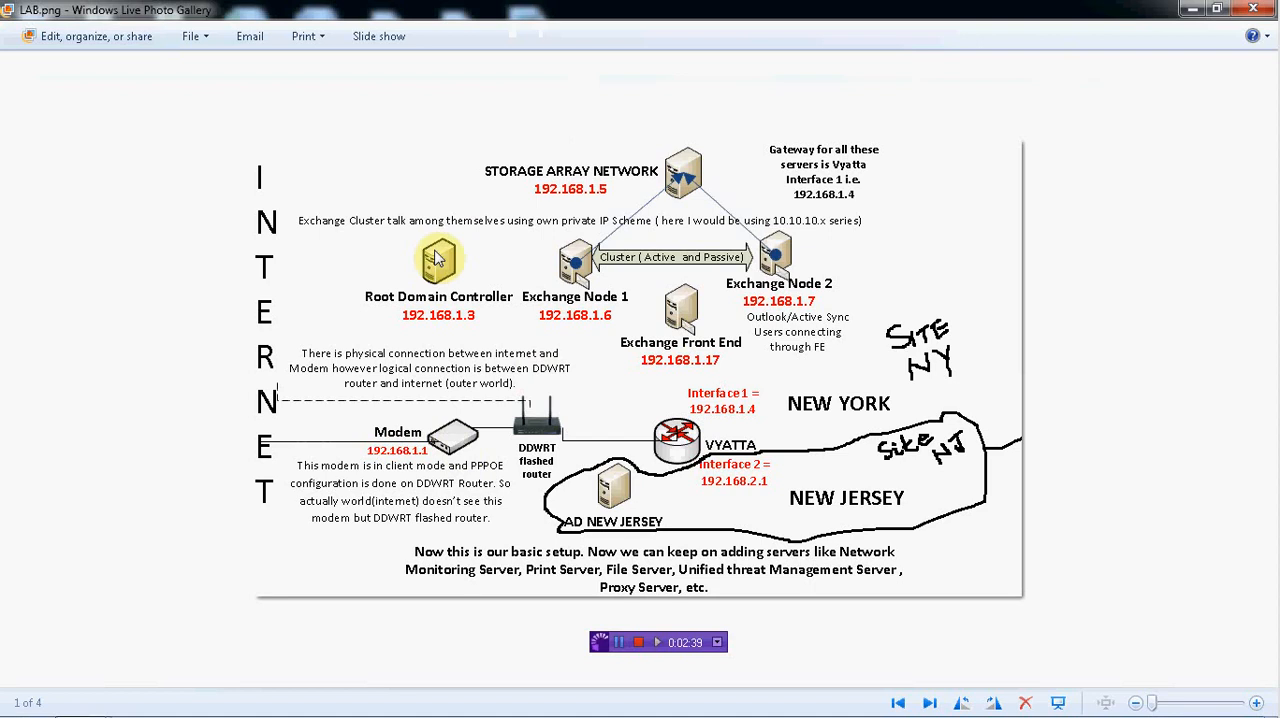
pyautogui.moveTo(610, 500)
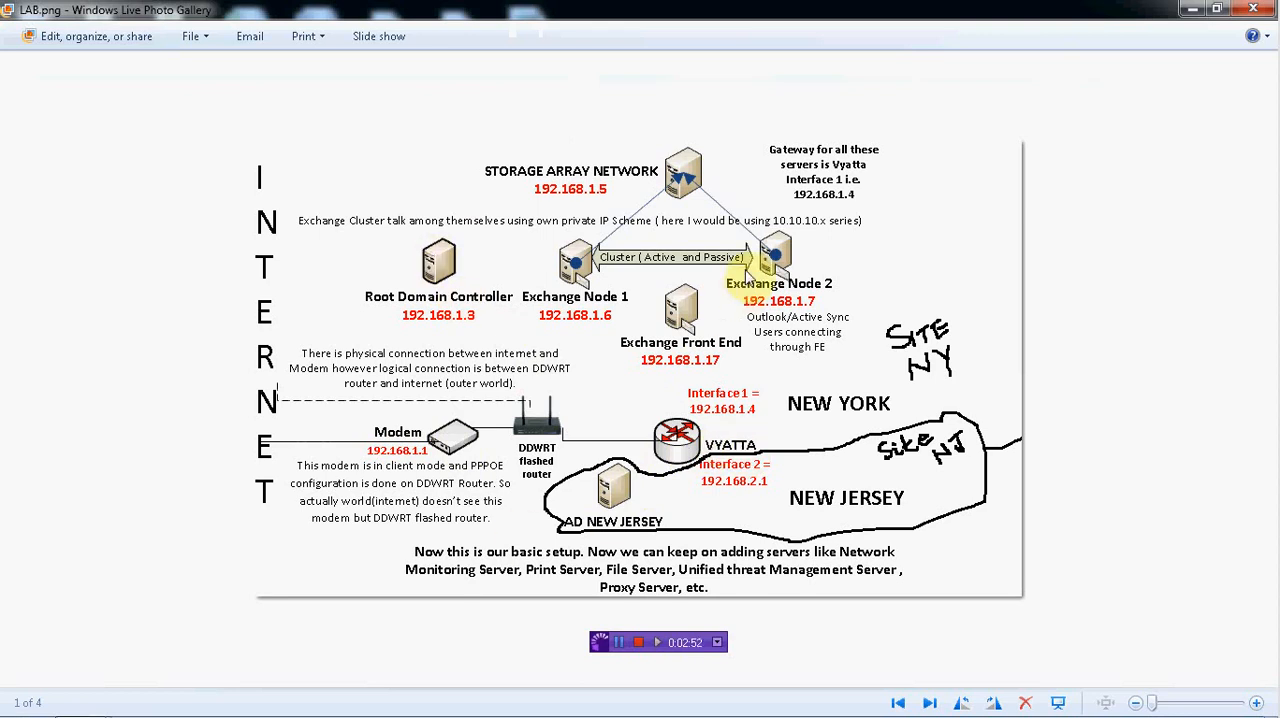
pyautogui.moveTo(758, 198)
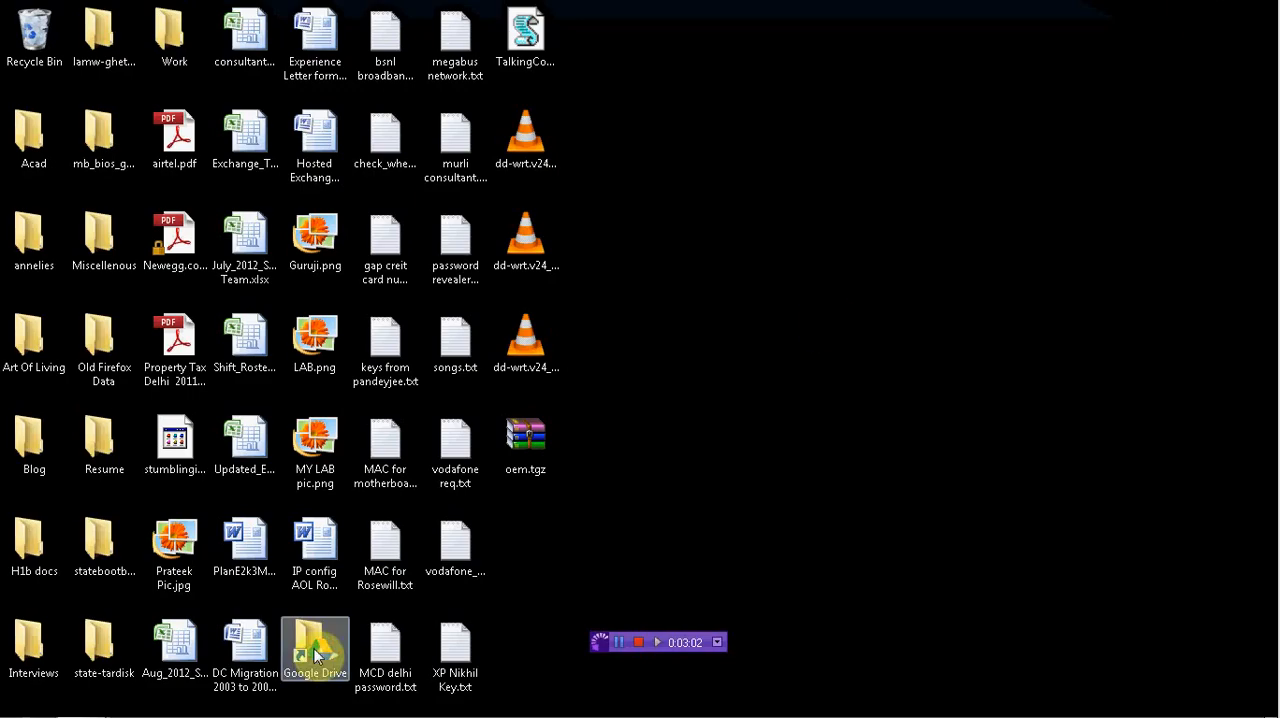
# - Launch vSphere Client and log in to the ESXi host 192.168.1.2 as root
pyautogui.click(14, 698)
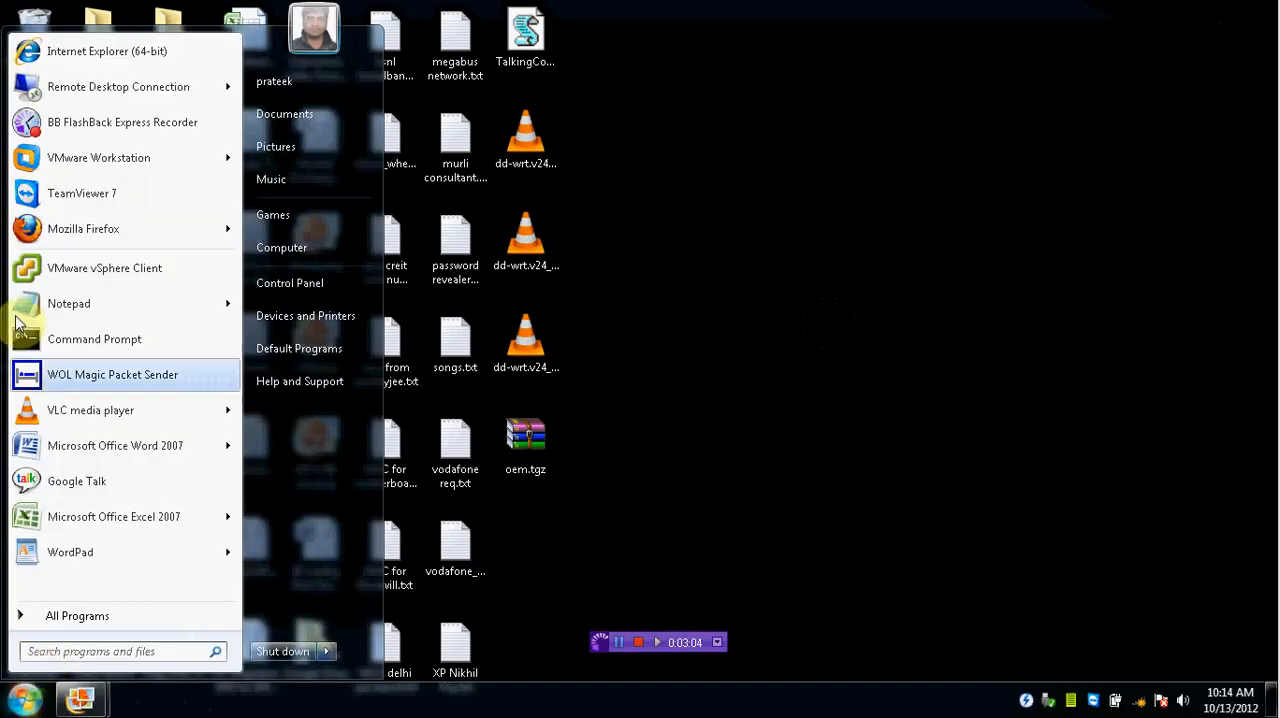
pyautogui.click(104, 268)
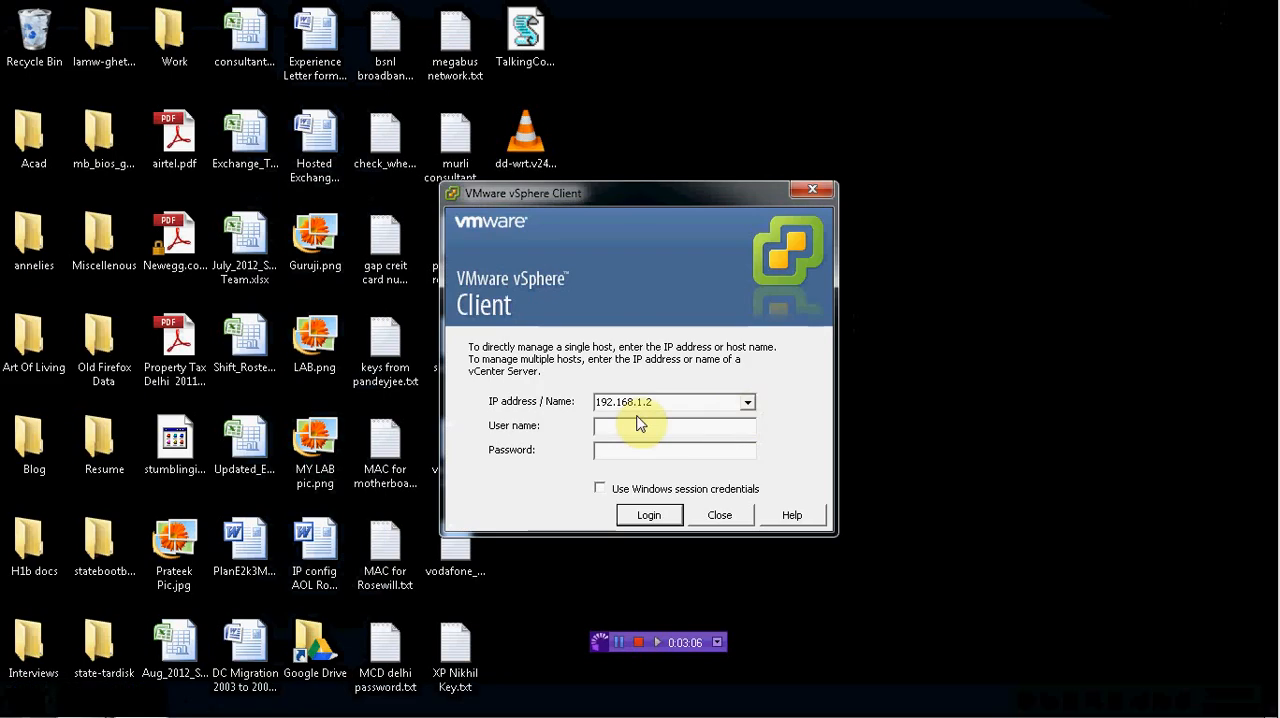
pyautogui.write('root')
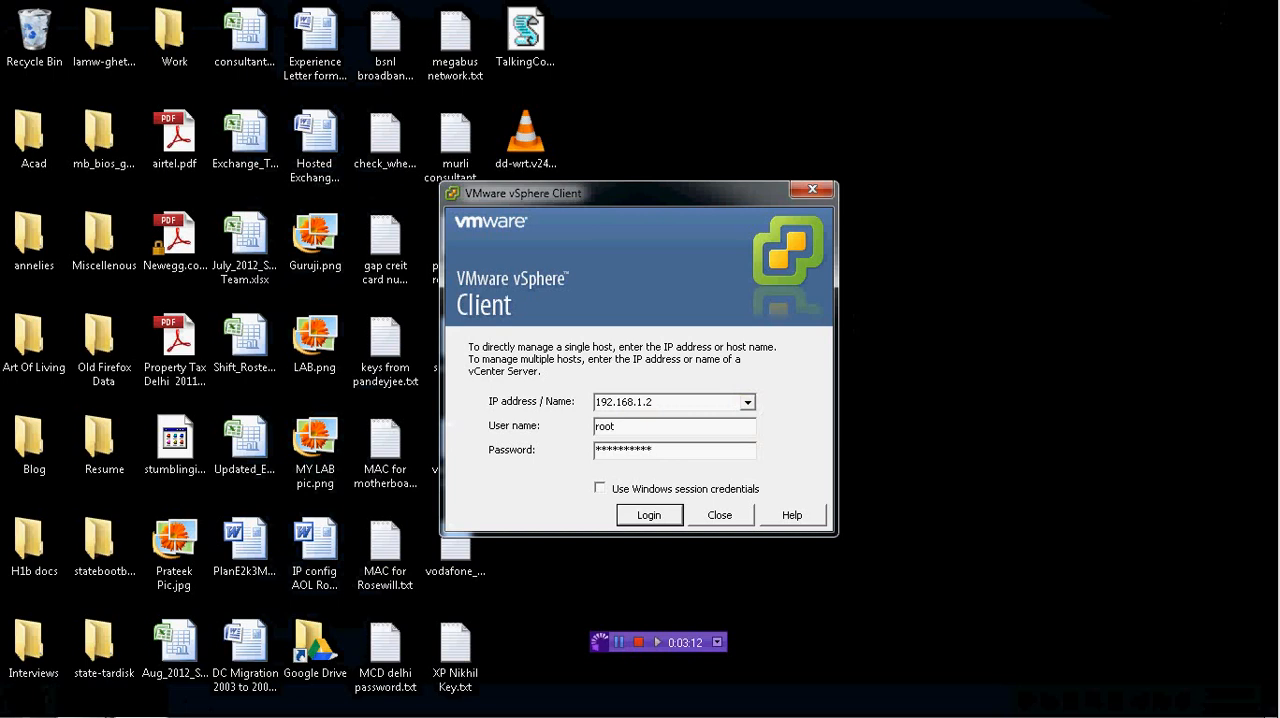
pyautogui.click(648, 514)
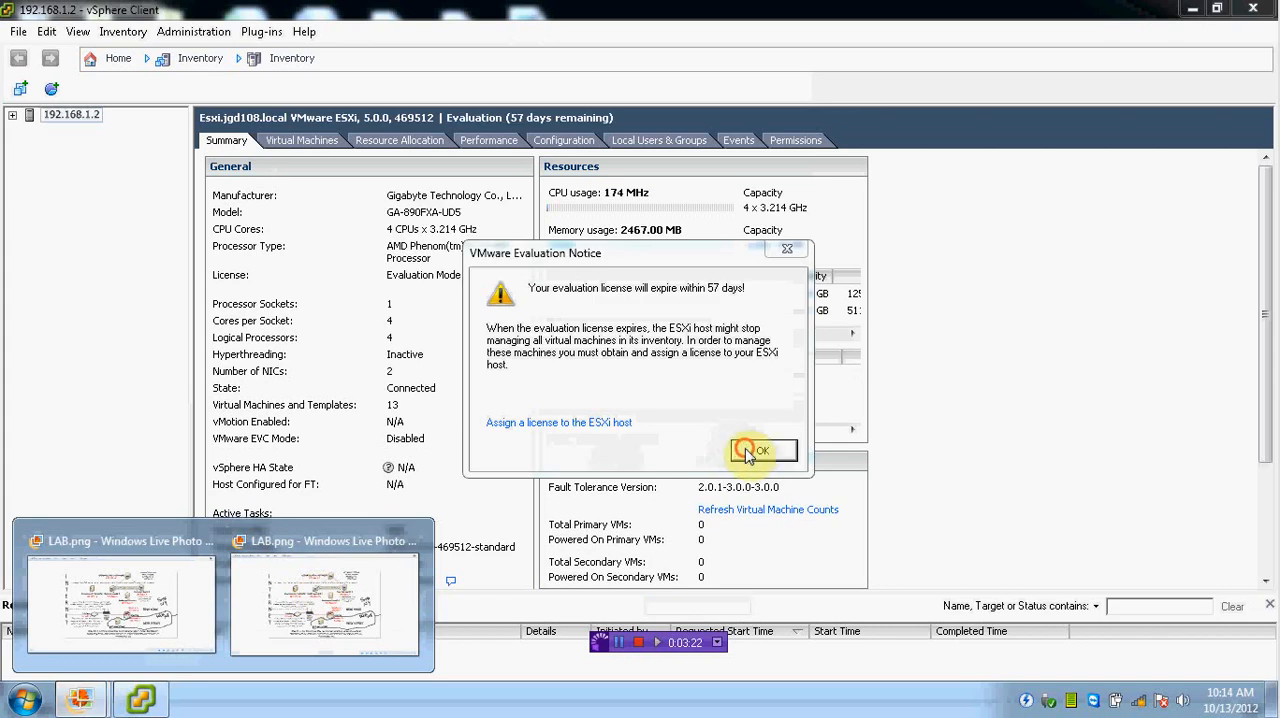
# - Dismiss the evaluation notice, expand host 192.168.1.2 to list its VMs, and select the DS1 datastore
pyautogui.click(760, 450)
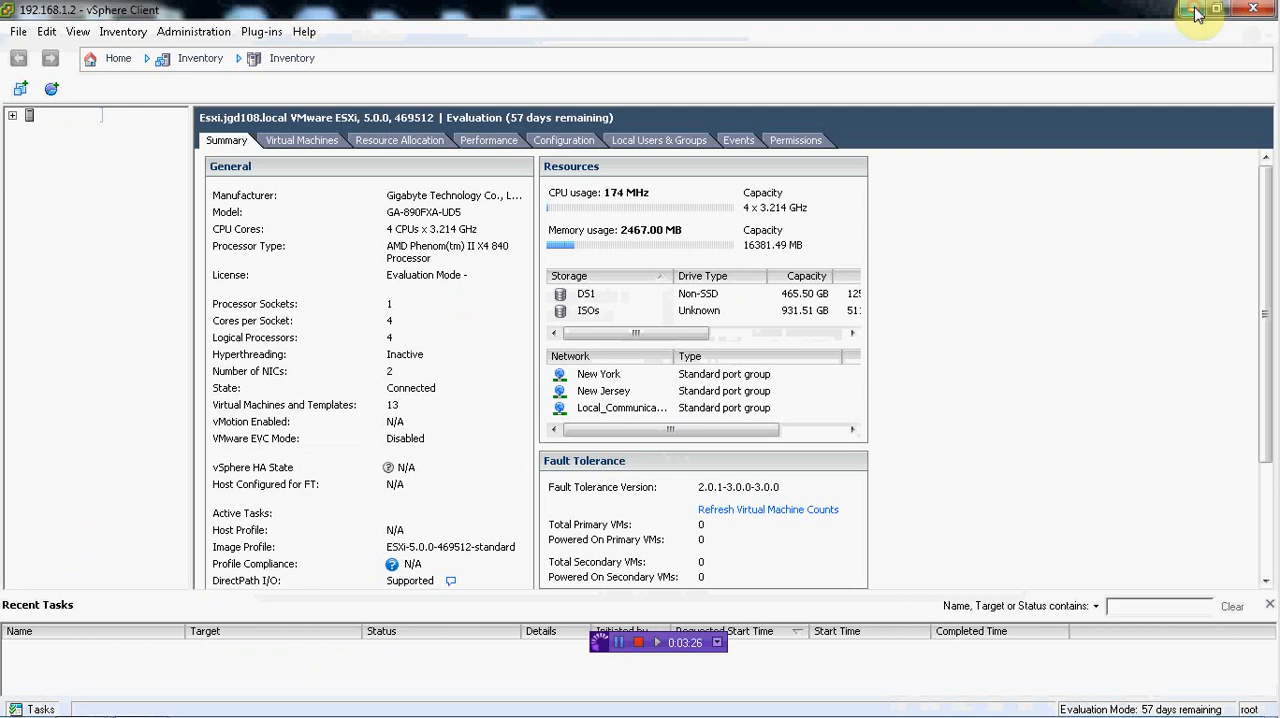
pyautogui.click(12, 114)
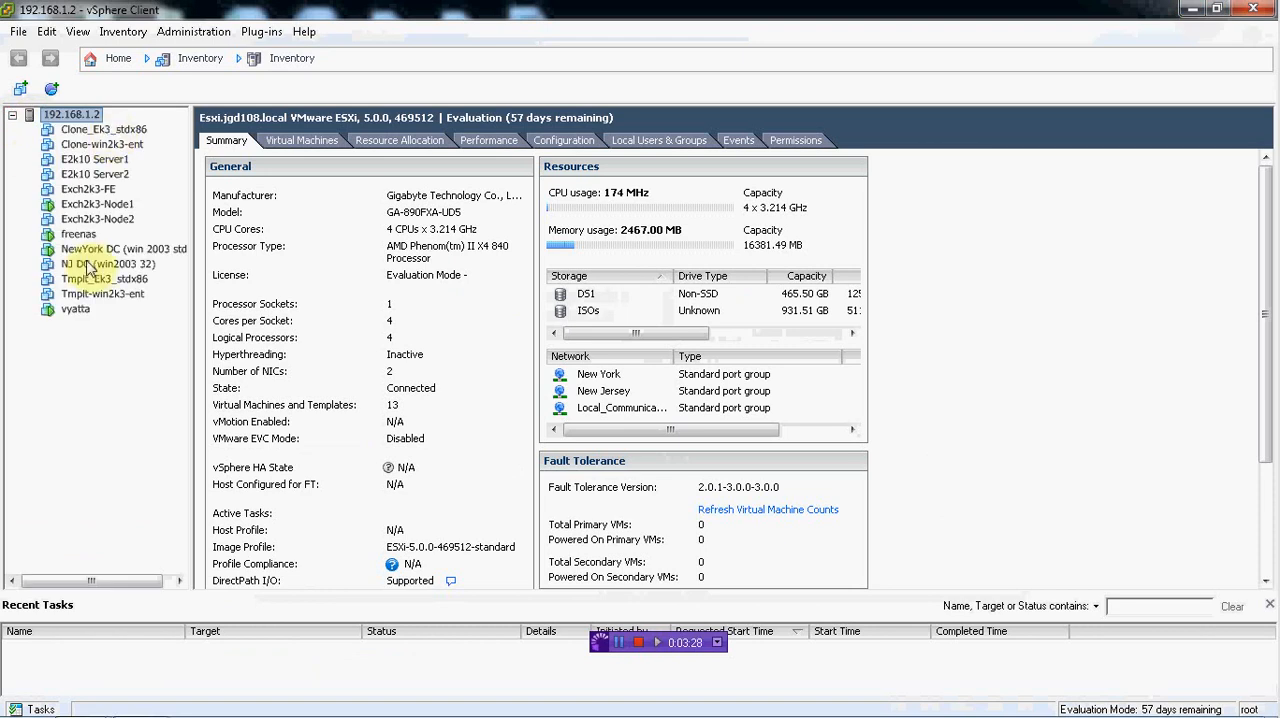
pyautogui.moveTo(120, 360)
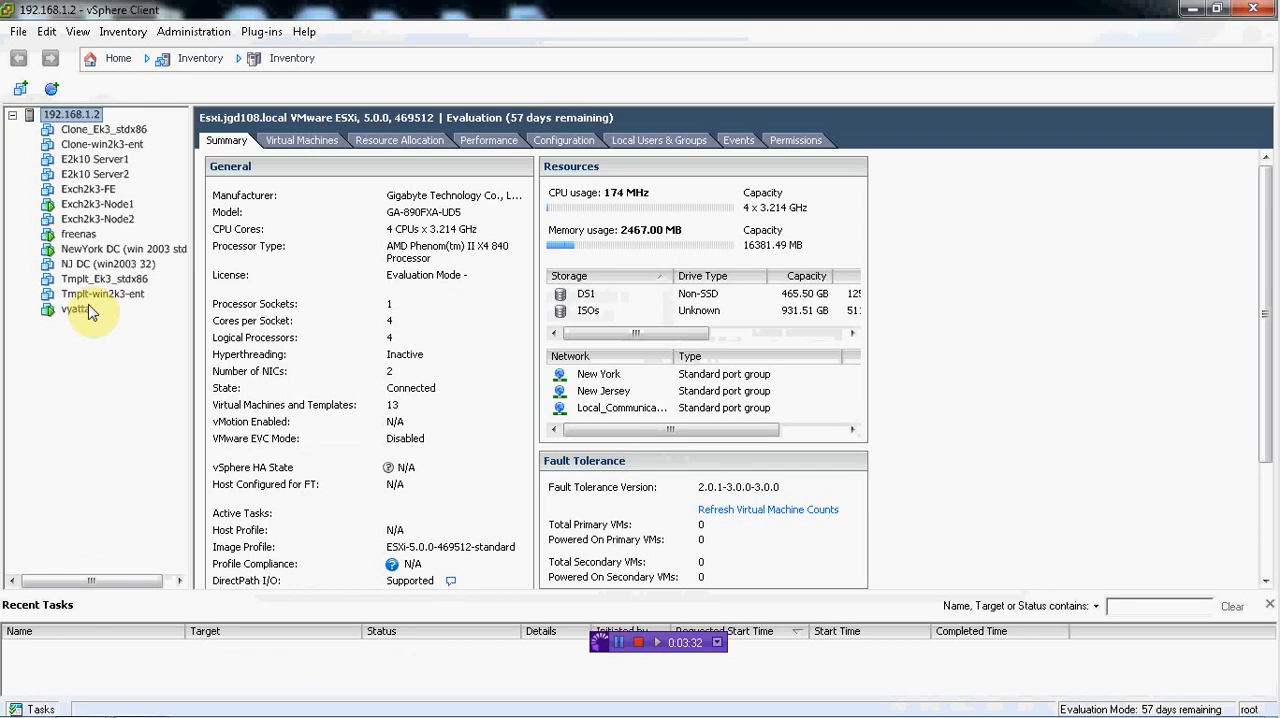
pyautogui.moveTo(368, 356)
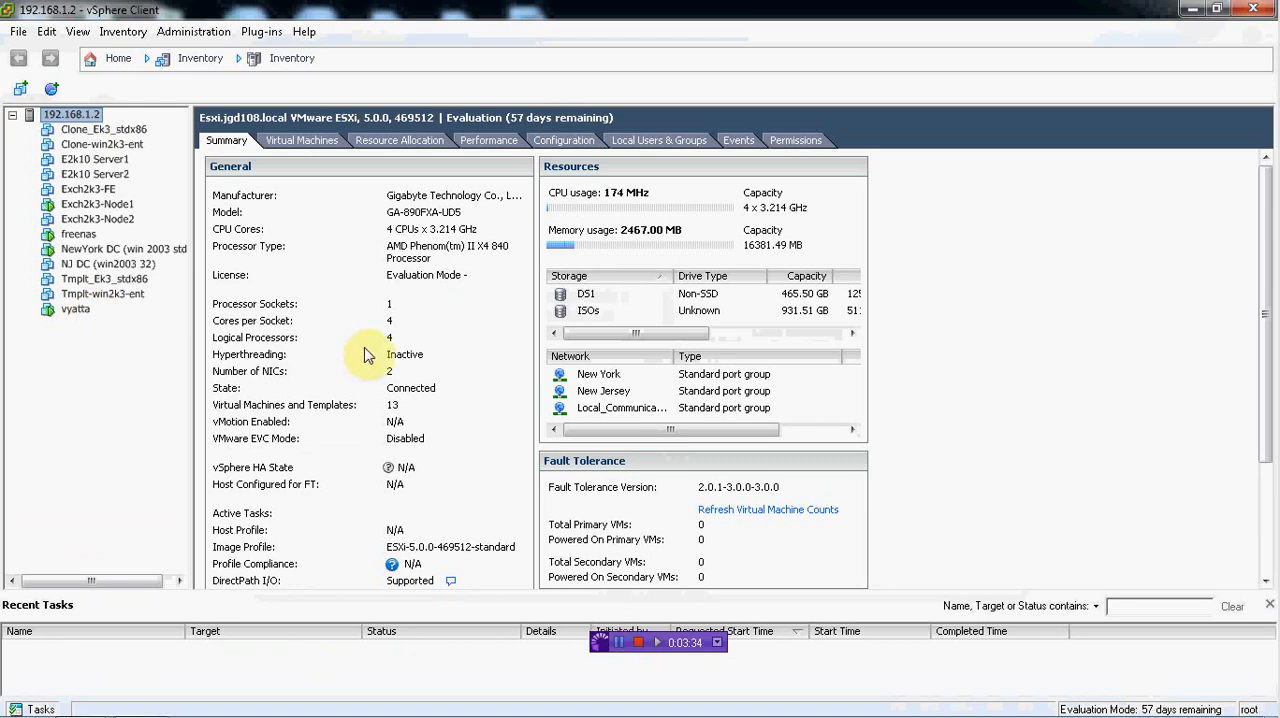
pyautogui.moveTo(392, 246)
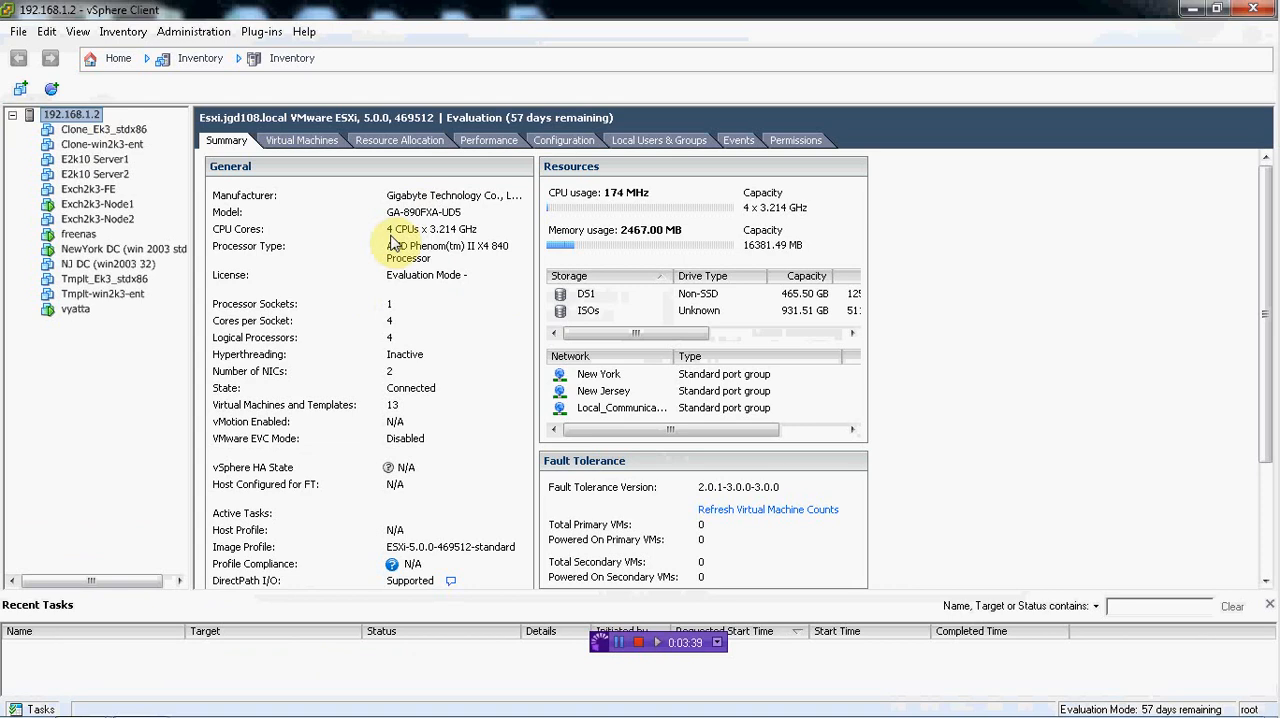
pyautogui.moveTo(108, 336)
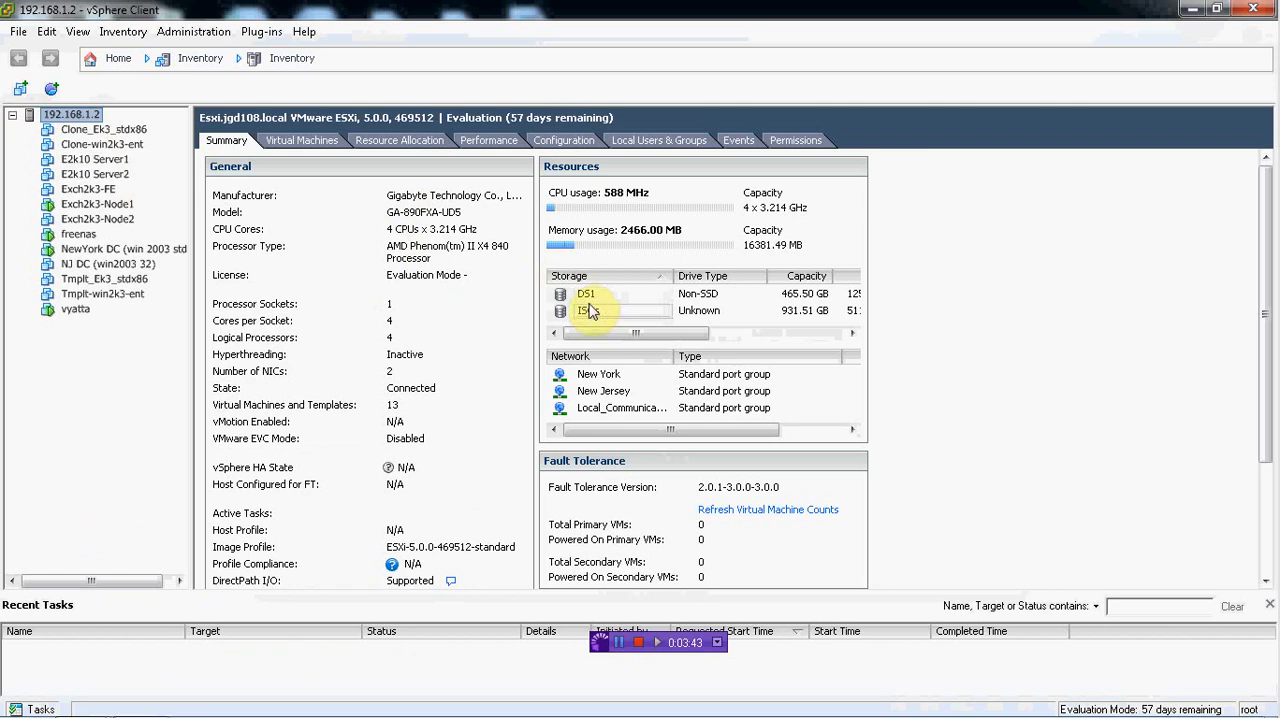
pyautogui.click(586, 292)
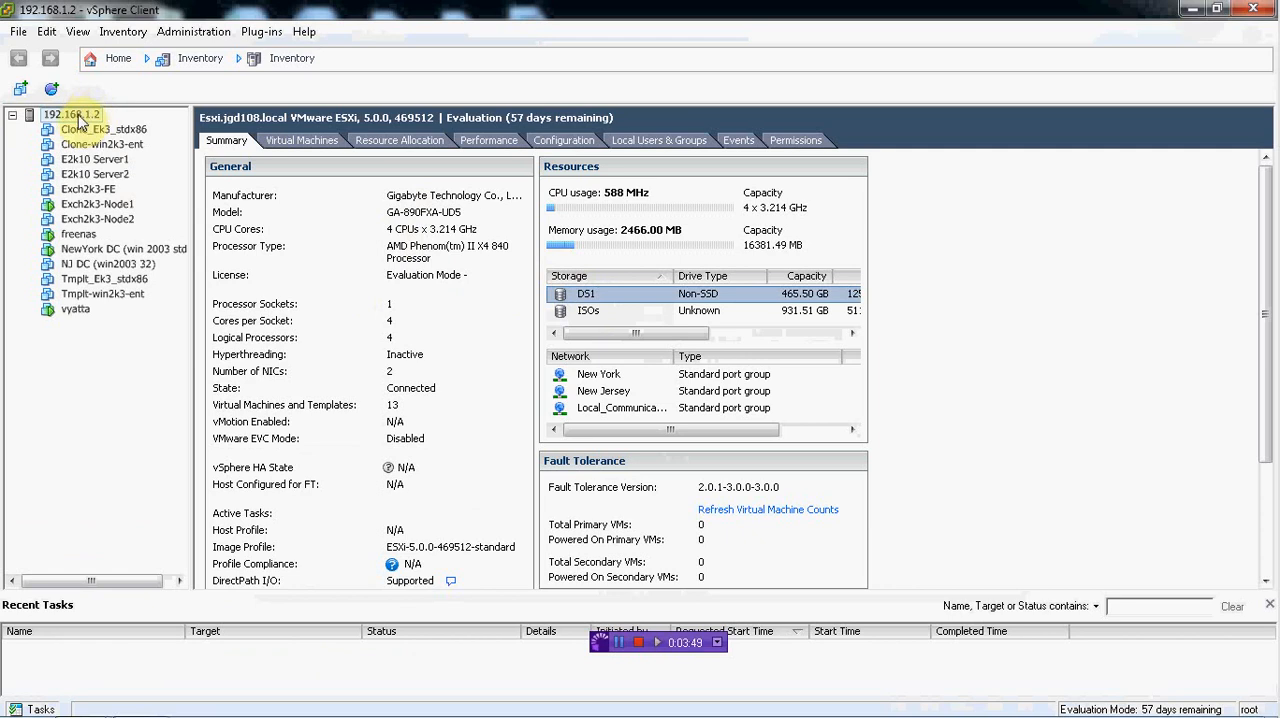
pyautogui.moveTo(110, 336)
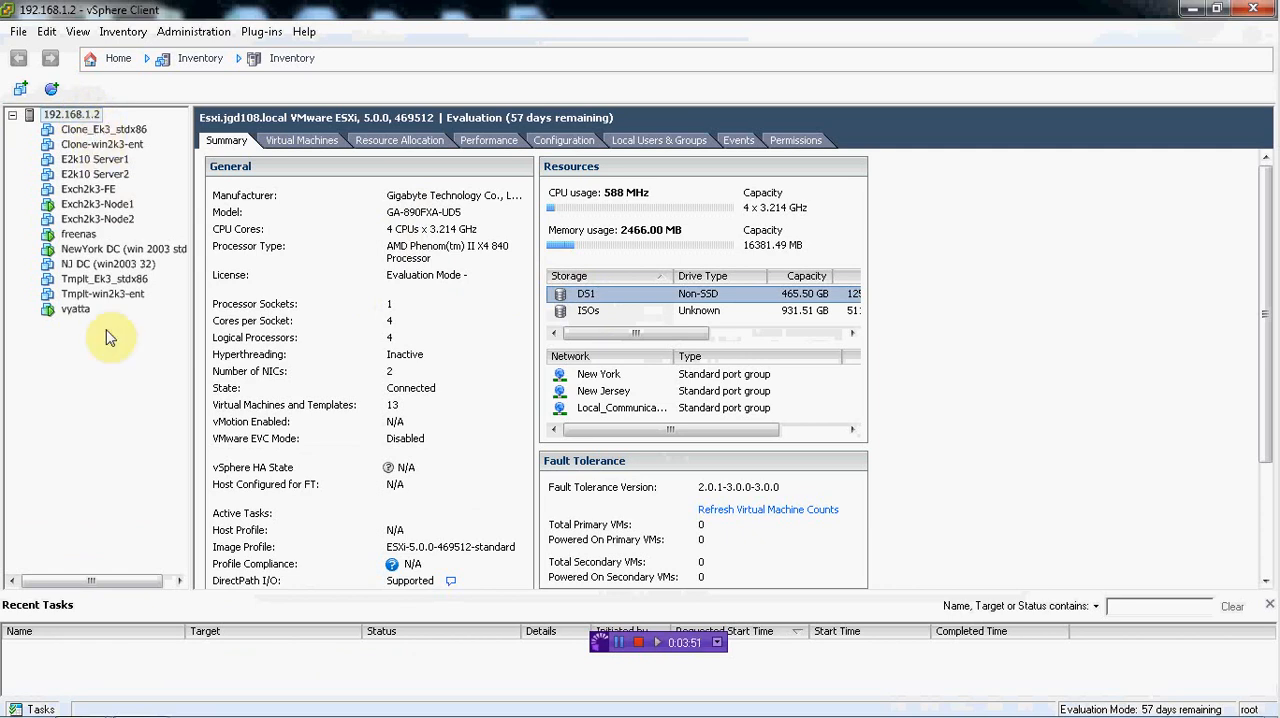
pyautogui.moveTo(180, 352)
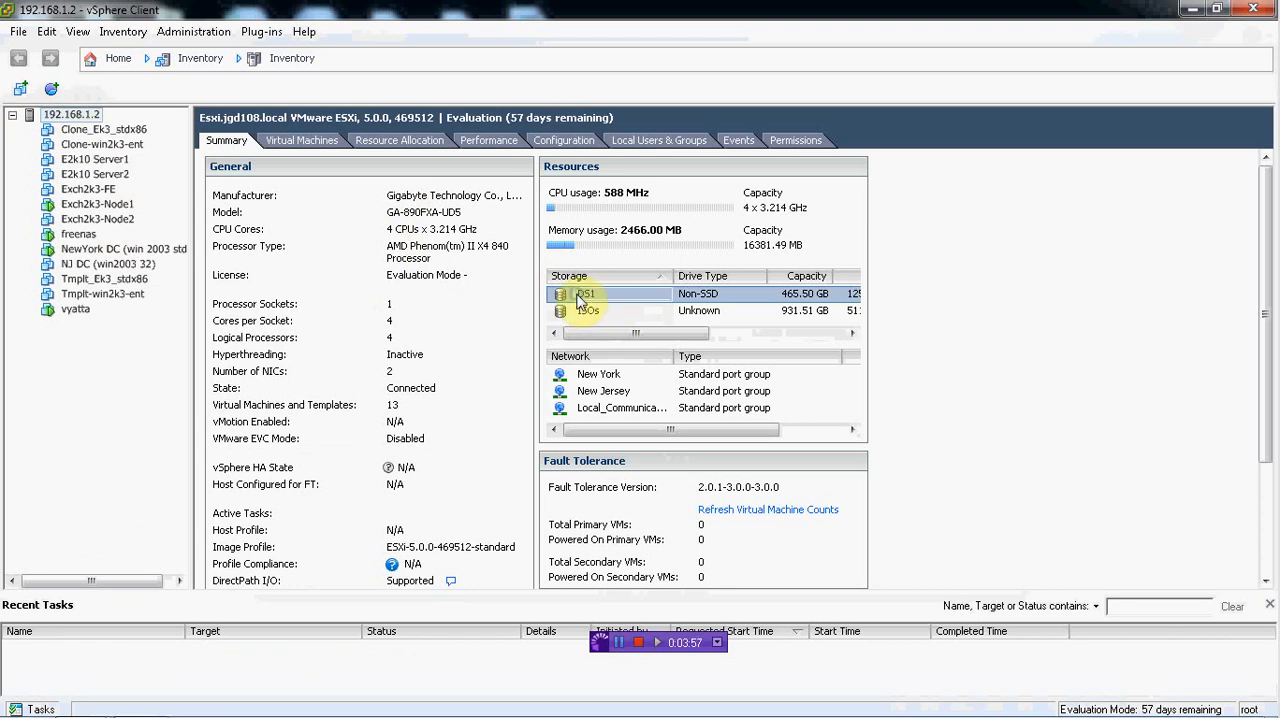
pyautogui.doubleClick(584, 292)
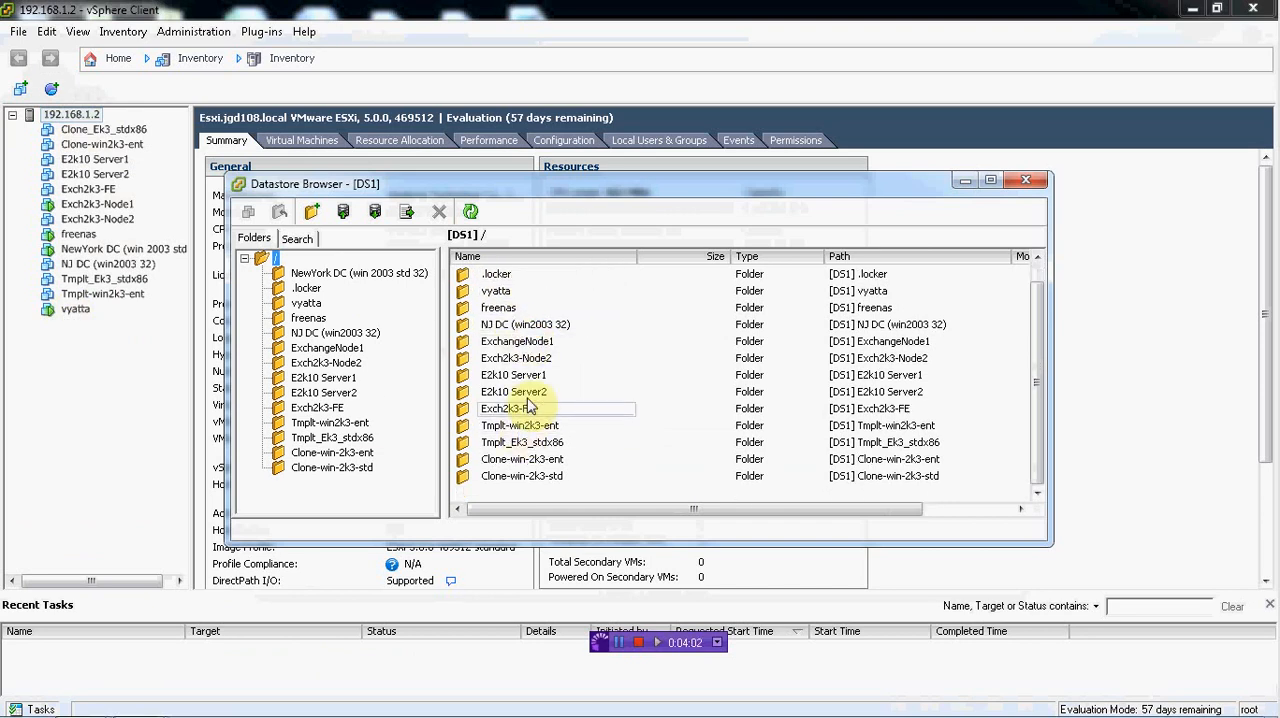
pyautogui.click(1024, 180)
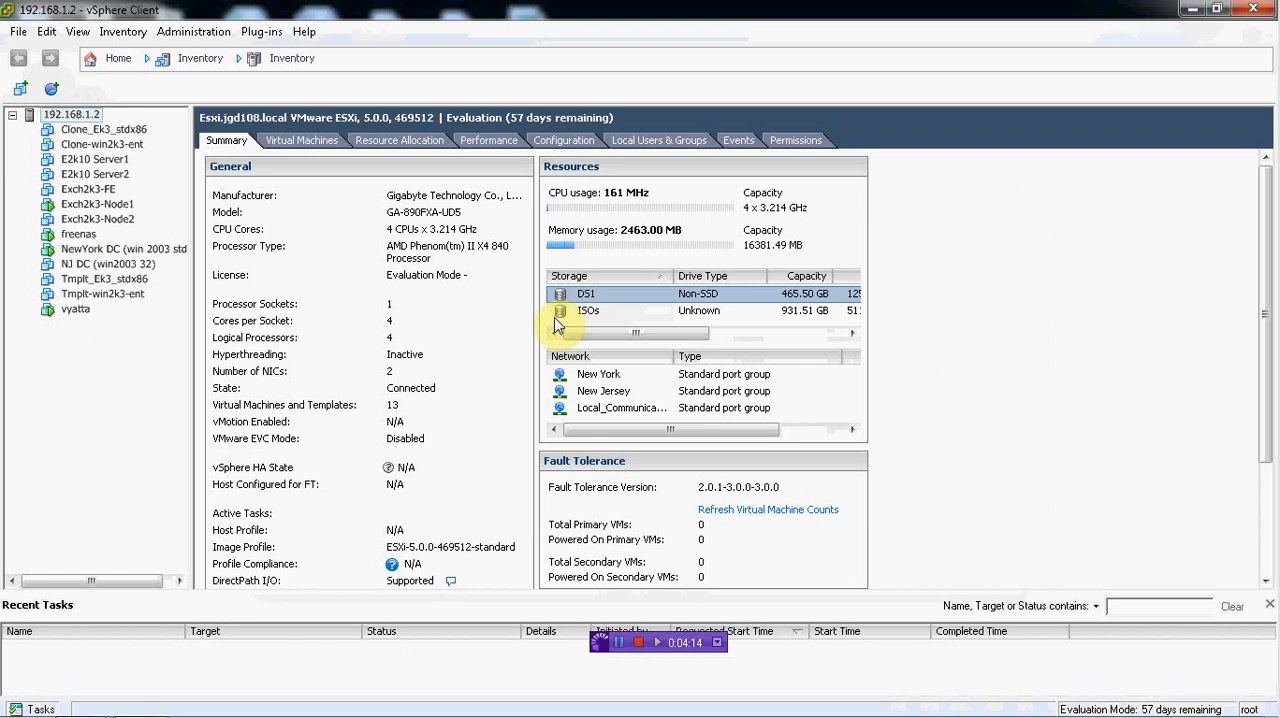
pyautogui.moveTo(504, 366)
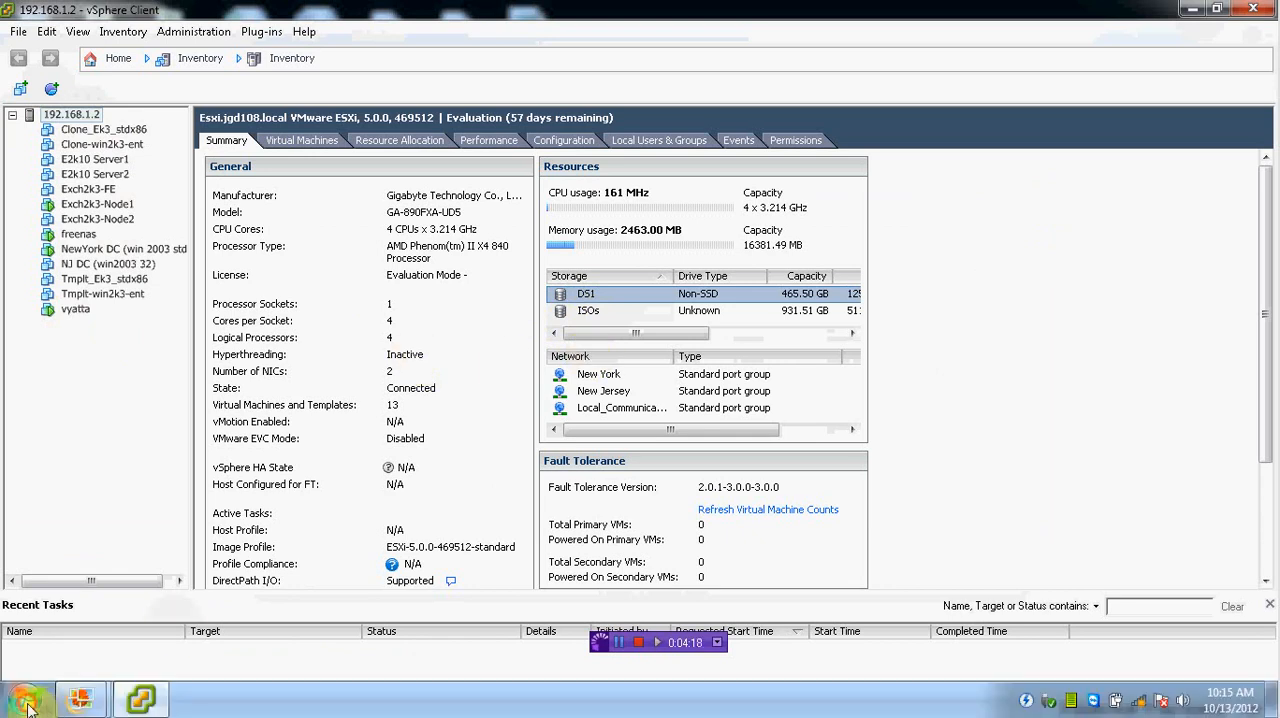
# - View the FLASHBIOS (G:) drive's BIOS files from Computer, then return to the drive overview
pyautogui.click(24, 696)
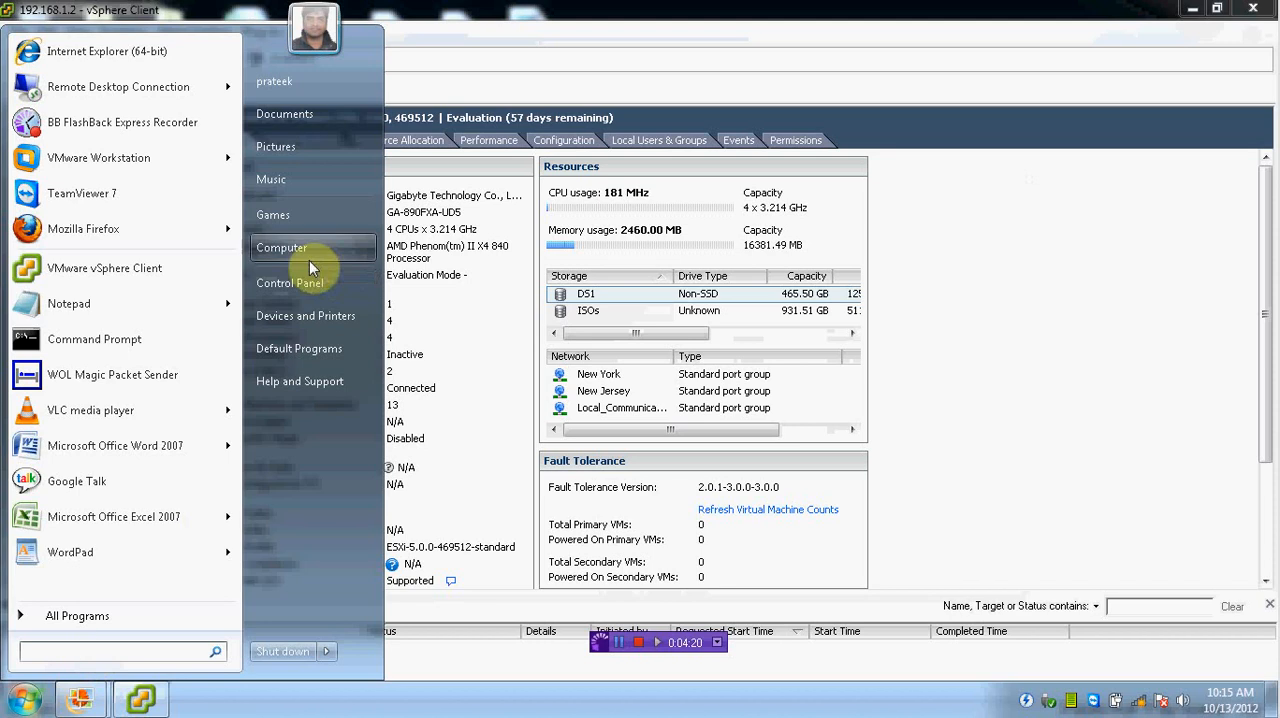
pyautogui.click(280, 248)
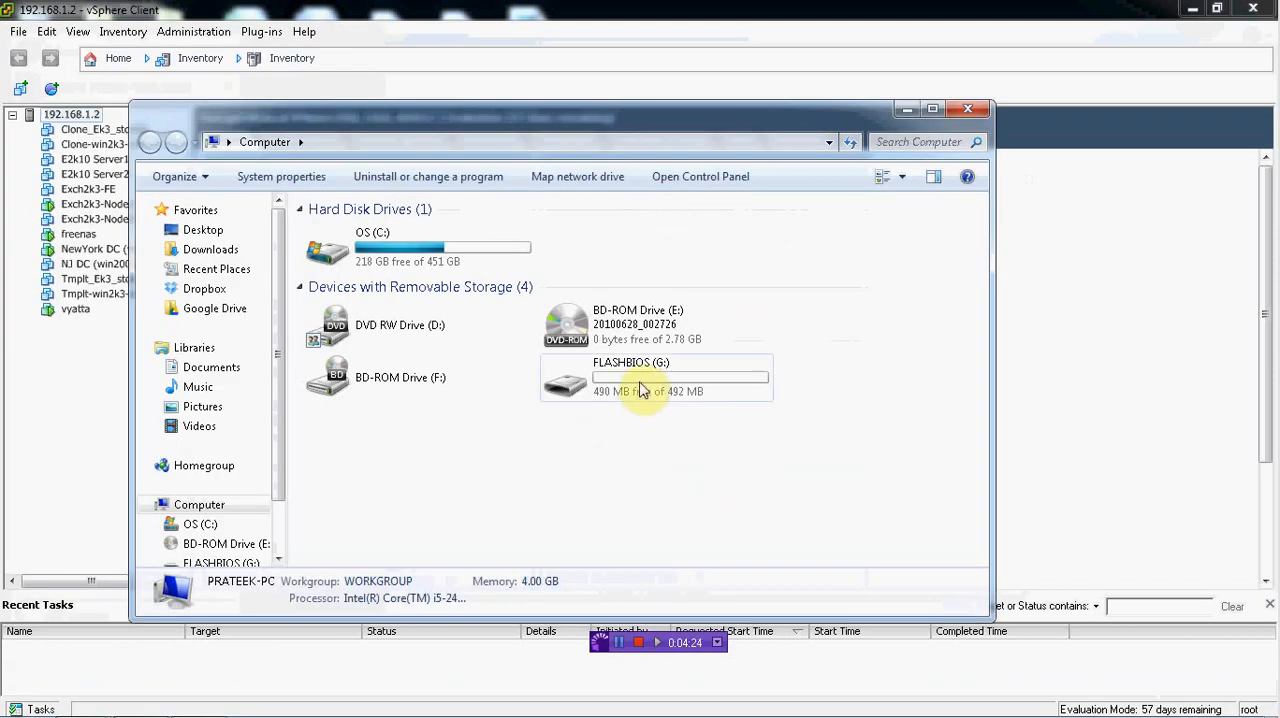
pyautogui.doubleClick(656, 376)
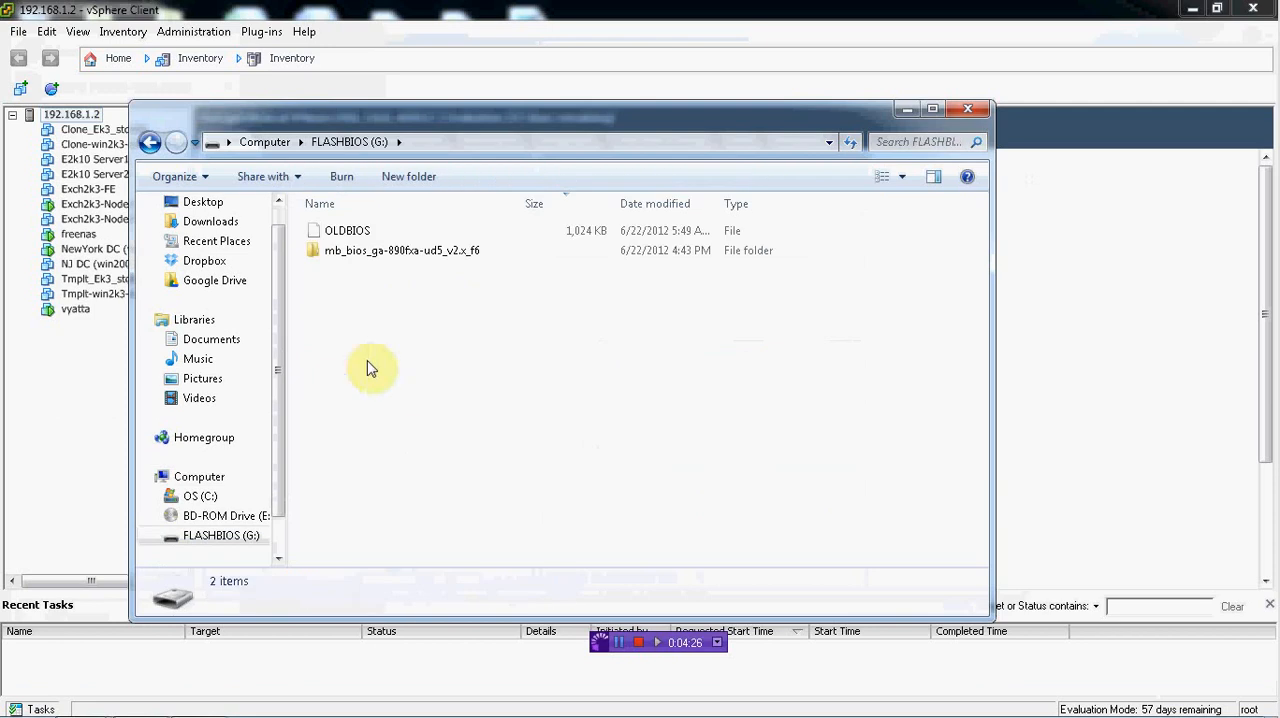
pyautogui.click(150, 140)
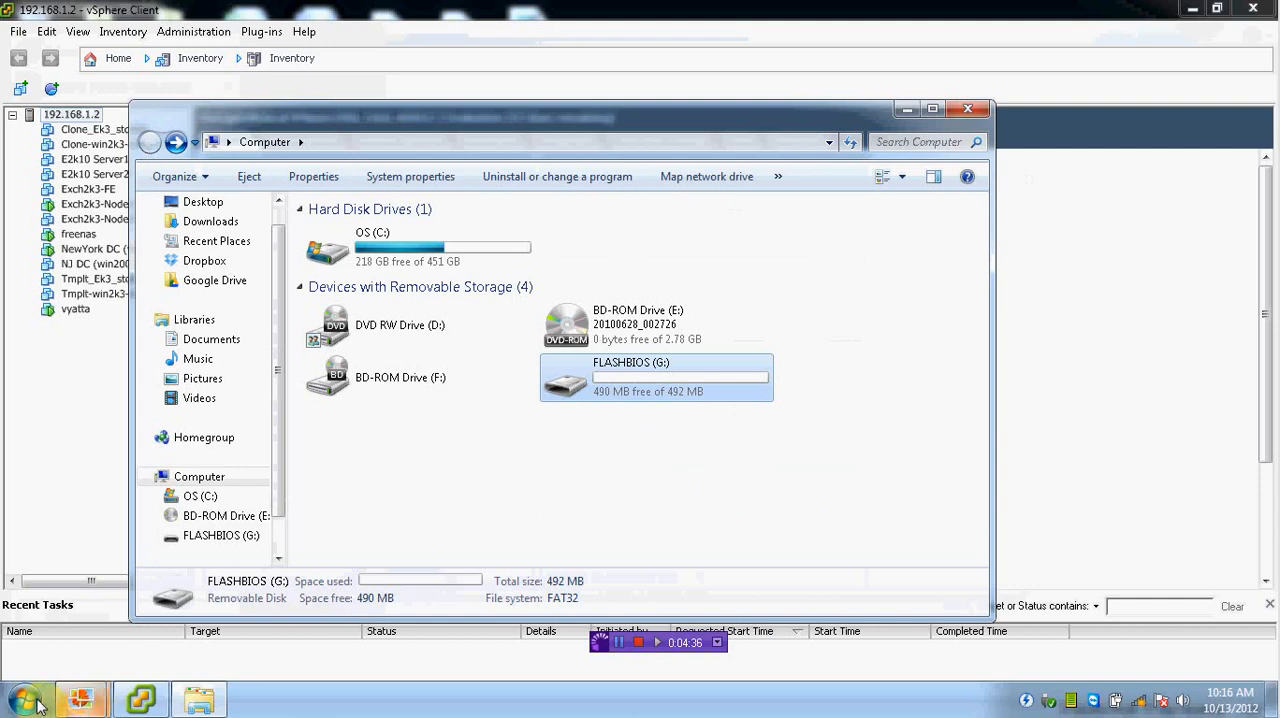
pyautogui.moveTo(24, 700)
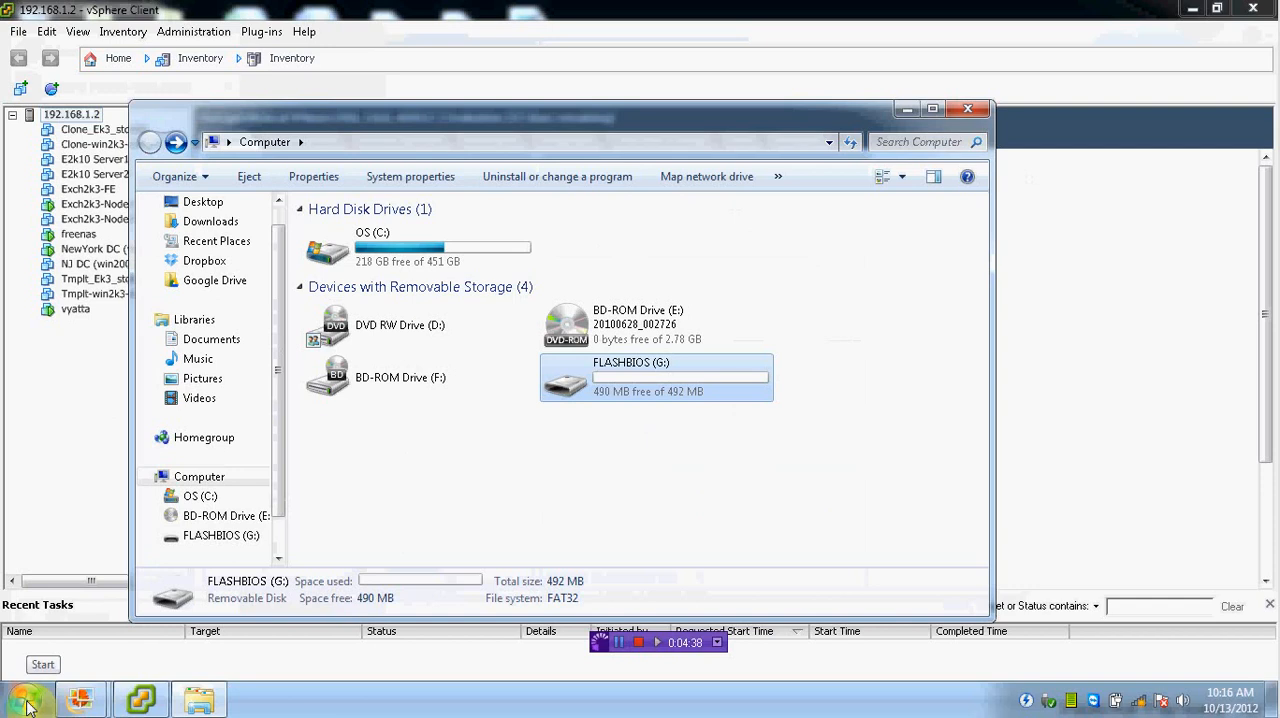
# - Begin a Start menu search for UNetbootin
pyautogui.click(22, 696)
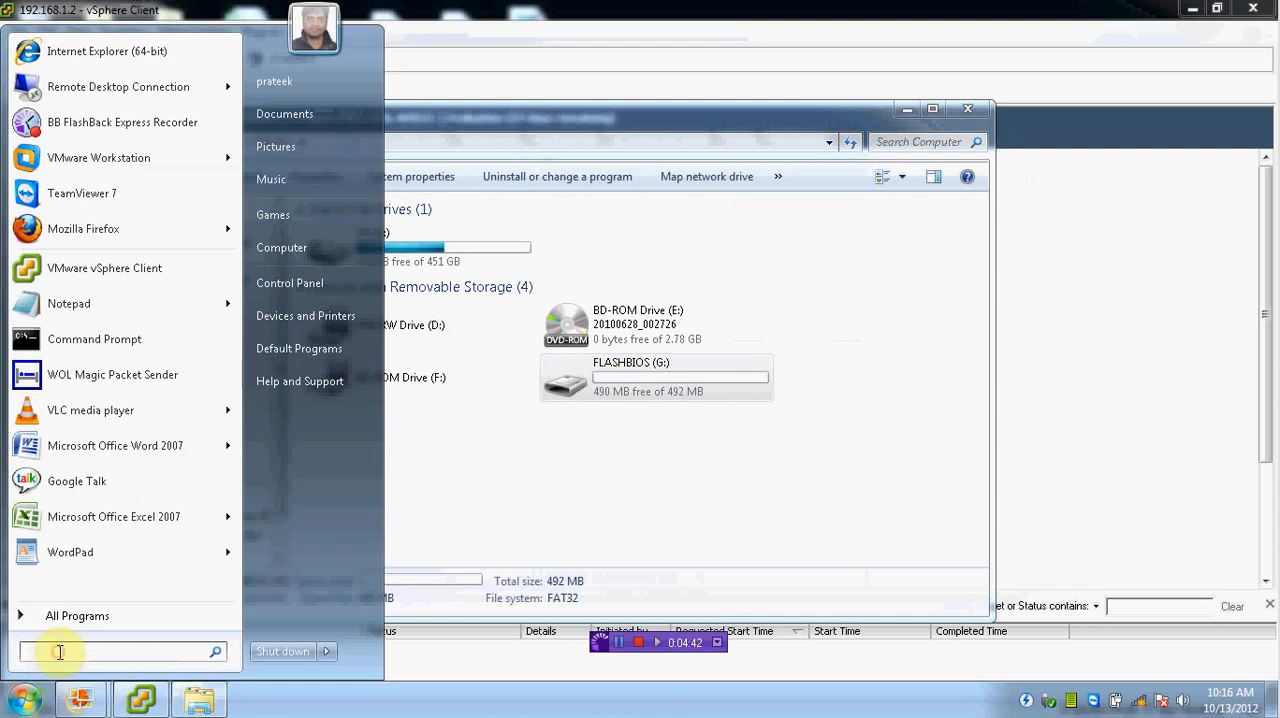
pyautogui.write('une')
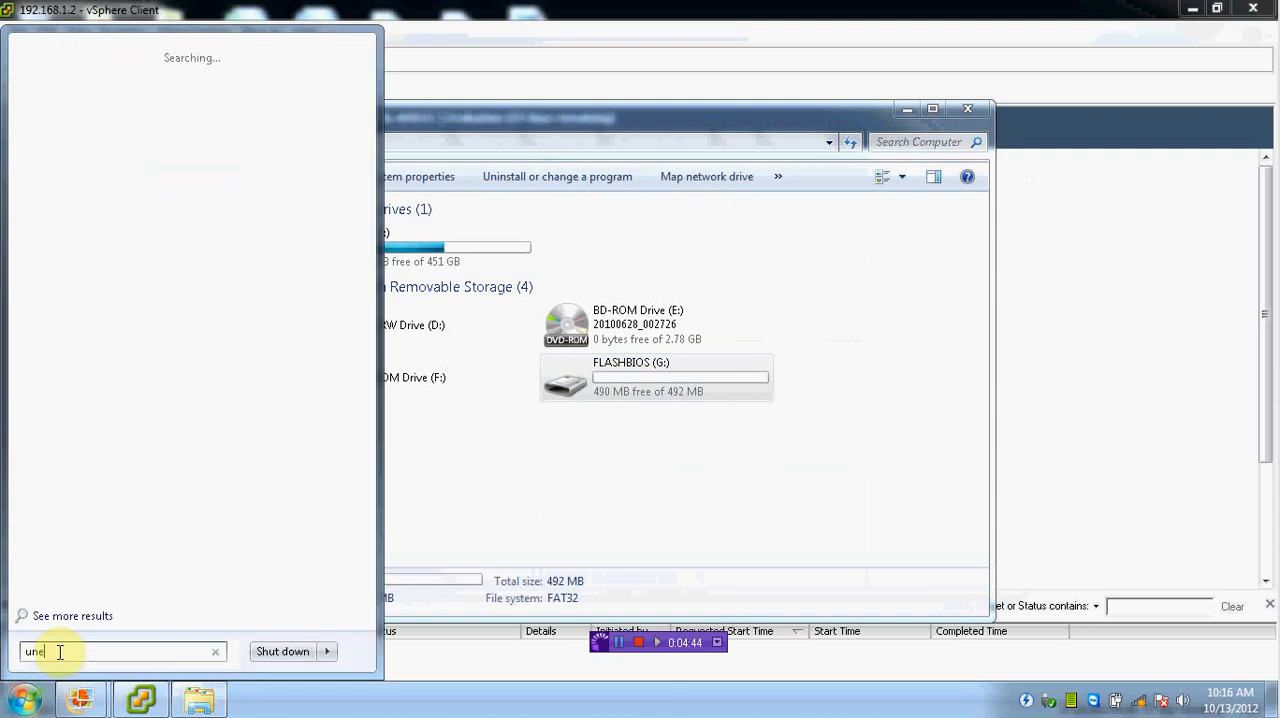
pyautogui.moveTo(36, 314)
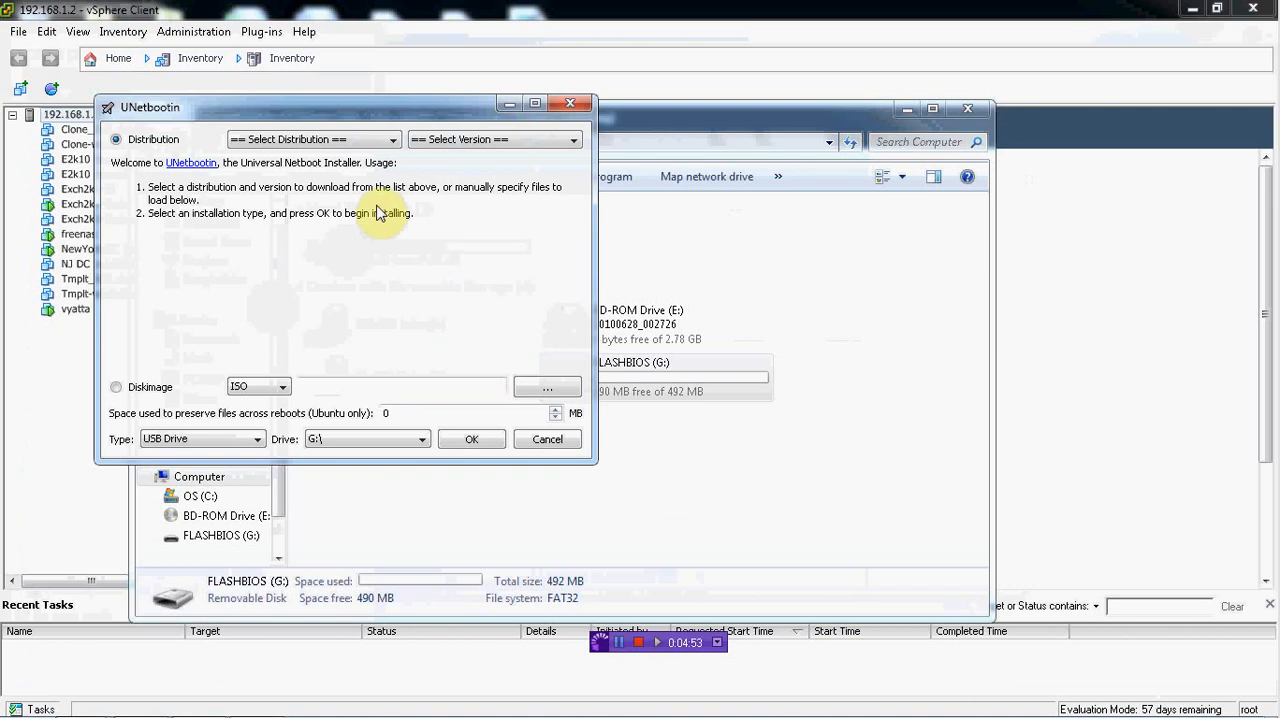
pyautogui.moveTo(296, 628)
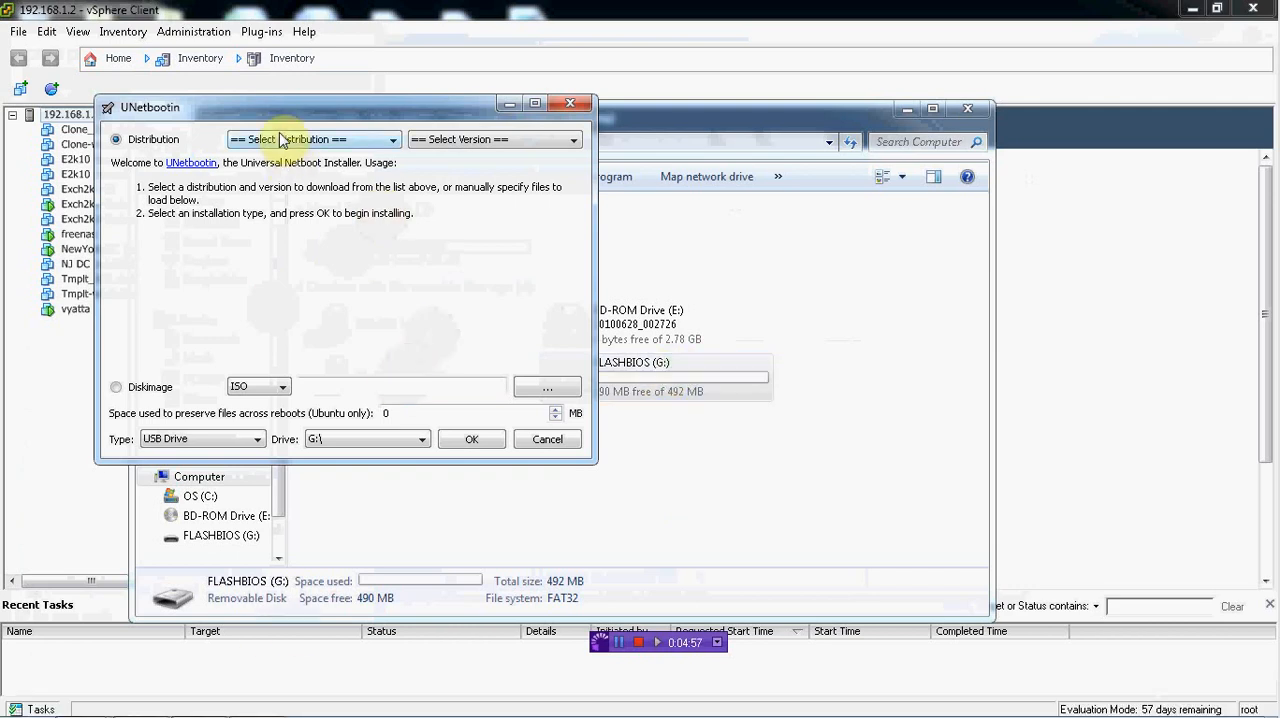
pyautogui.moveTo(524, 470)
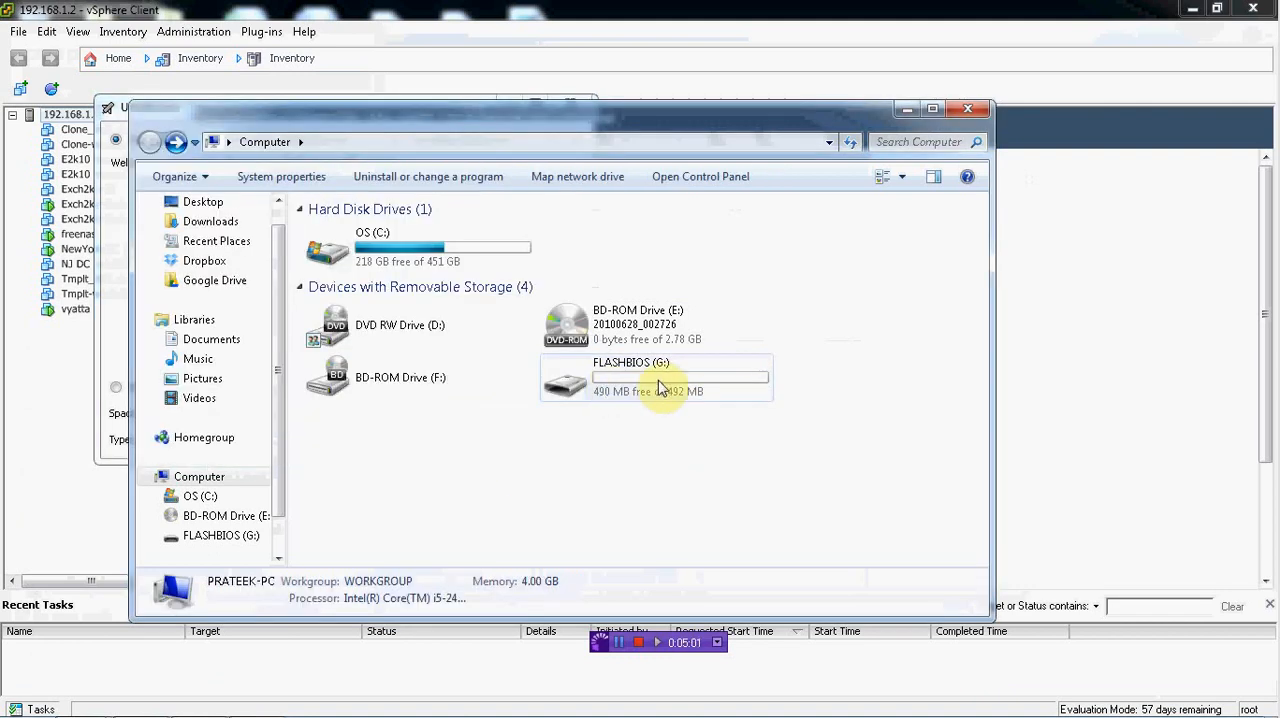
# - Open FLASHBIOS (G:) and select the motherboard BIOS folder beside the OLDBIOS file
pyautogui.doubleClick(658, 378)
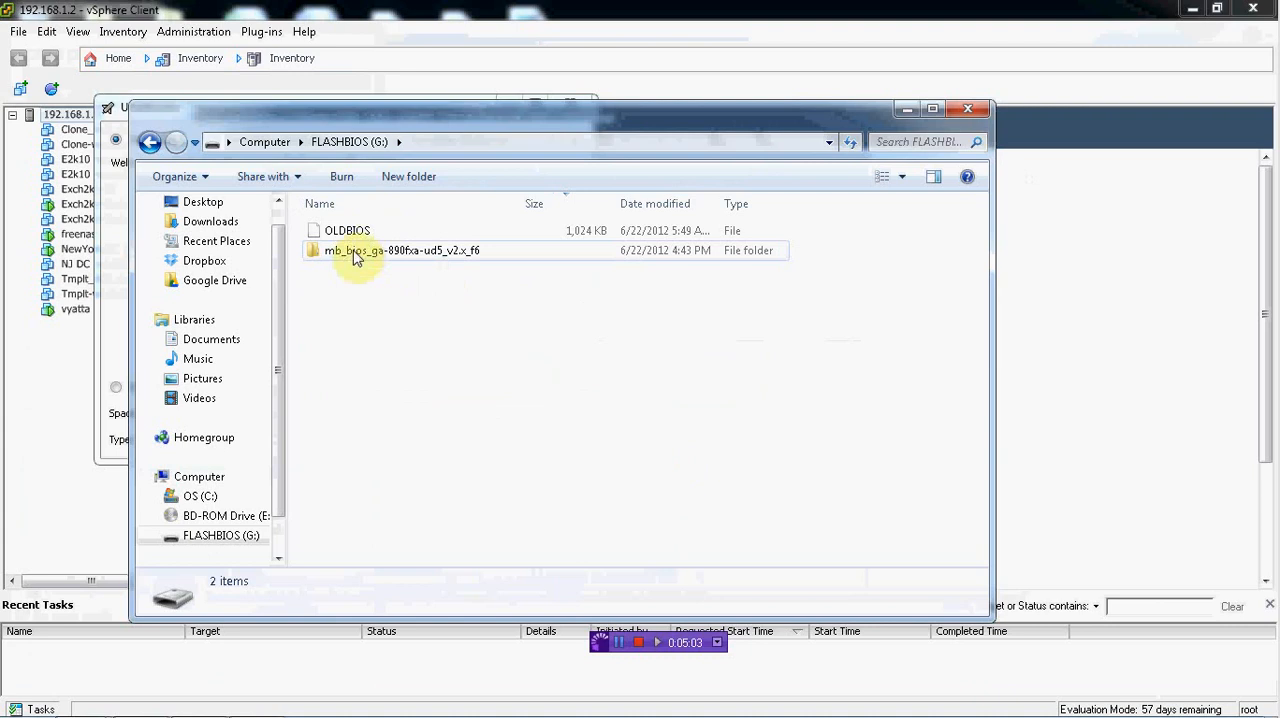
pyautogui.moveTo(518, 212)
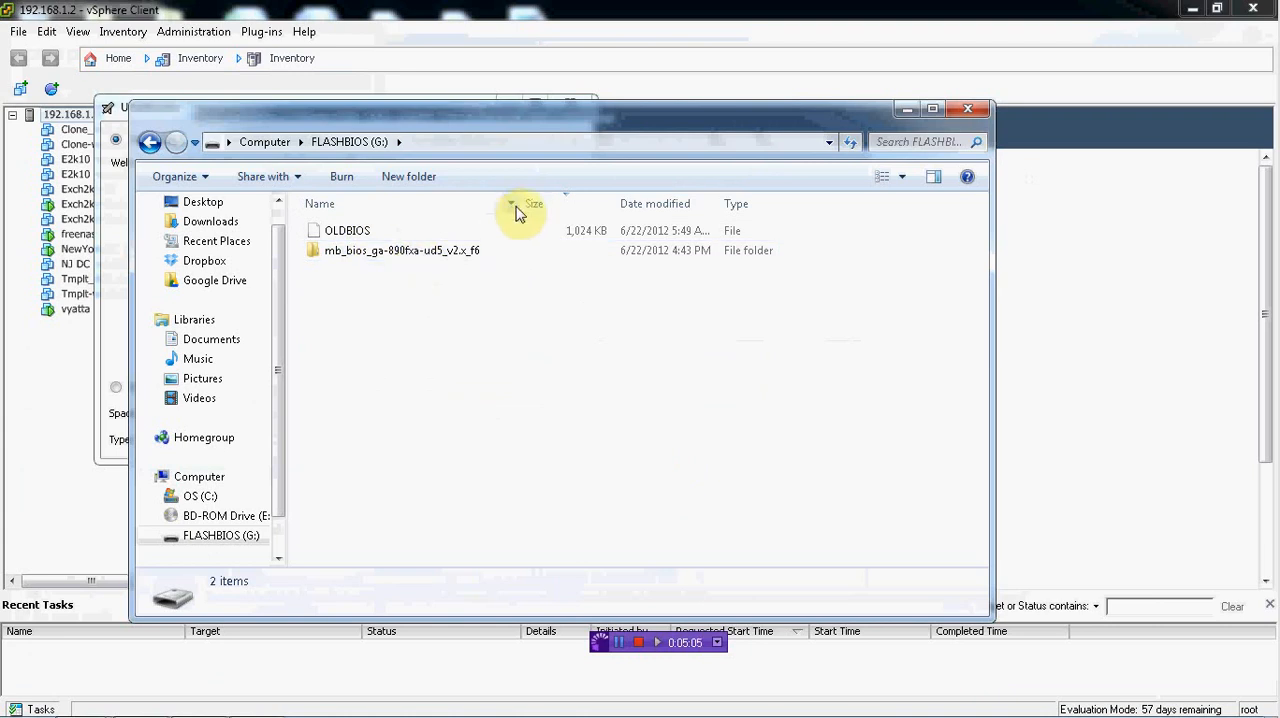
pyautogui.moveTo(544, 320)
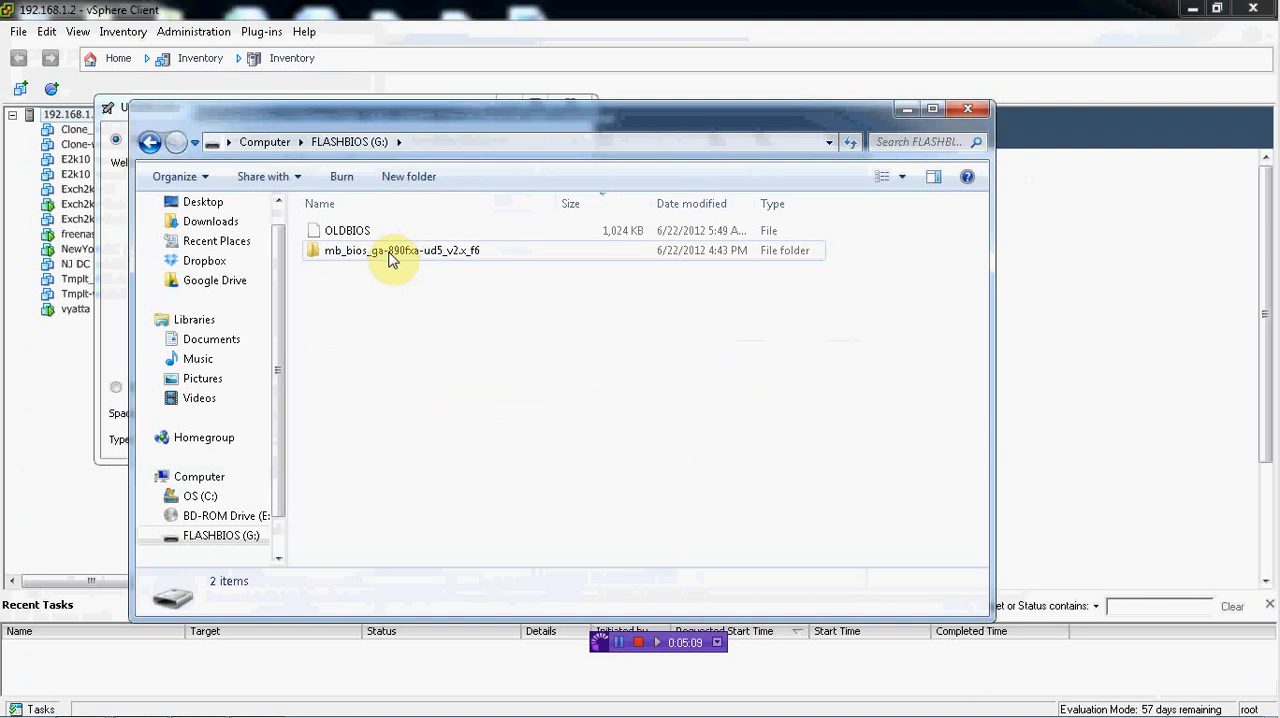
pyautogui.moveTo(380, 302)
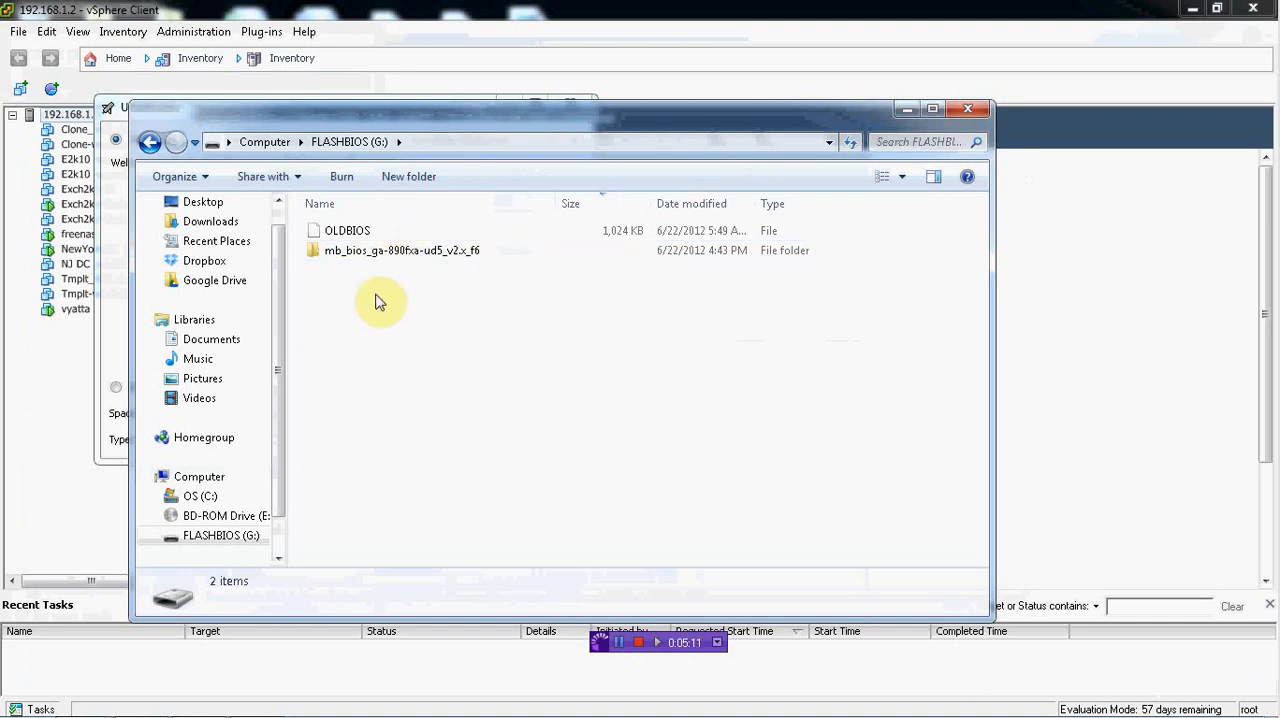
pyautogui.click(400, 250)
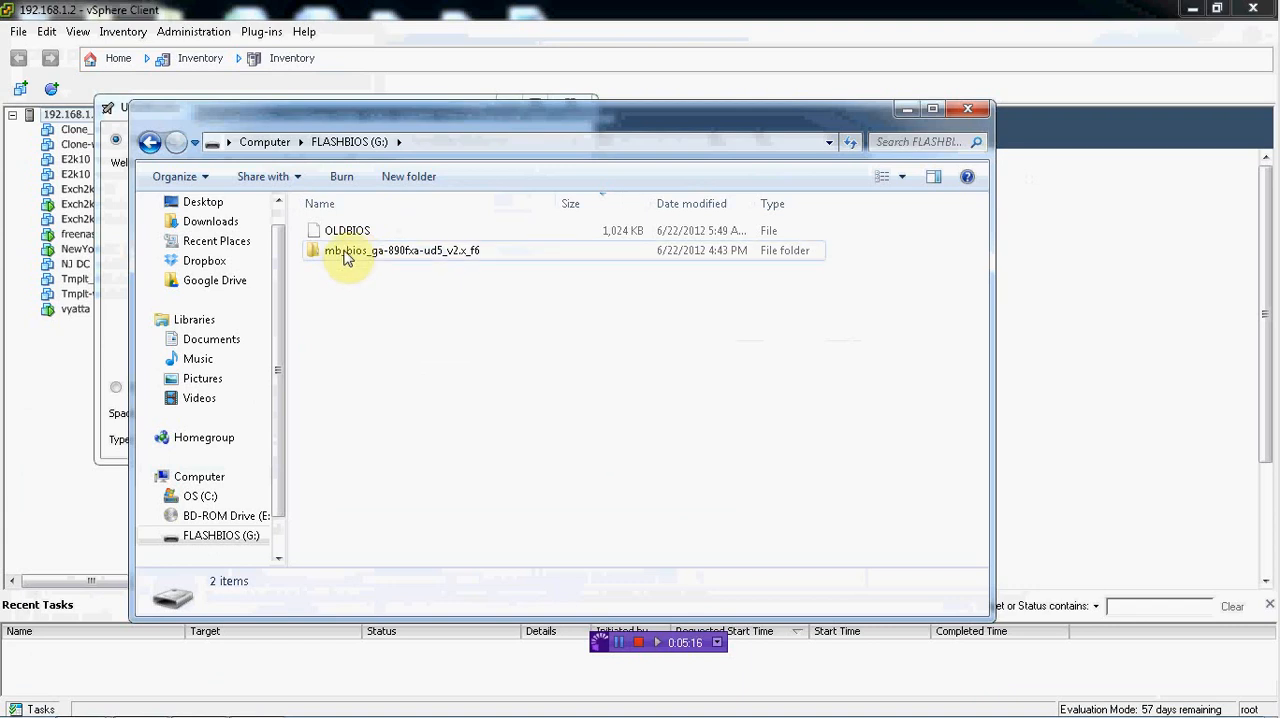
pyautogui.click(400, 250)
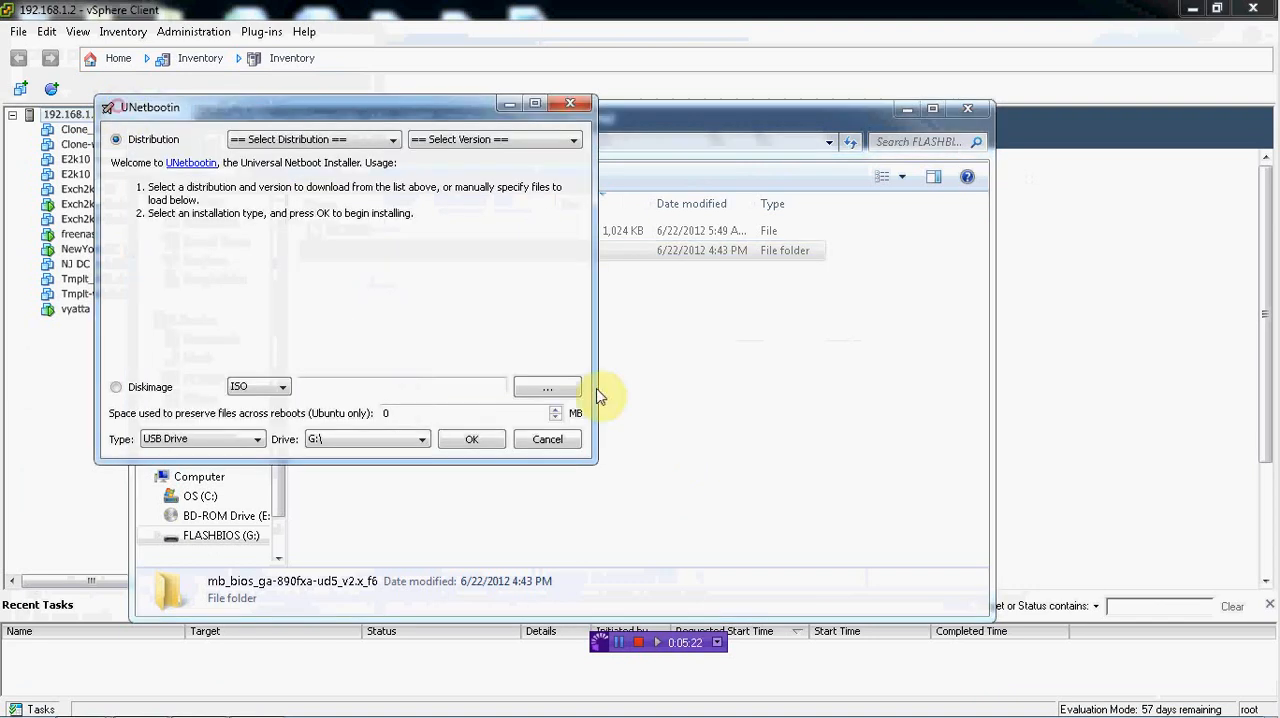
pyautogui.moveTo(300, 316)
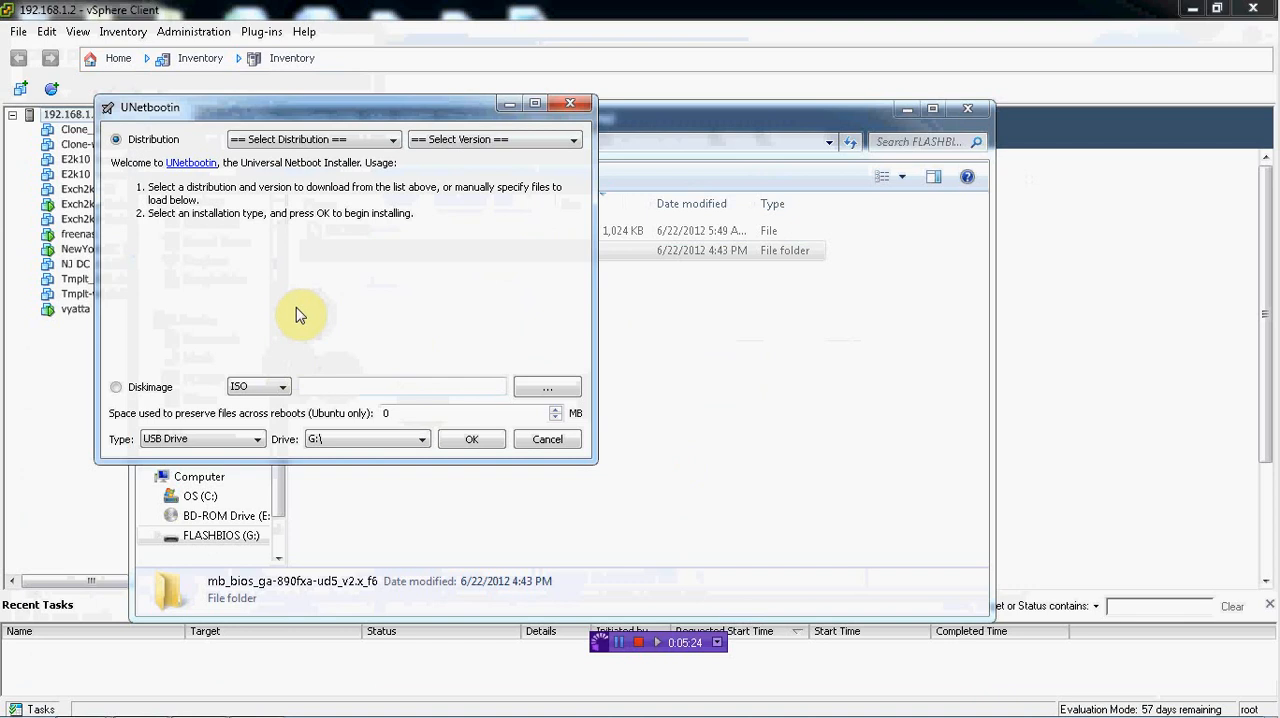
pyautogui.moveTo(700, 348)
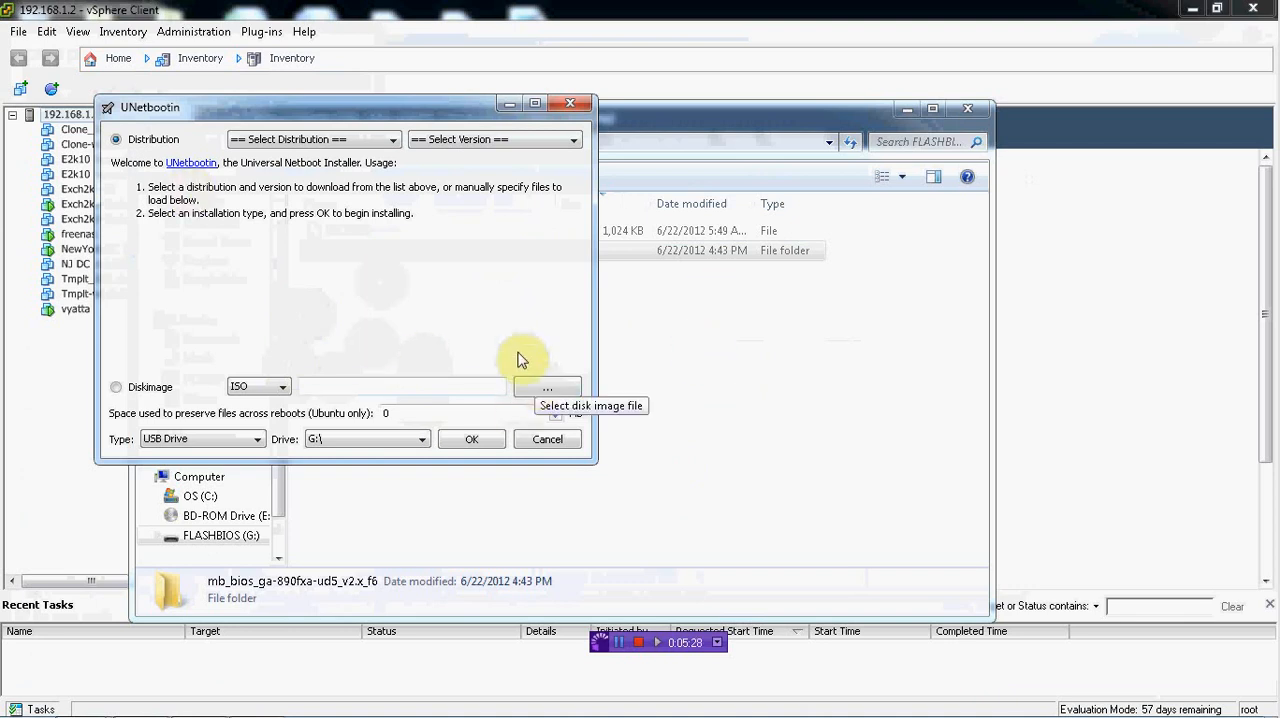
pyautogui.moveTo(240, 350)
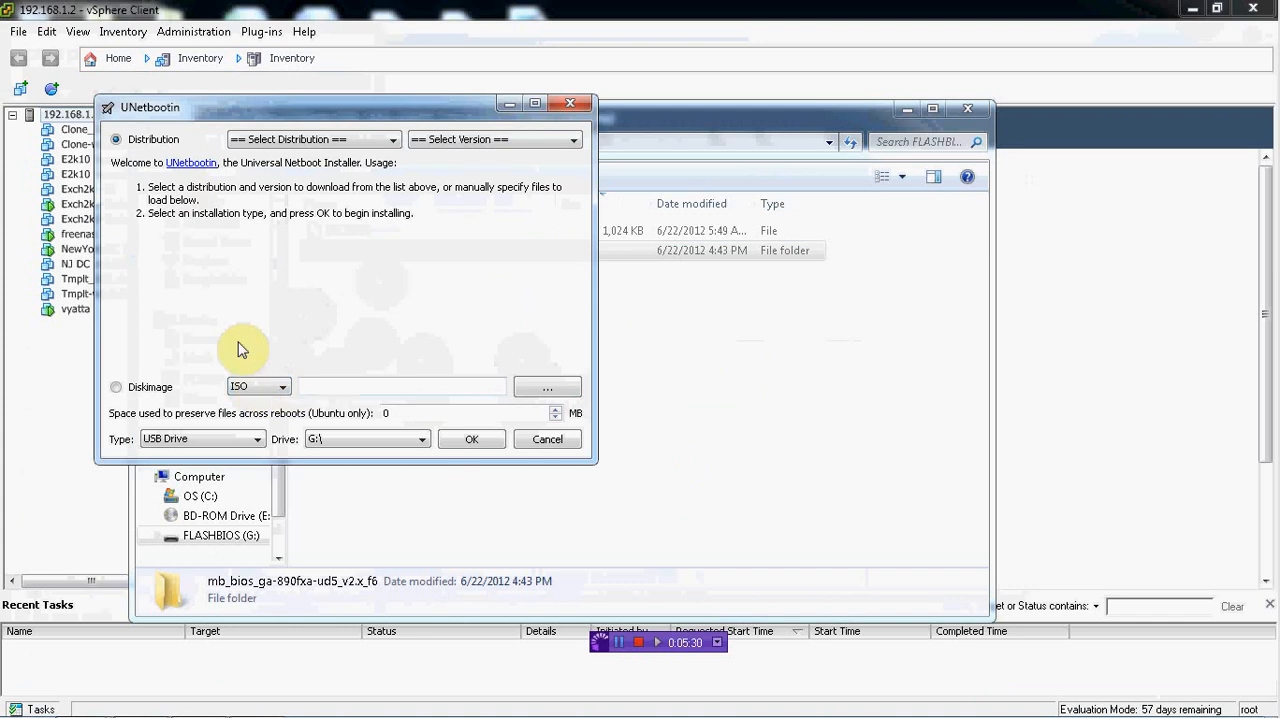
pyautogui.moveTo(162, 368)
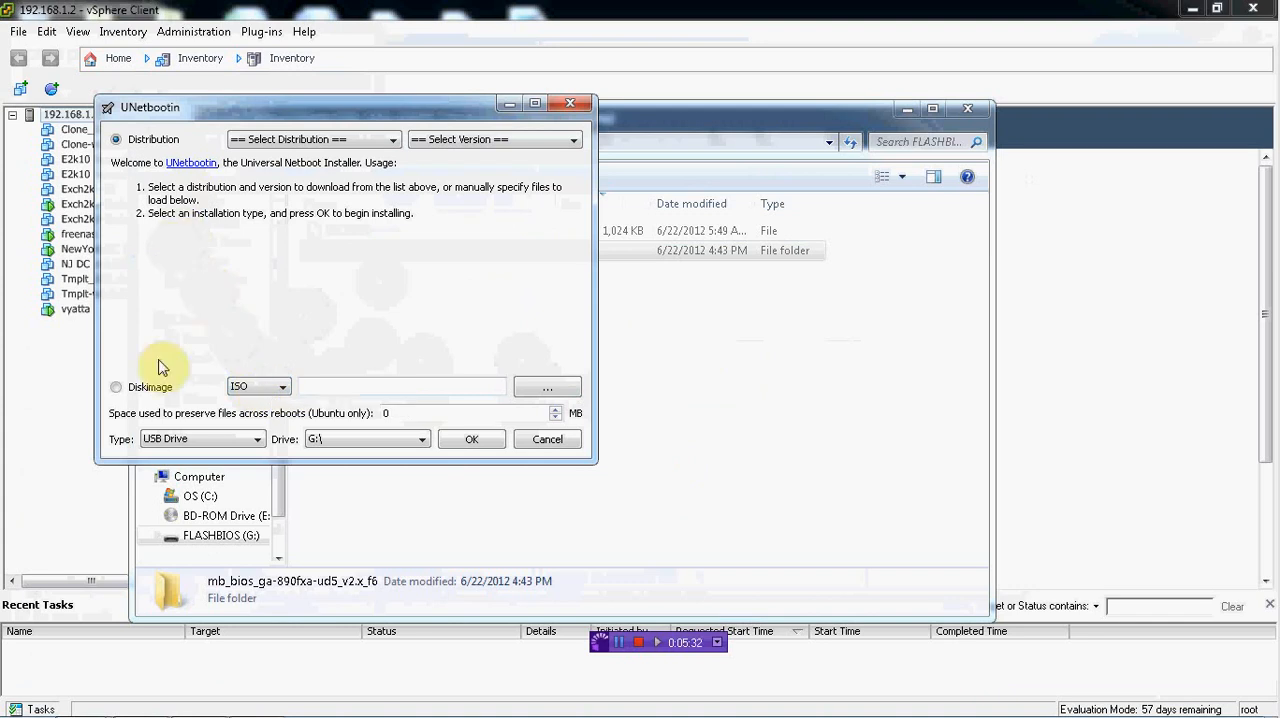
# - Switch UNetbootin to the Diskimage source with ISO type and browse for the image file
pyautogui.click(284, 386)
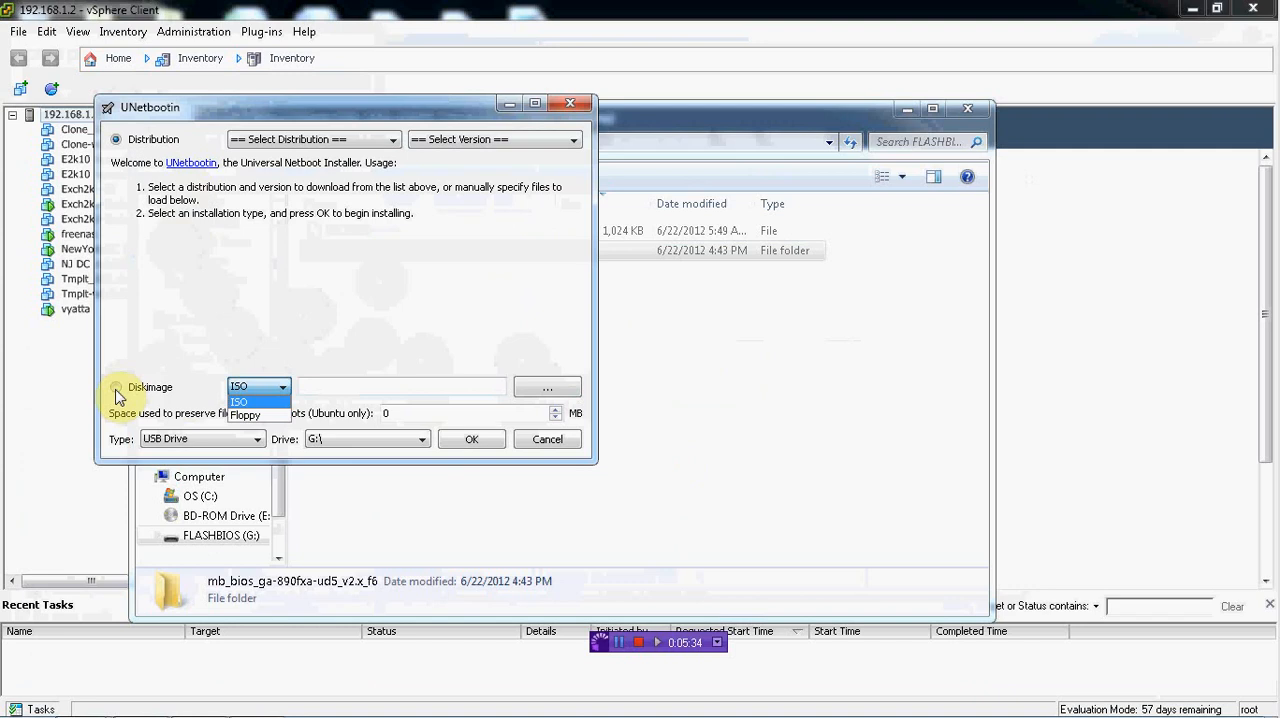
pyautogui.click(240, 400)
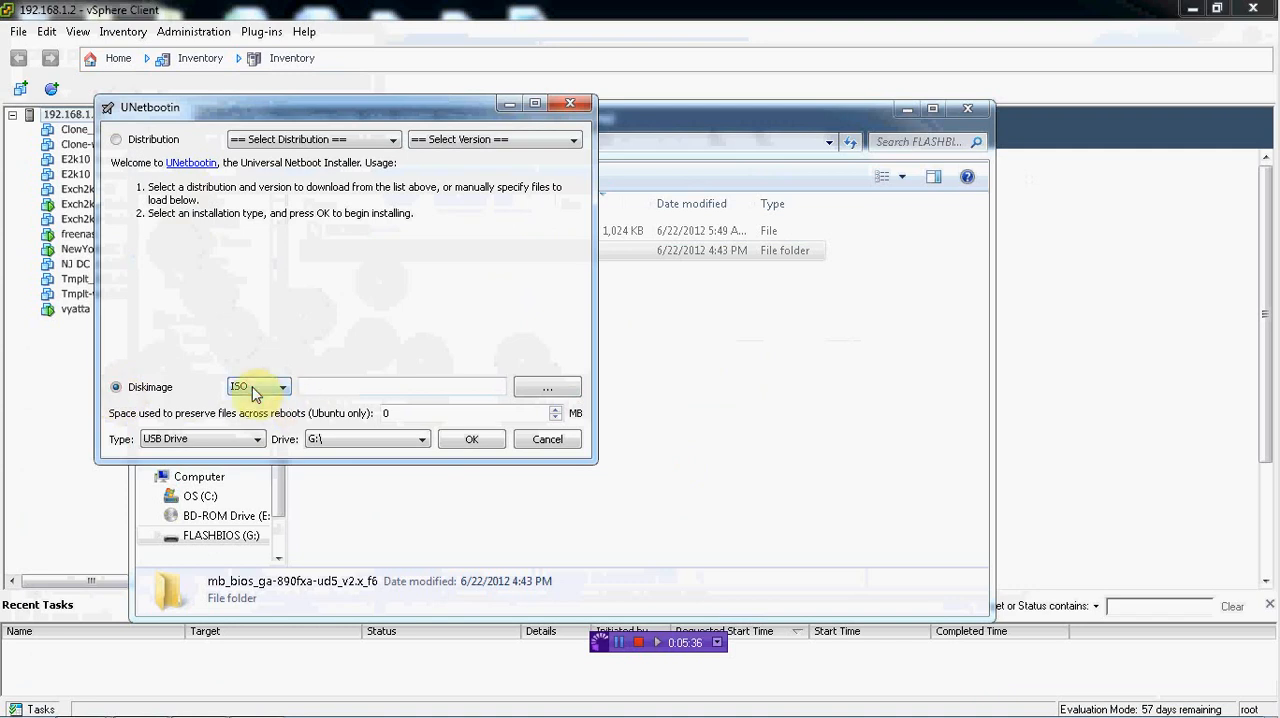
pyautogui.moveTo(548, 388)
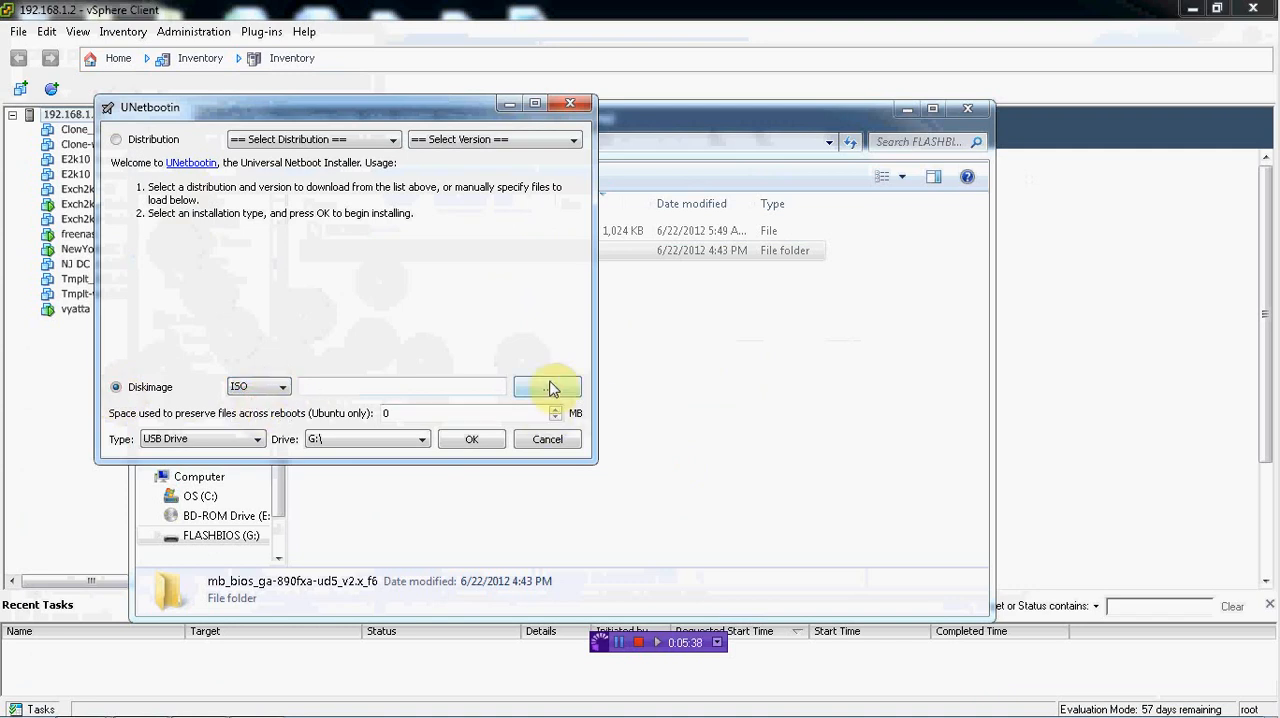
pyautogui.click(548, 388)
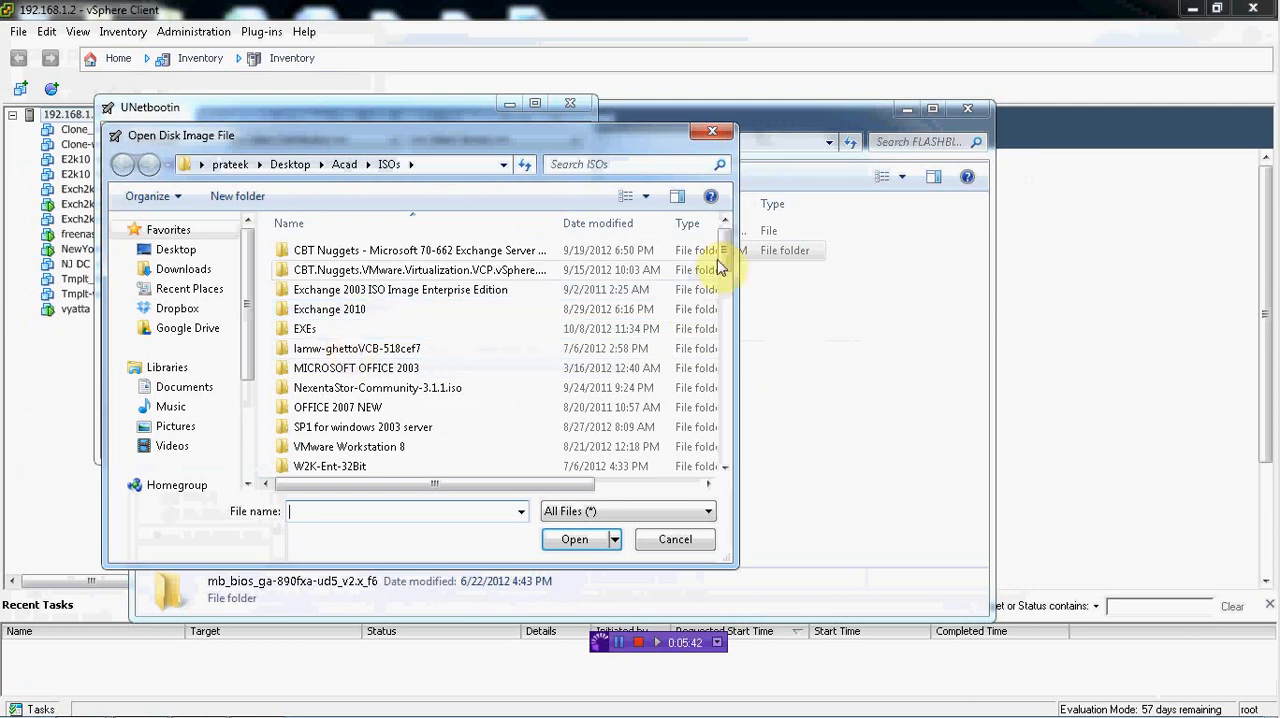
# - Choose gparted-live-0.8.1-3.iso from the ISOs folder as the disk image for drive G:\
pyautogui.scroll(-3)
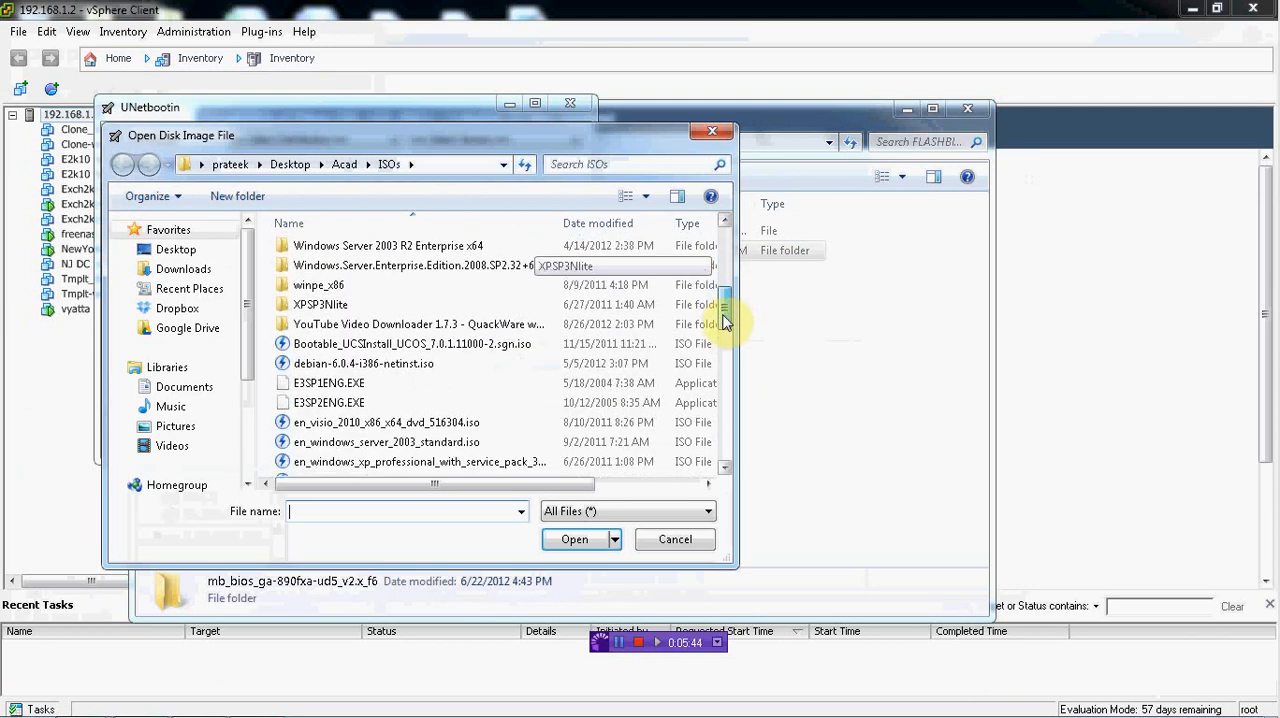
pyautogui.scroll(-3)
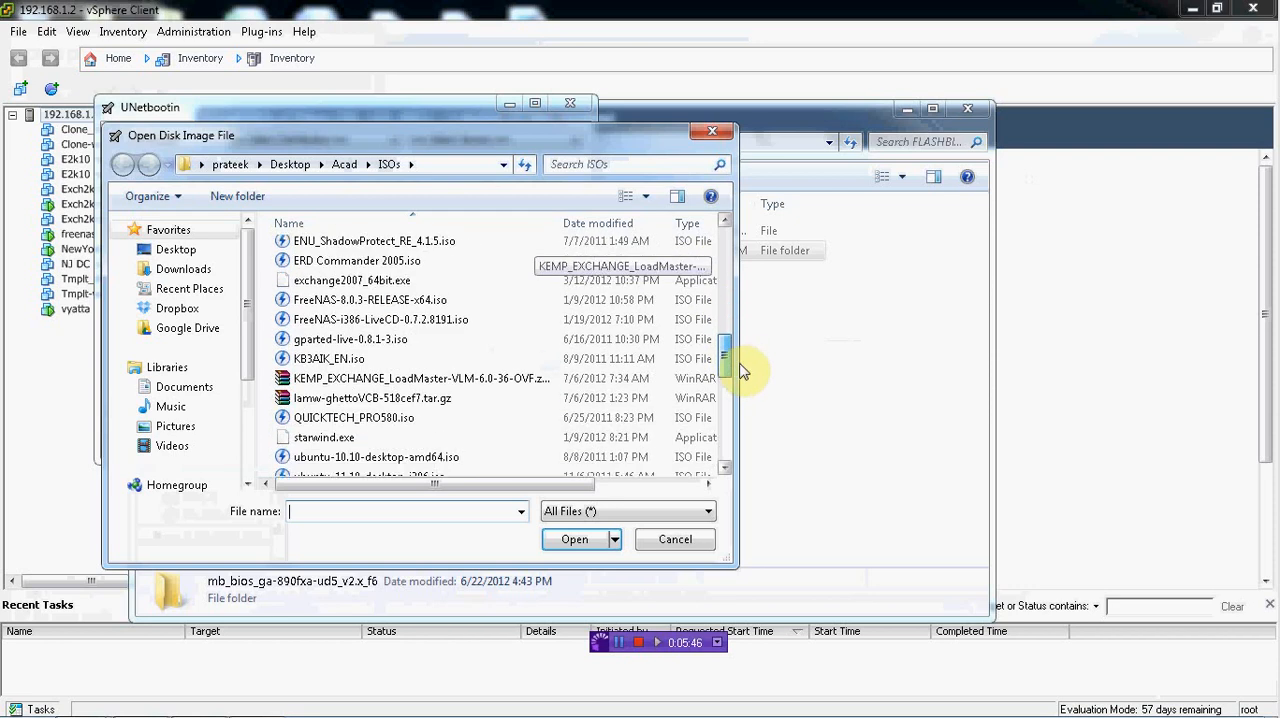
pyautogui.click(350, 334)
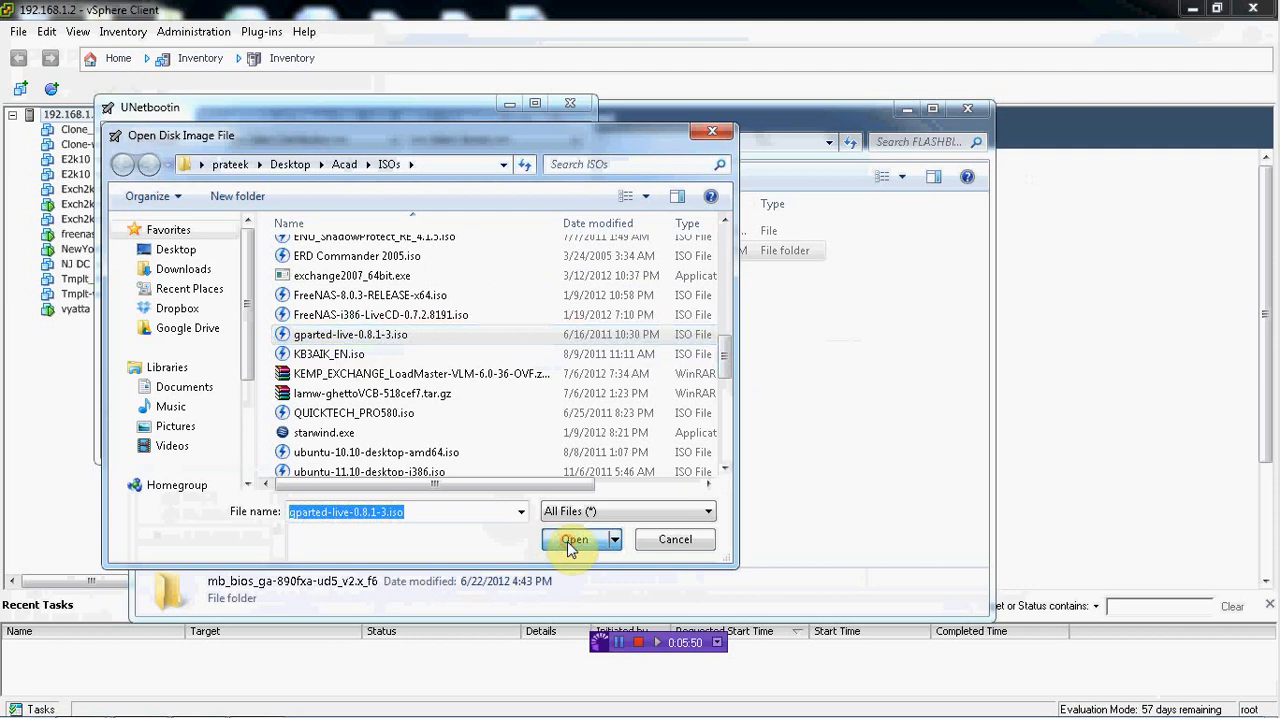
pyautogui.click(574, 540)
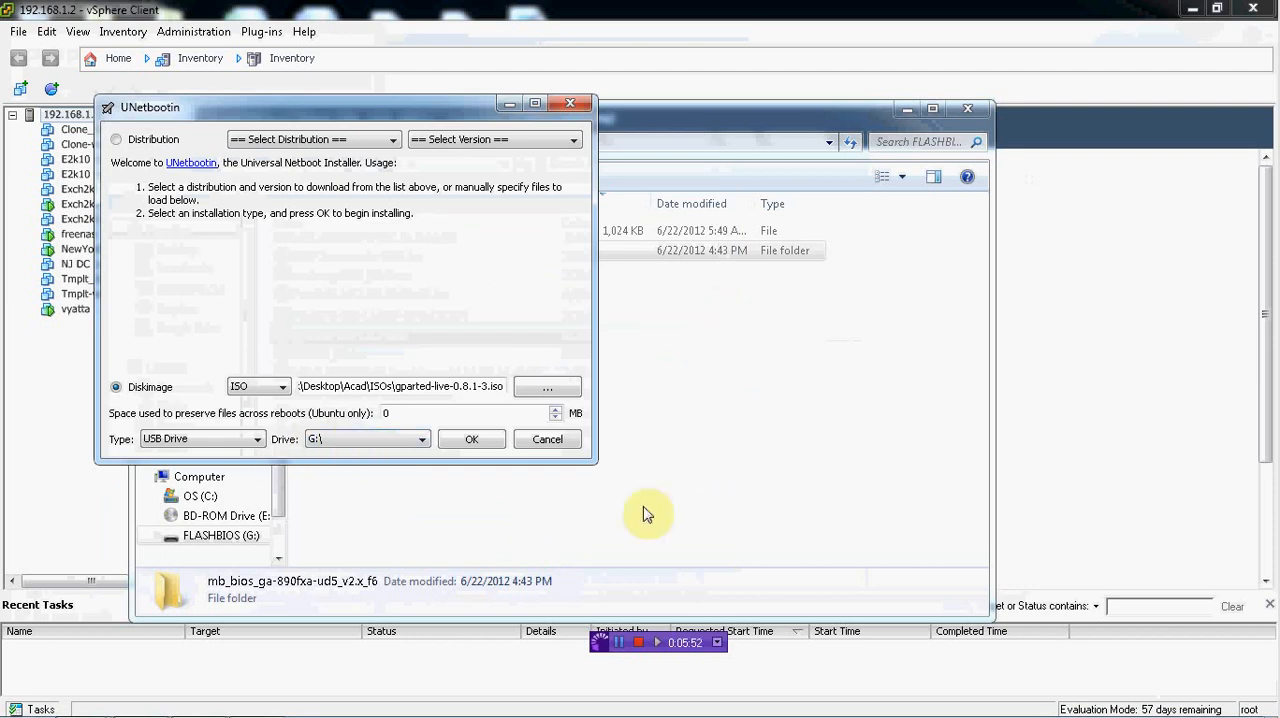
pyautogui.moveTo(224, 444)
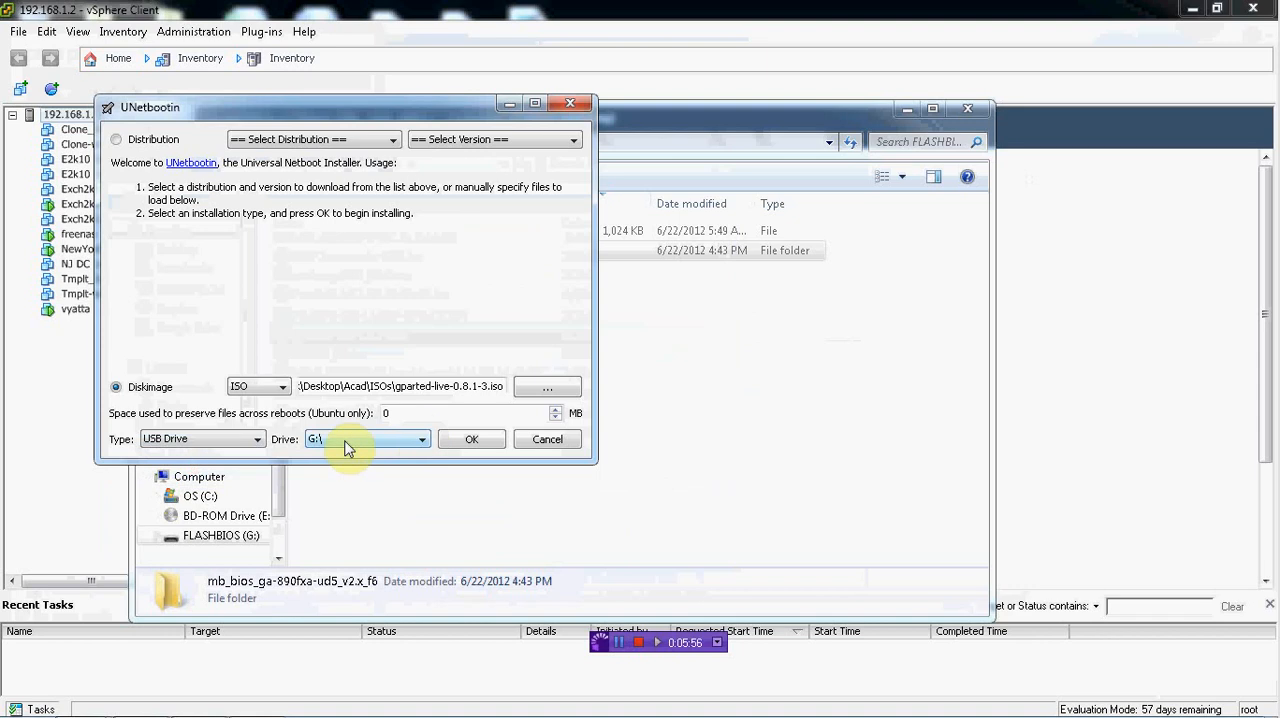
pyautogui.click(420, 440)
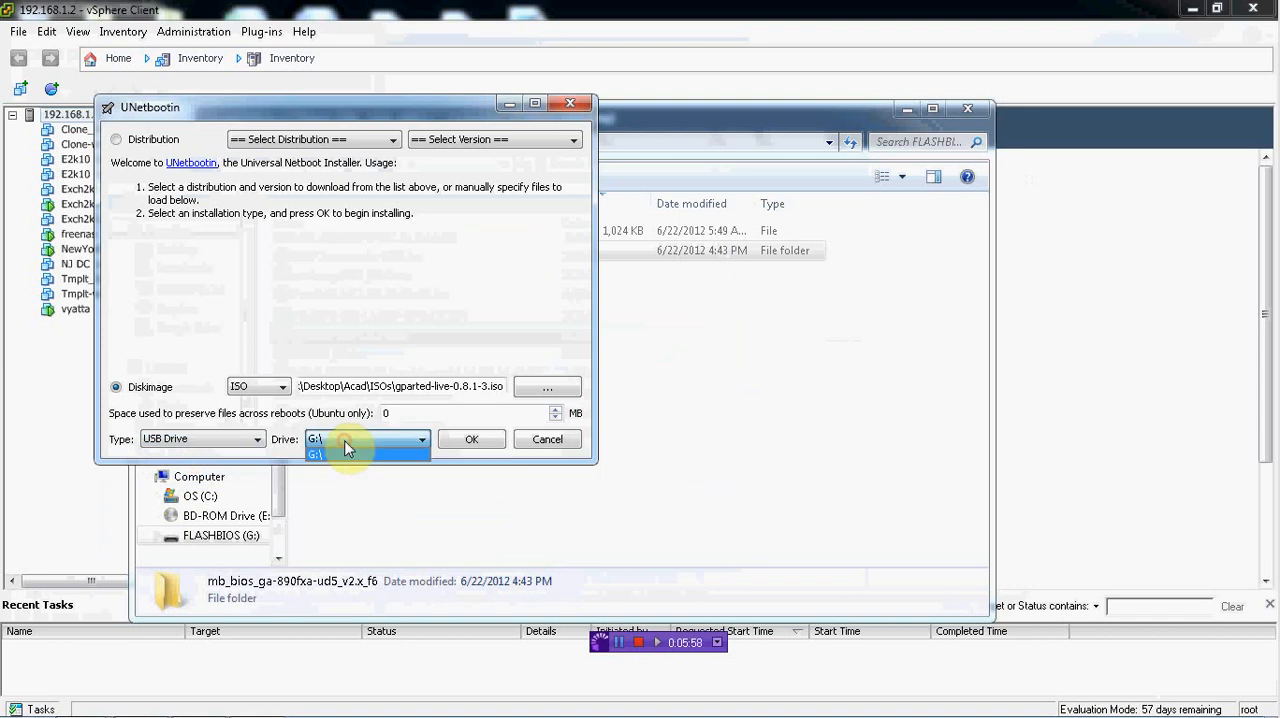
pyautogui.click(340, 452)
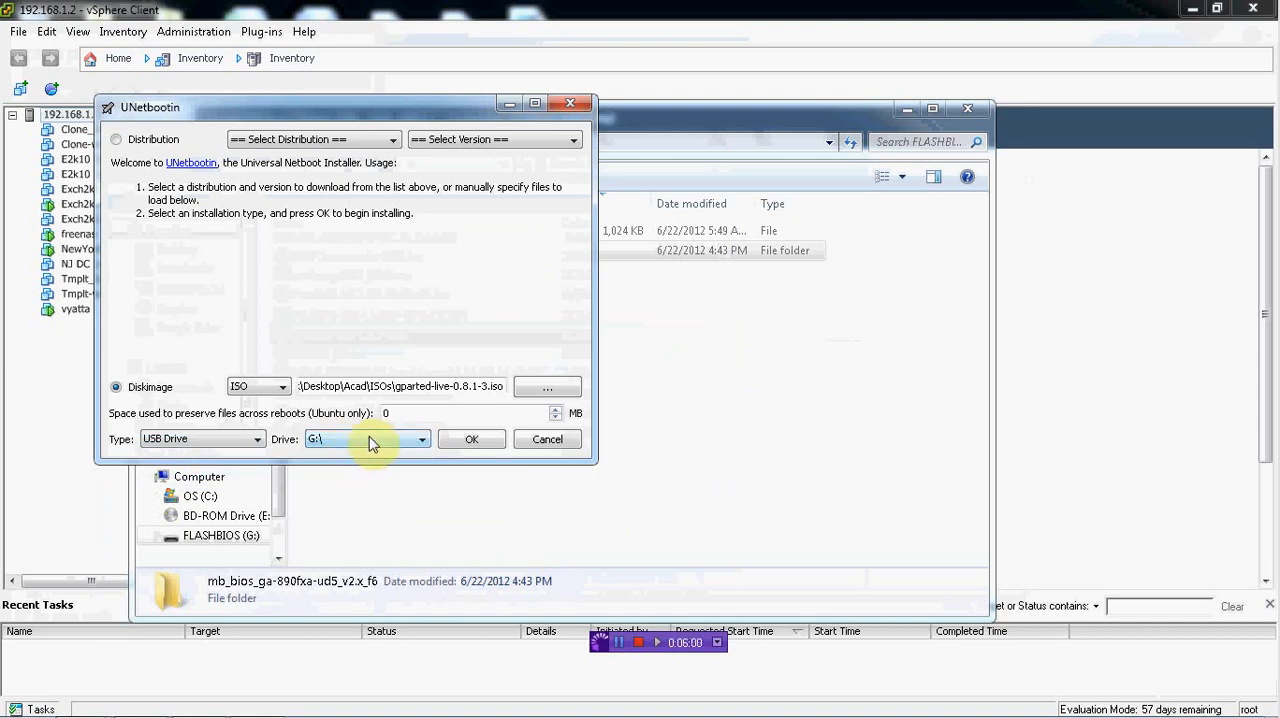
pyautogui.click(420, 440)
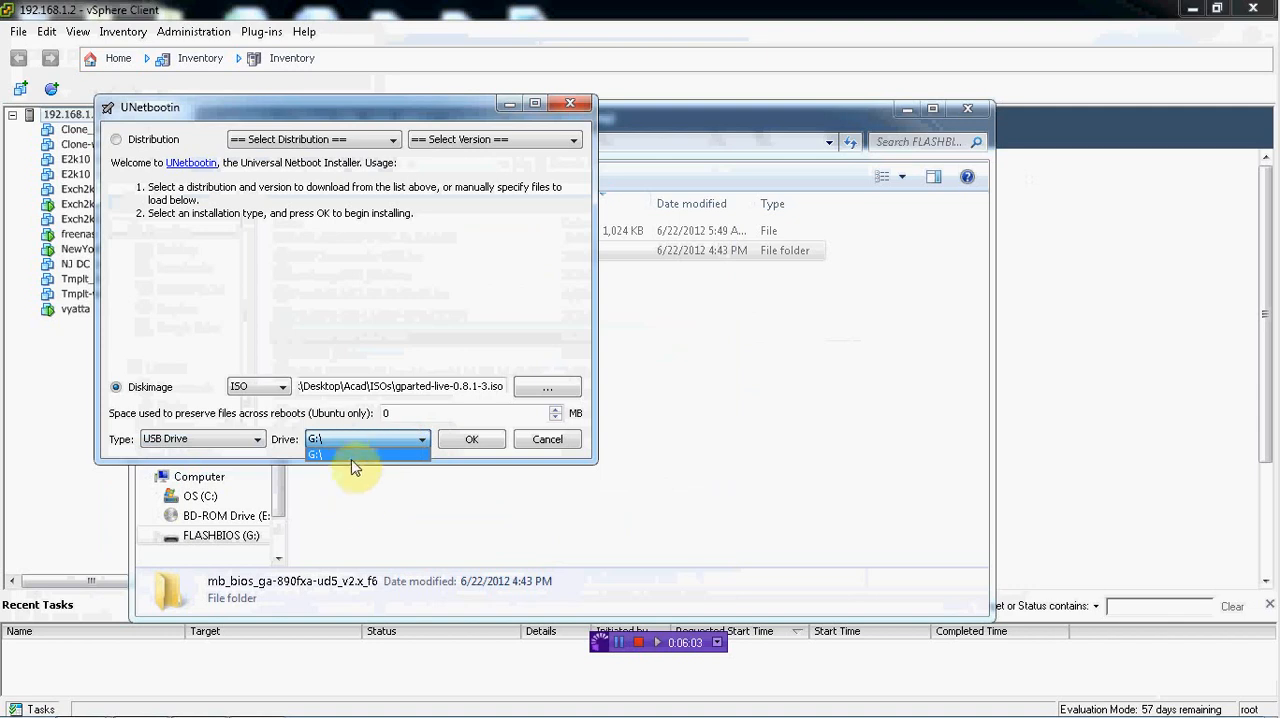
pyautogui.click(316, 454)
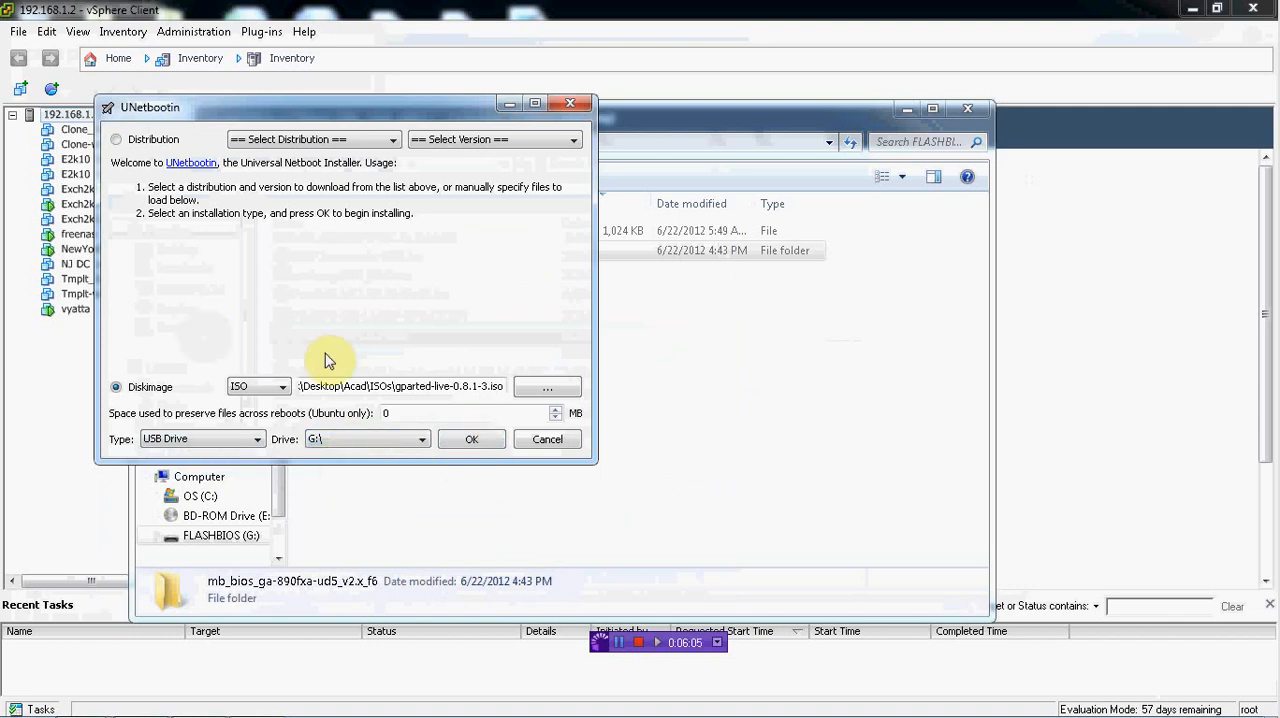
pyautogui.click(472, 440)
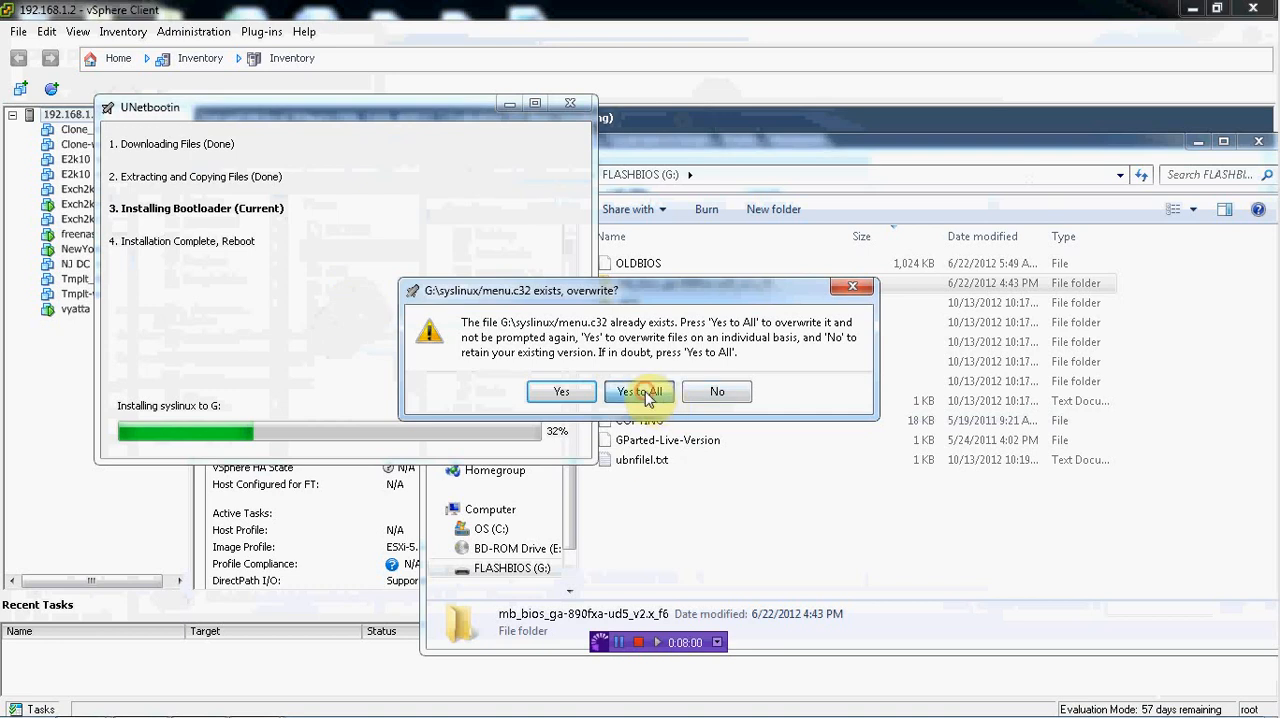
# - Overwrite all existing boot files on G:, exit the installer without rebooting, and close the drive's folder
pyautogui.click(640, 392)
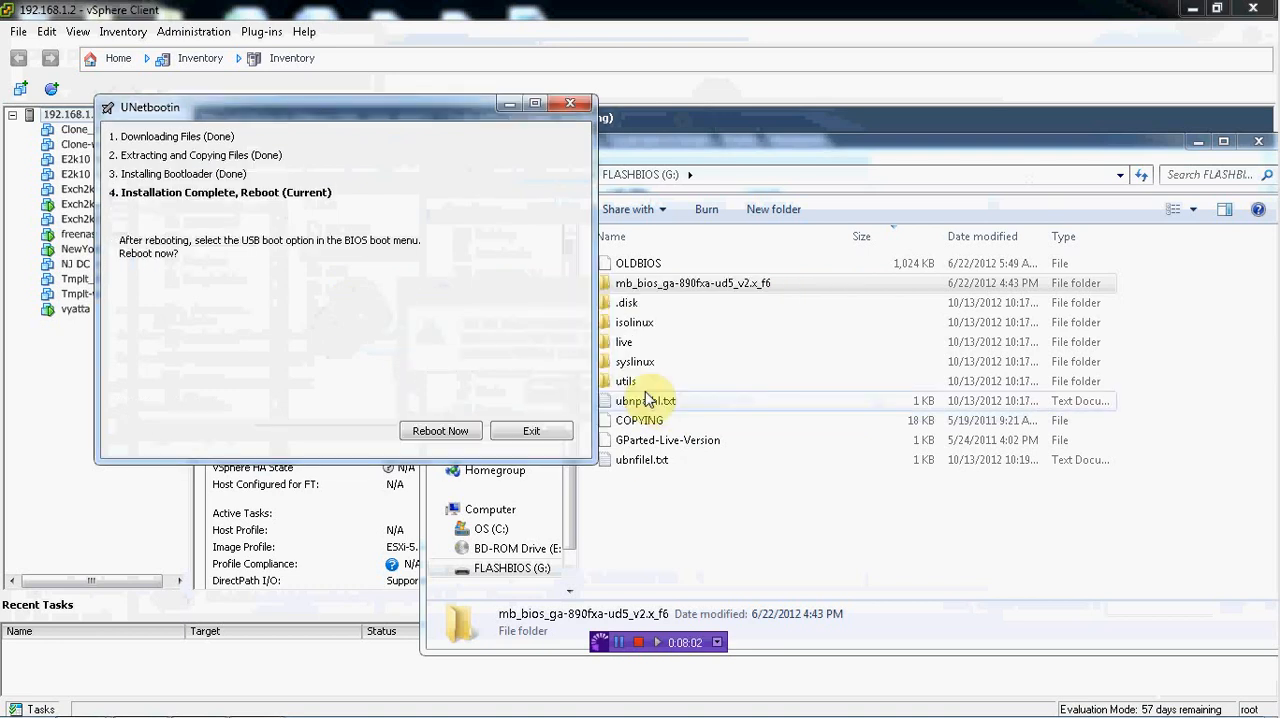
pyautogui.click(532, 430)
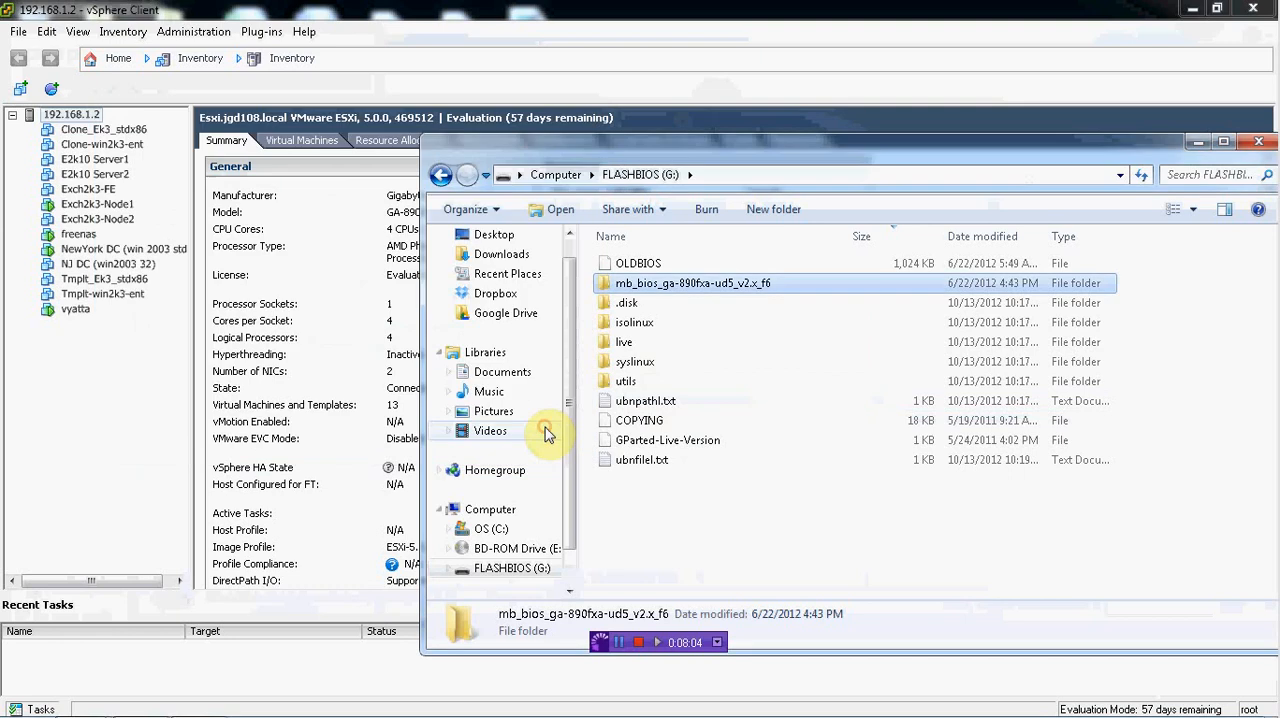
pyautogui.moveTo(1268, 148)
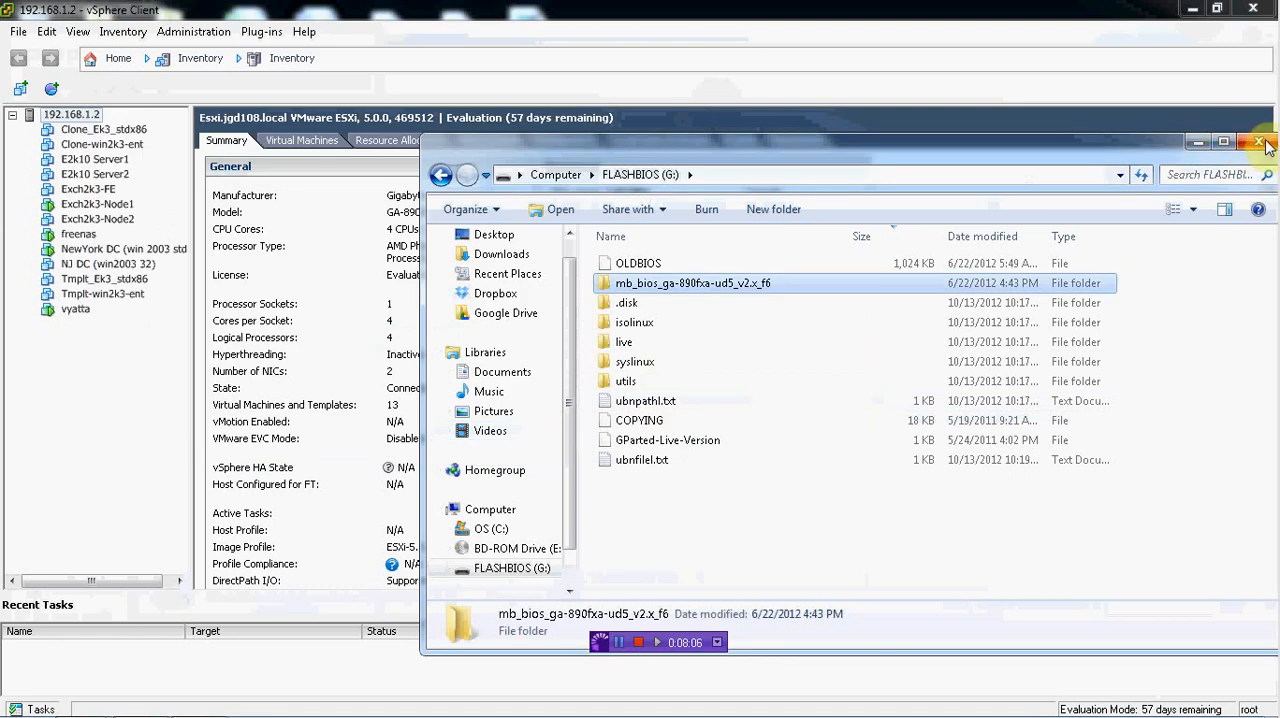
pyautogui.click(1260, 140)
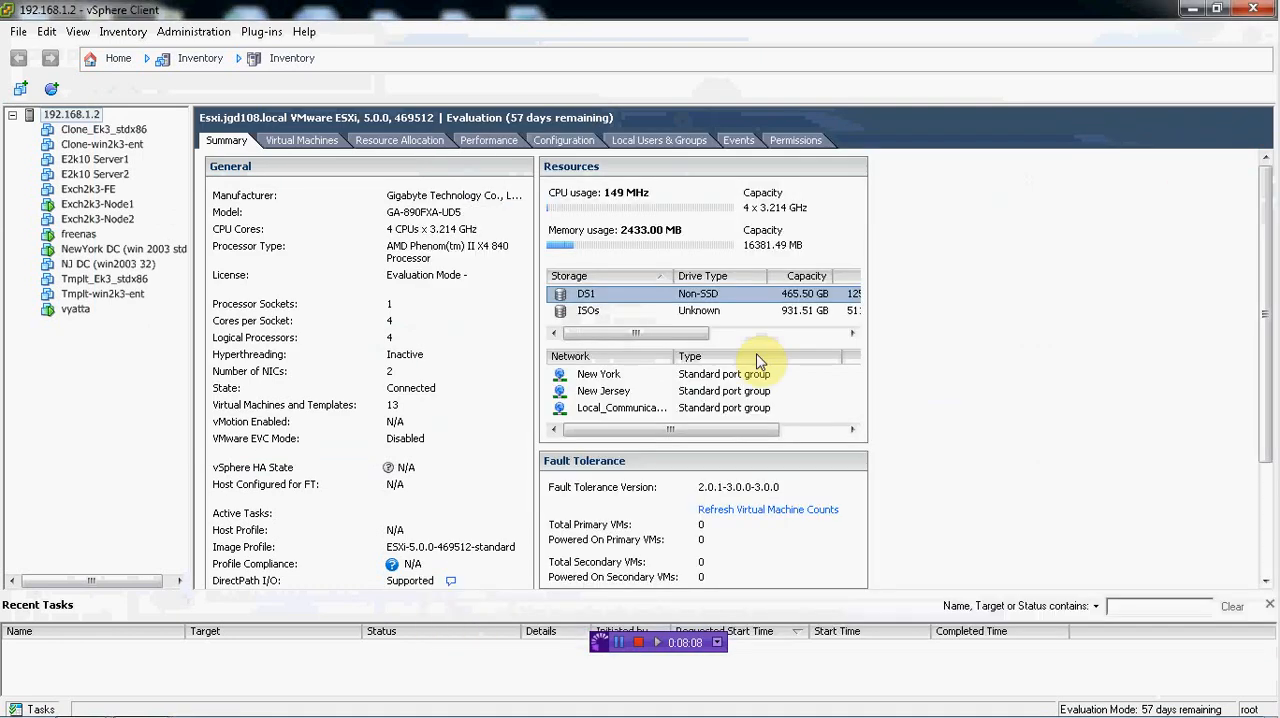
# - Rename the FLASHBOS (G:) USB drive to GPARTED in the Computer view
pyautogui.click(18, 696)
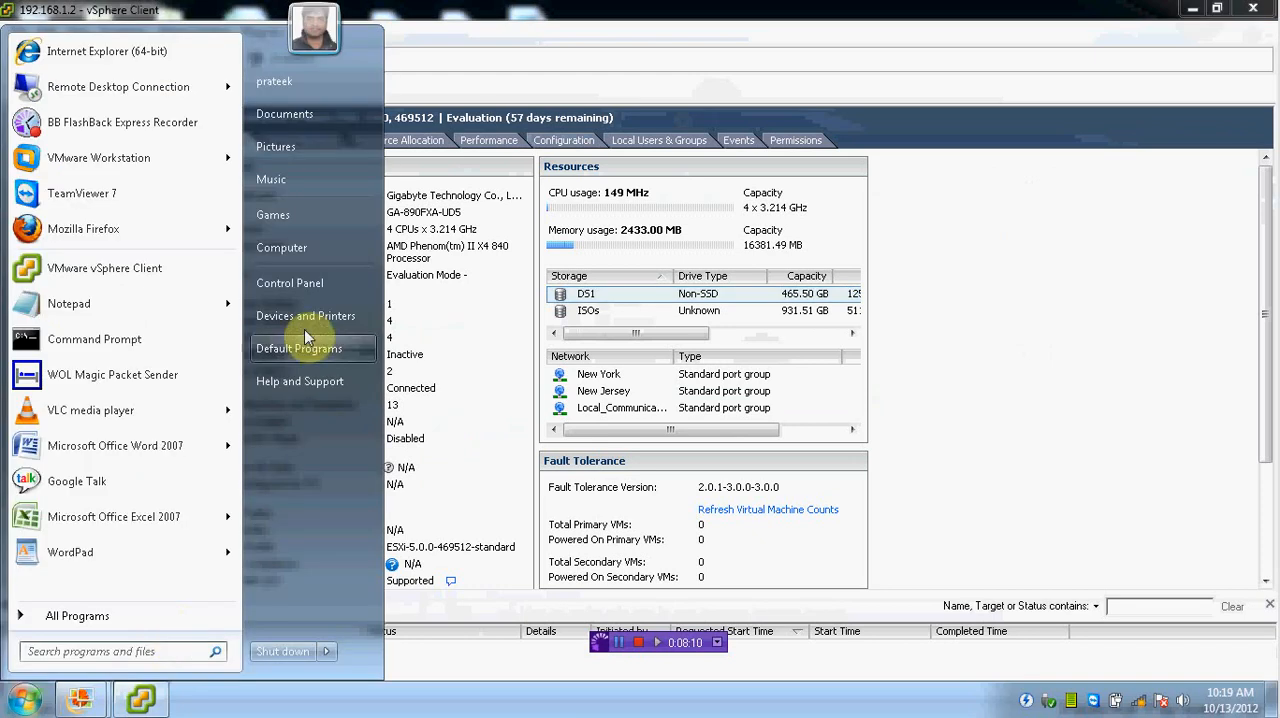
pyautogui.click(280, 248)
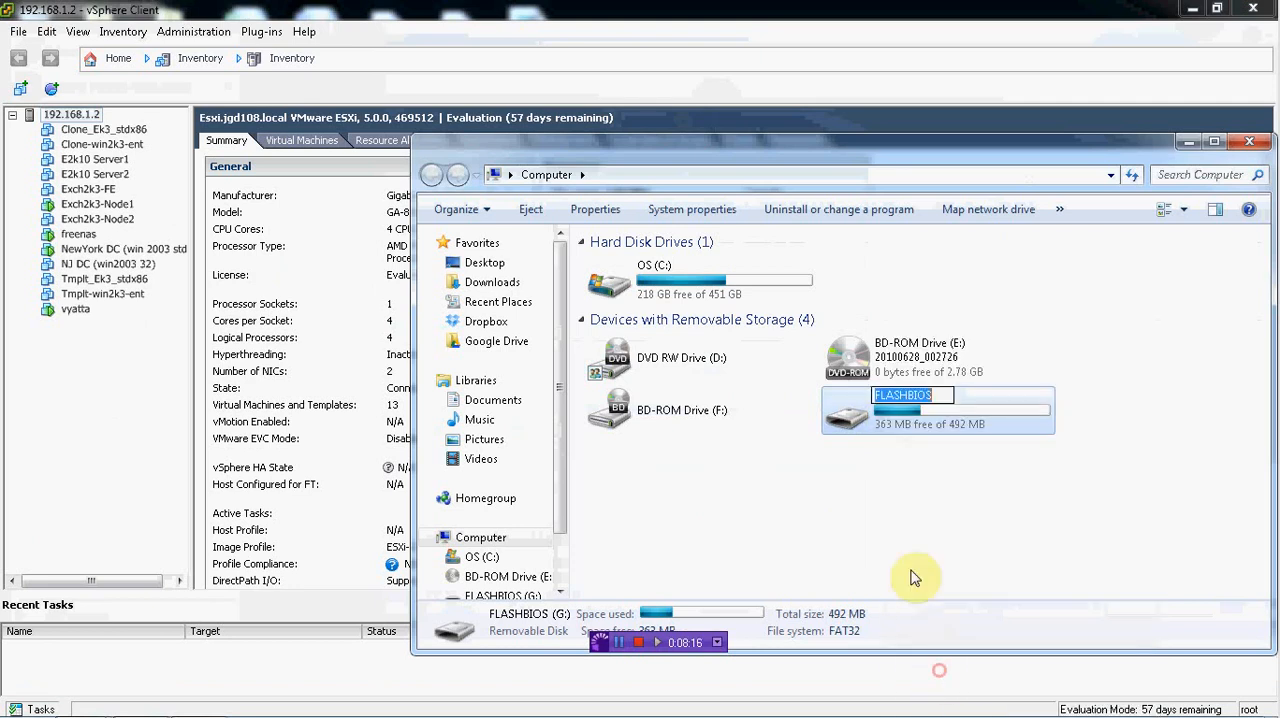
pyautogui.moveTo(930, 536)
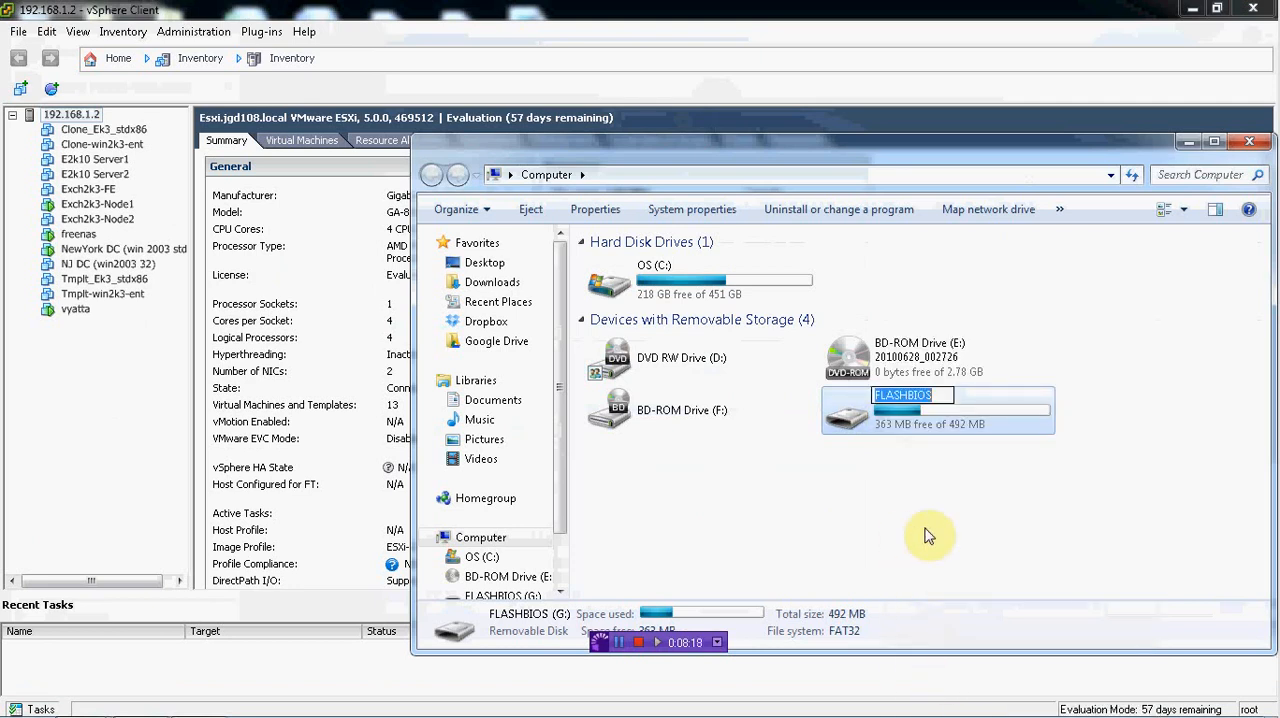
pyautogui.write('GPARTED')
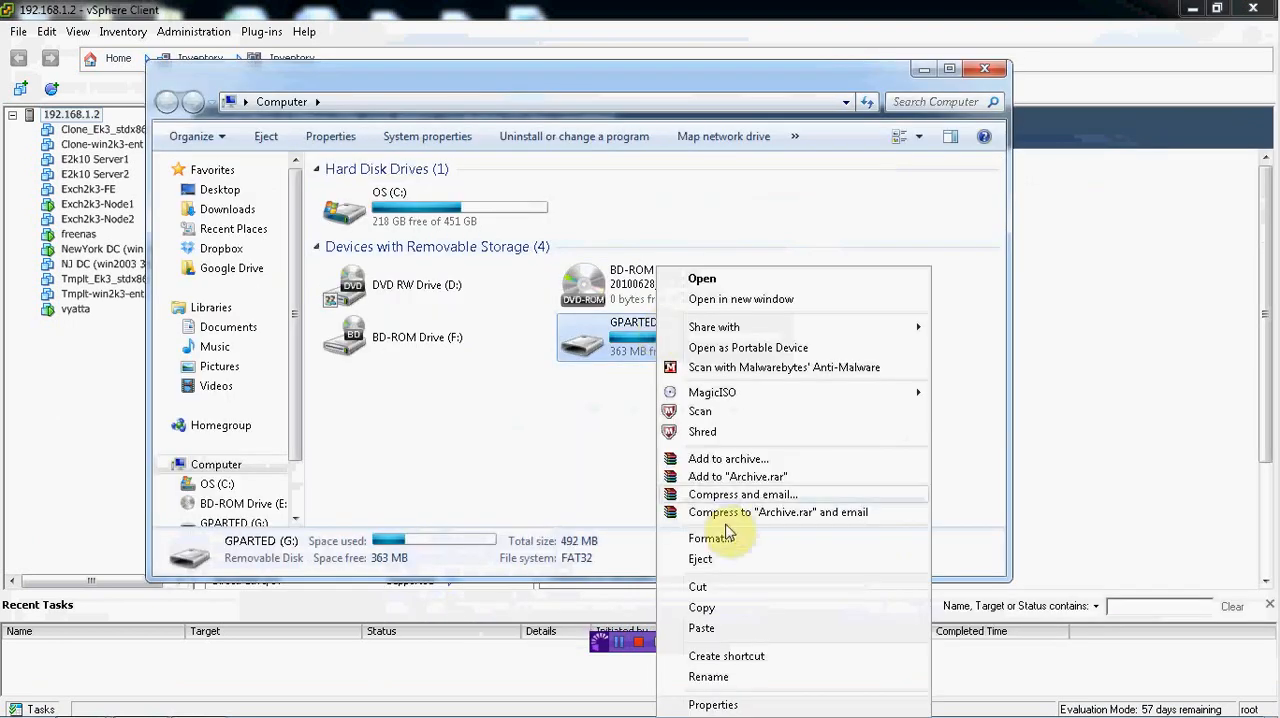
pyautogui.click(700, 558)
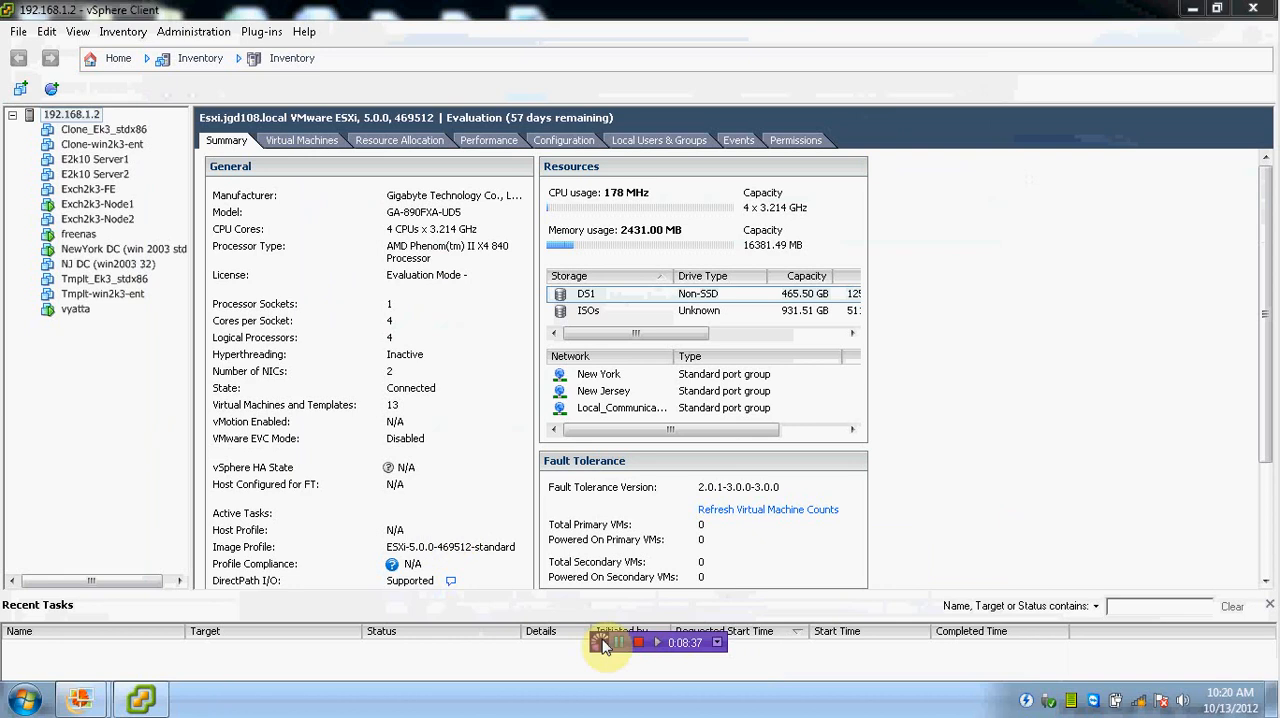
pyautogui.moveTo(618, 644)
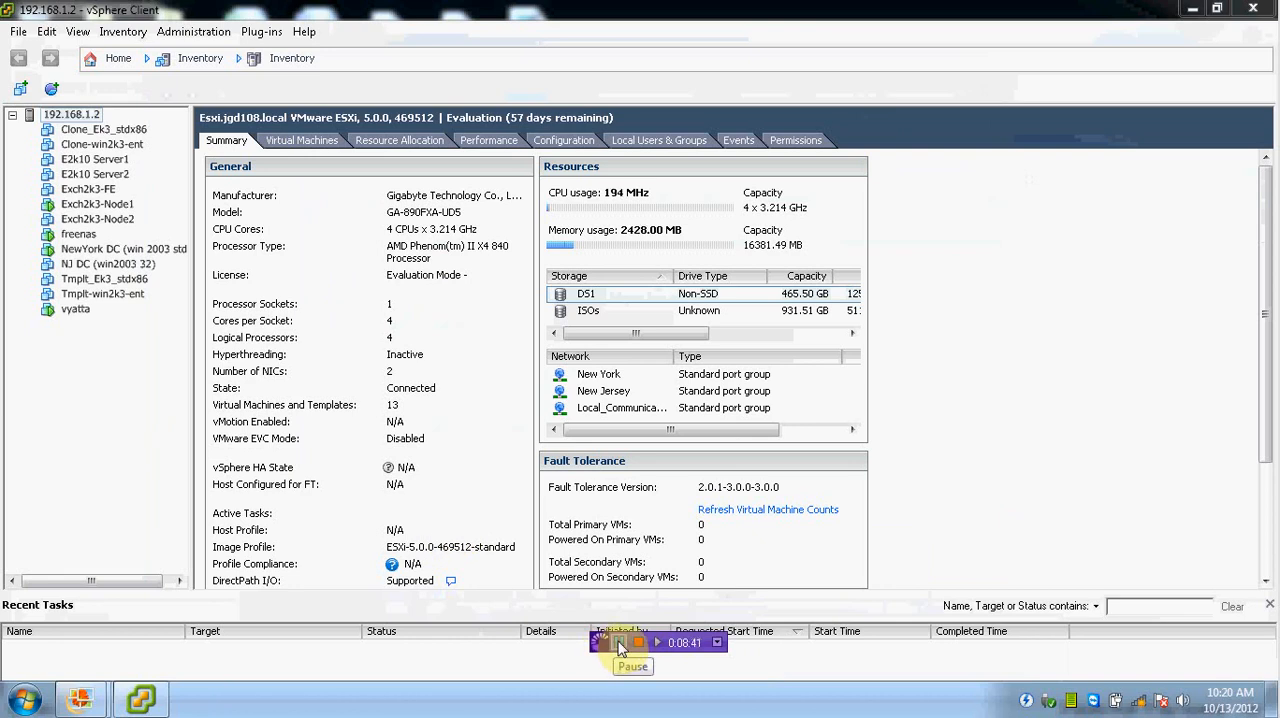
pyautogui.moveTo(632, 644)
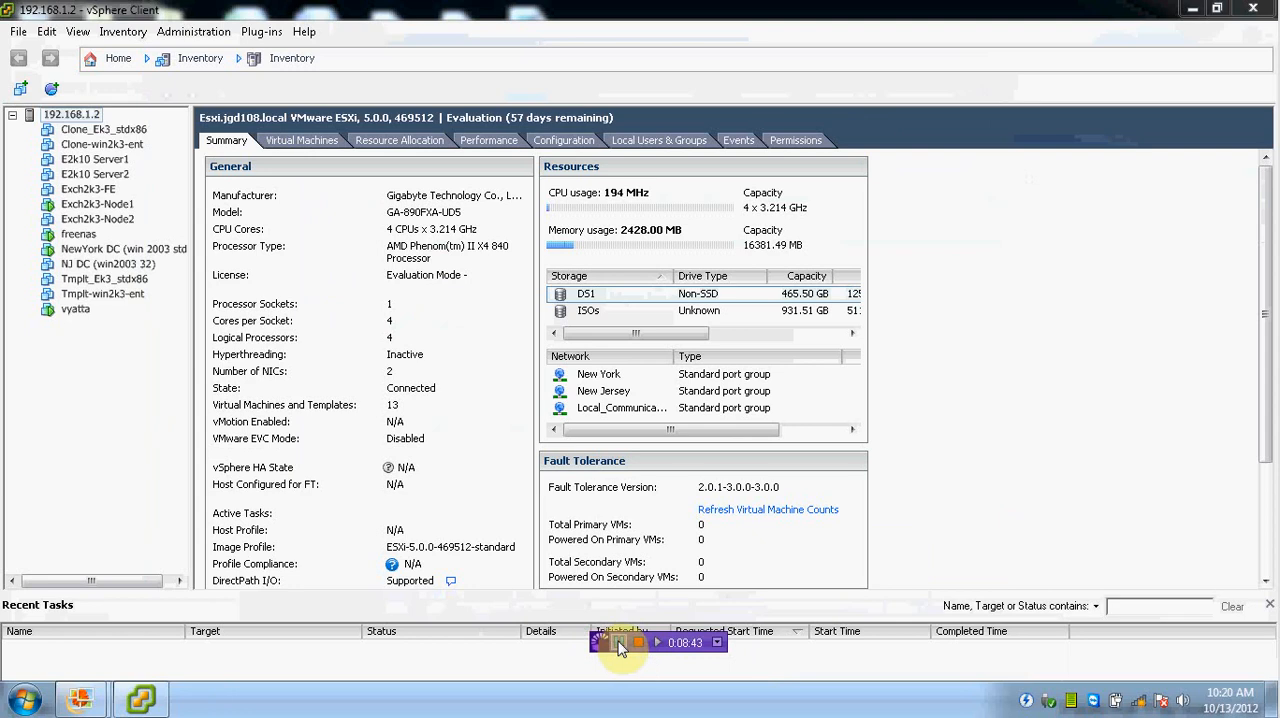